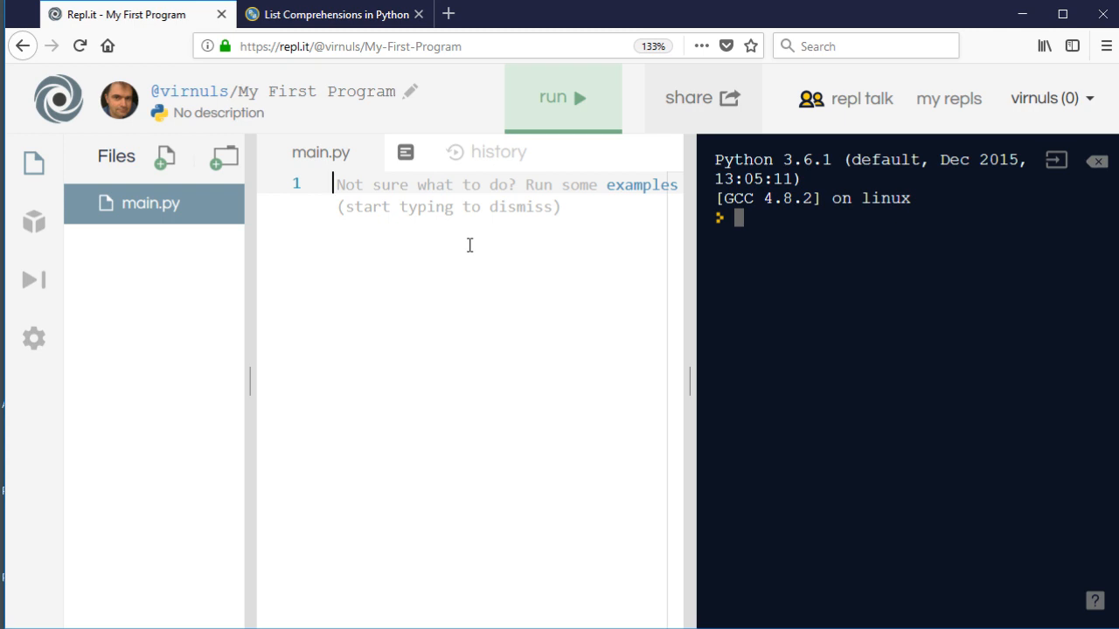
pyautogui.moveTo(447, 248)
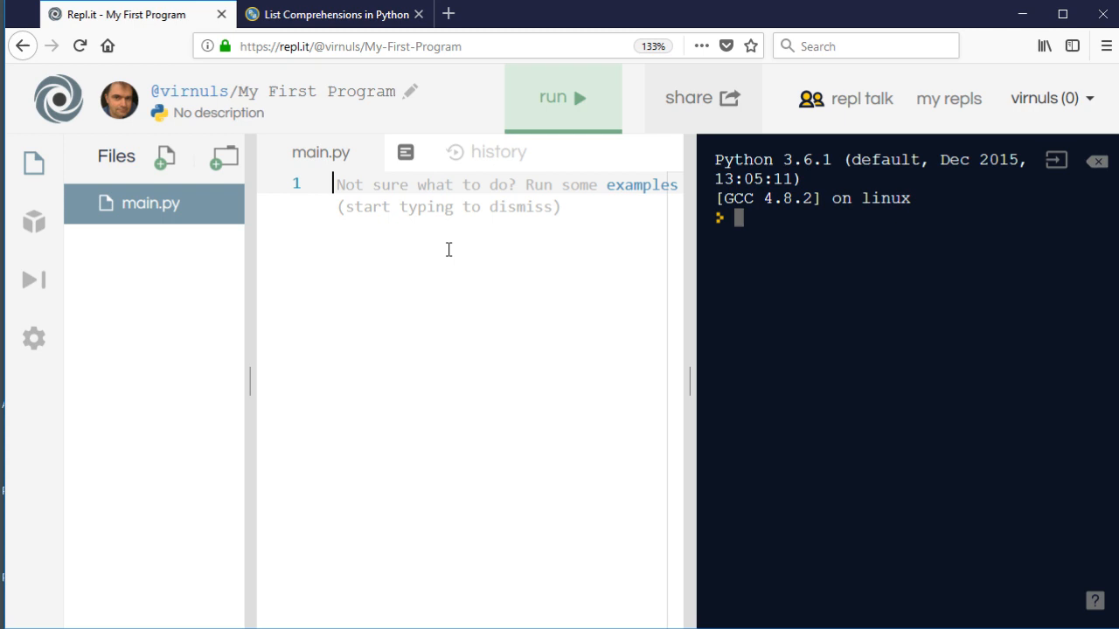
# - Write line 1 as f = open("students.txt","w"), correcting the mode from r to w
pyautogui.write('f')
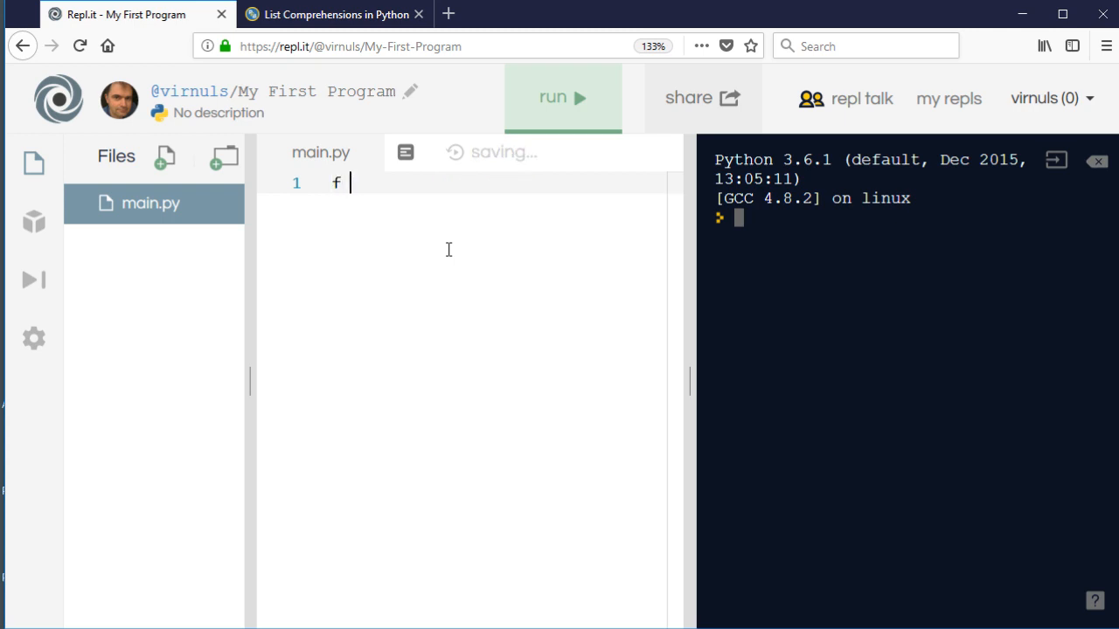
pyautogui.write('=')
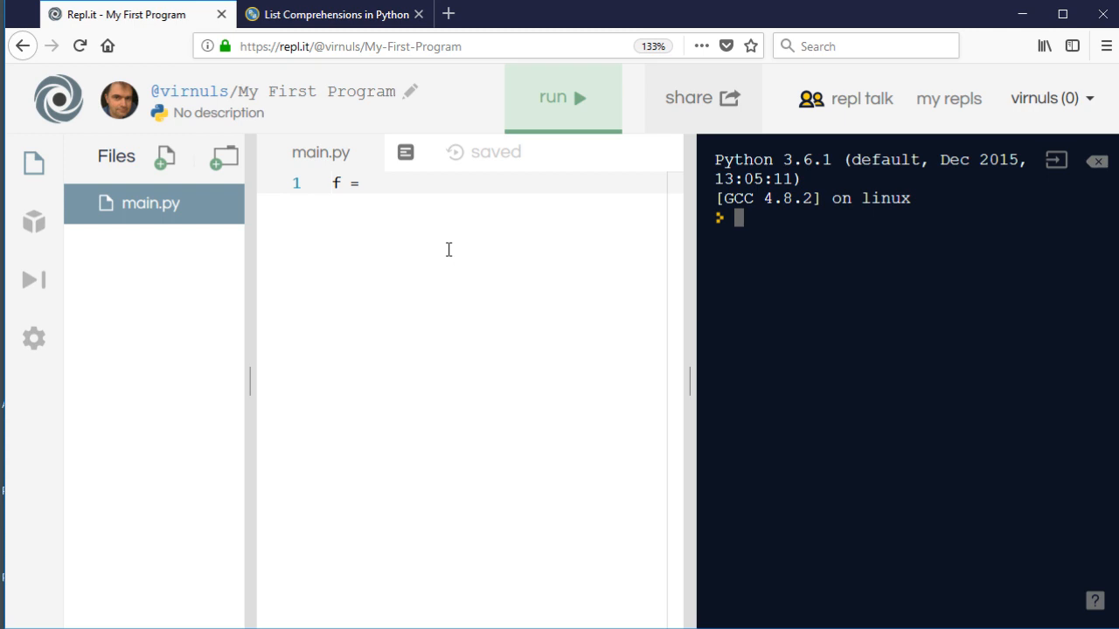
pyautogui.write('open()')
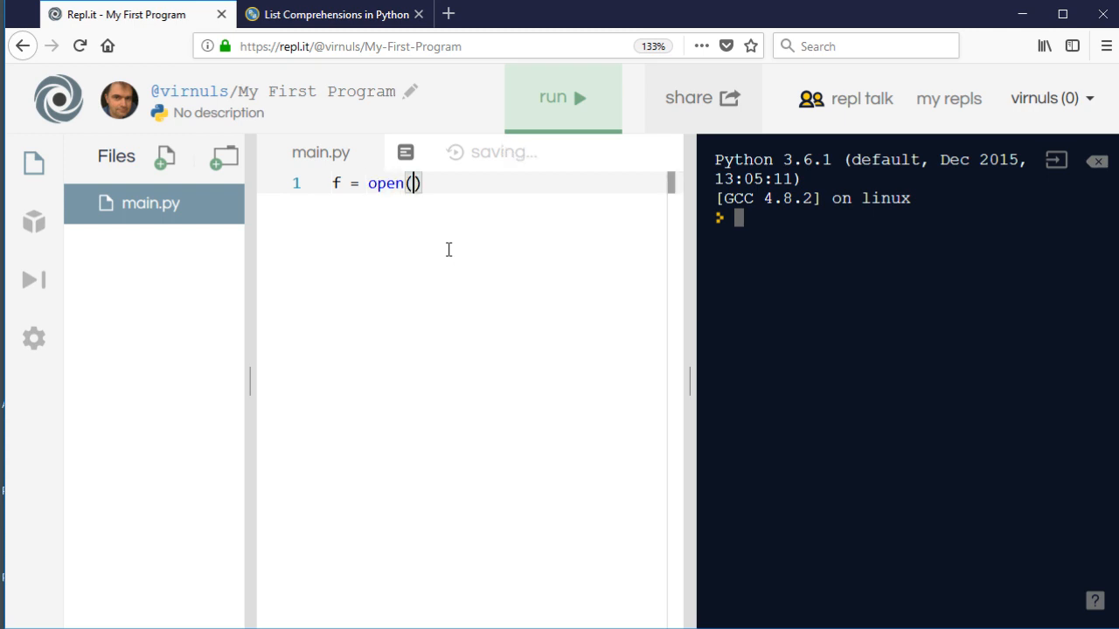
pyautogui.write('"')
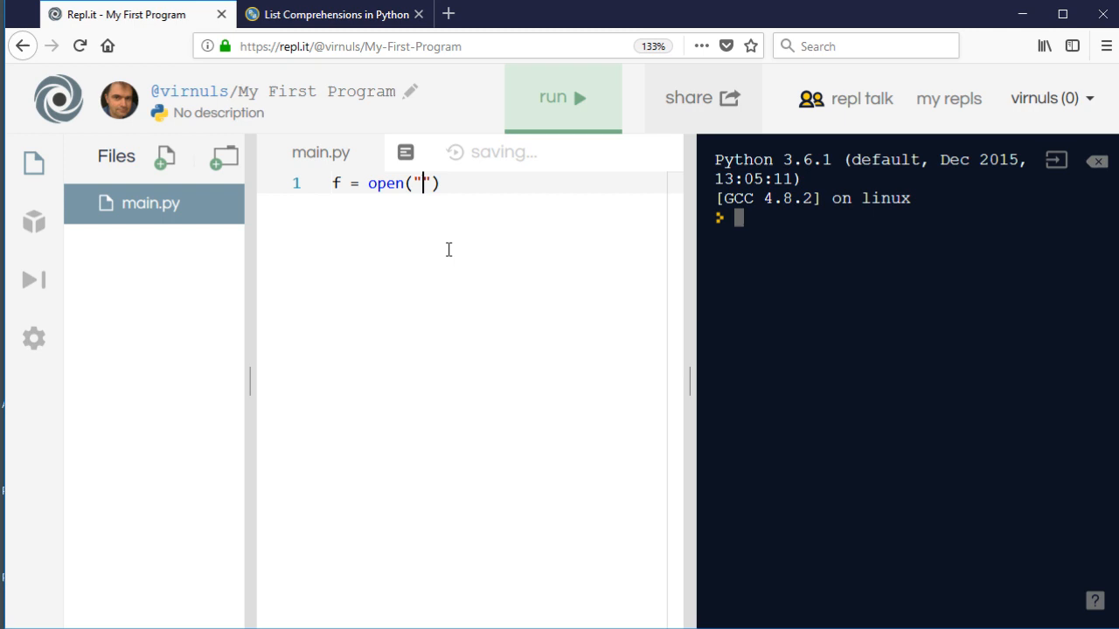
pyautogui.write('students')
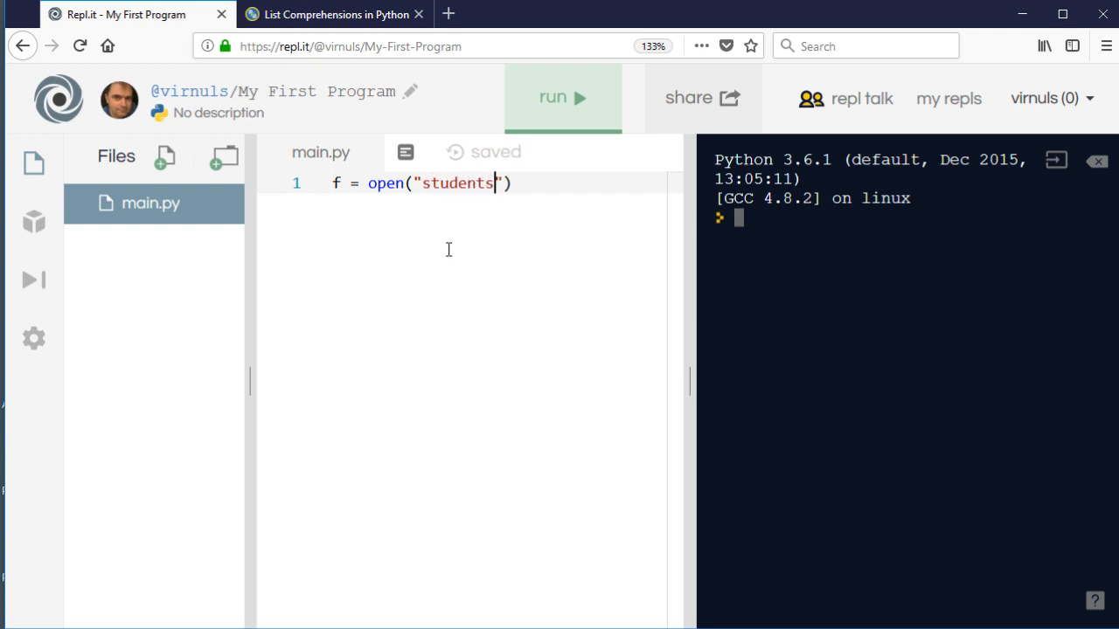
pyautogui.write('.')
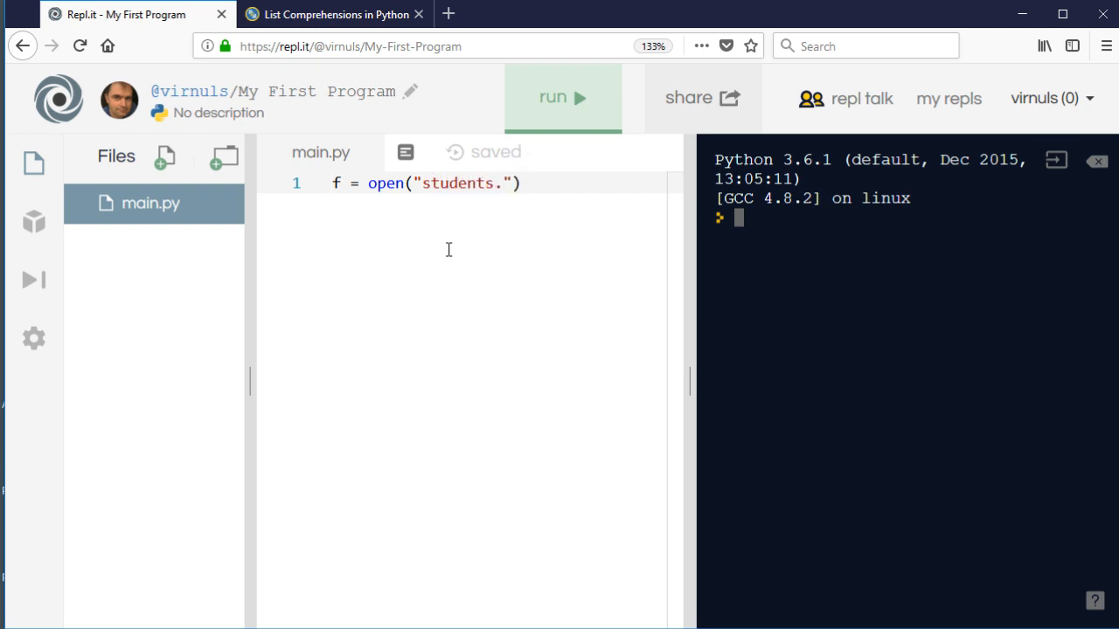
pyautogui.write('txt')
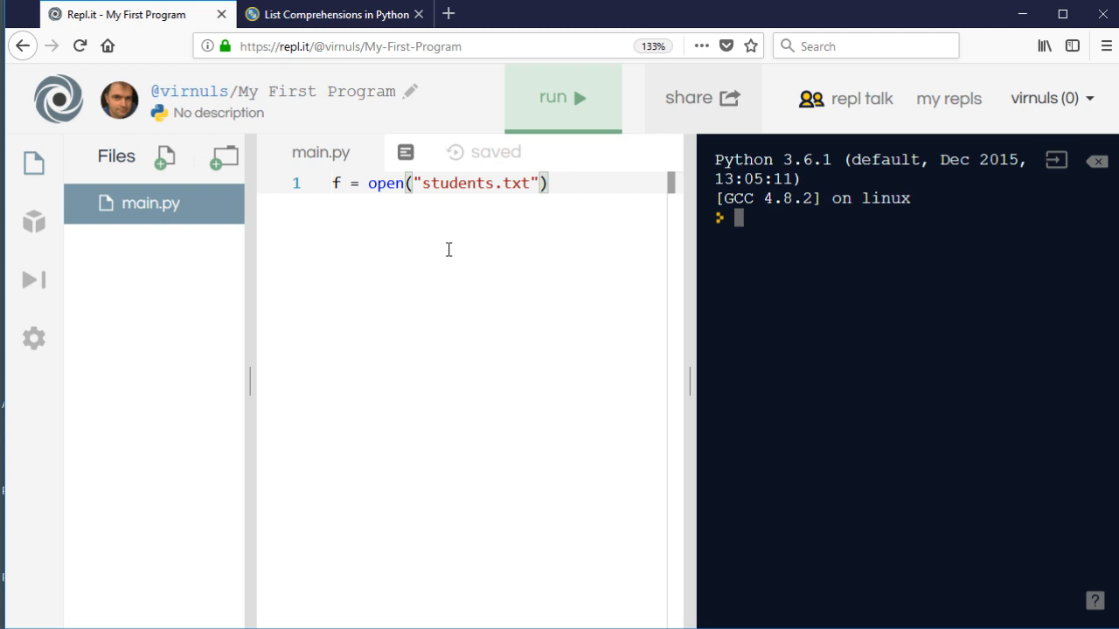
pyautogui.write(',')
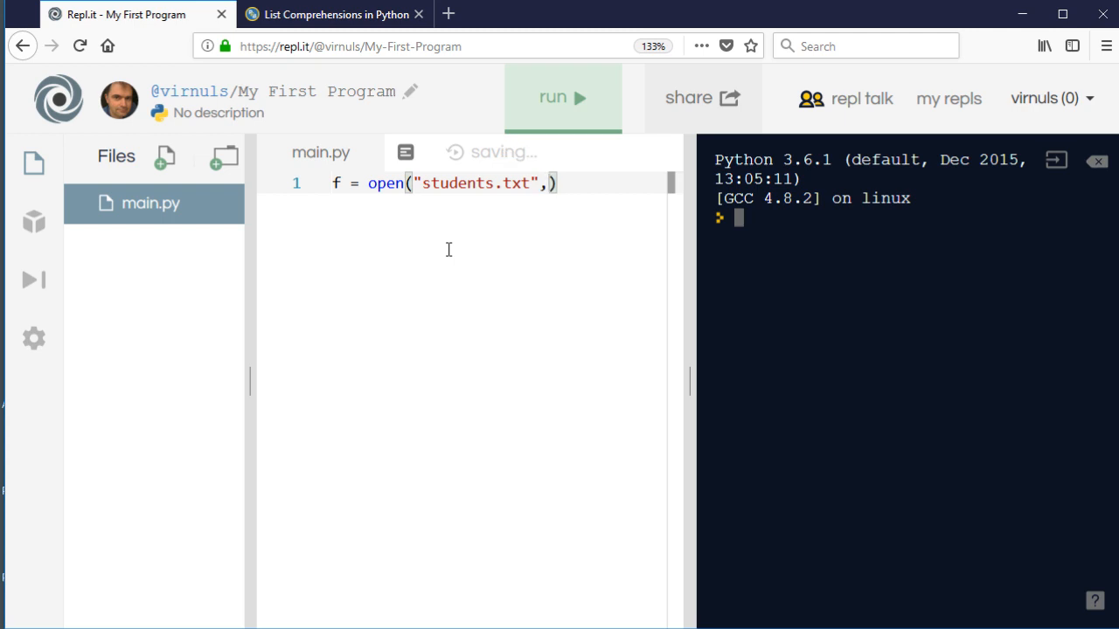
pyautogui.write('""')
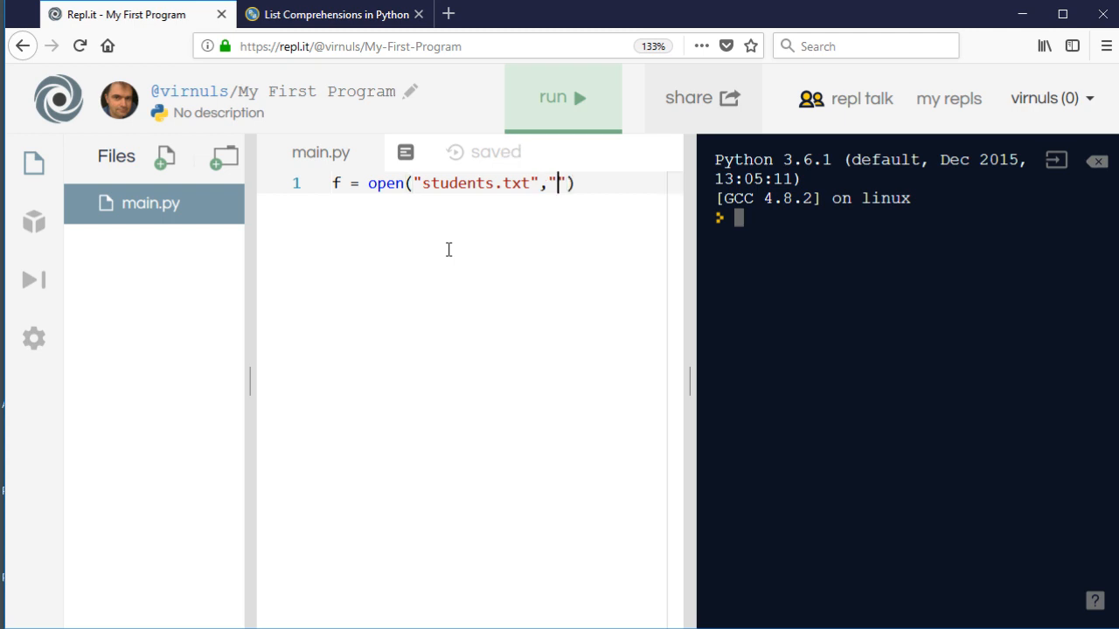
pyautogui.write('r')
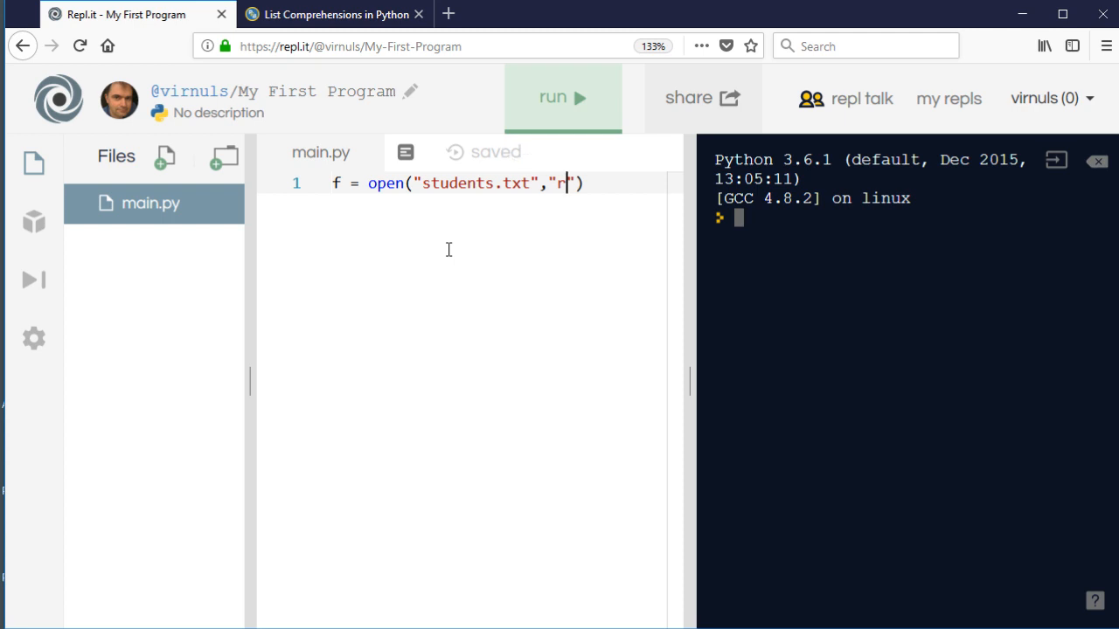
pyautogui.write('w')
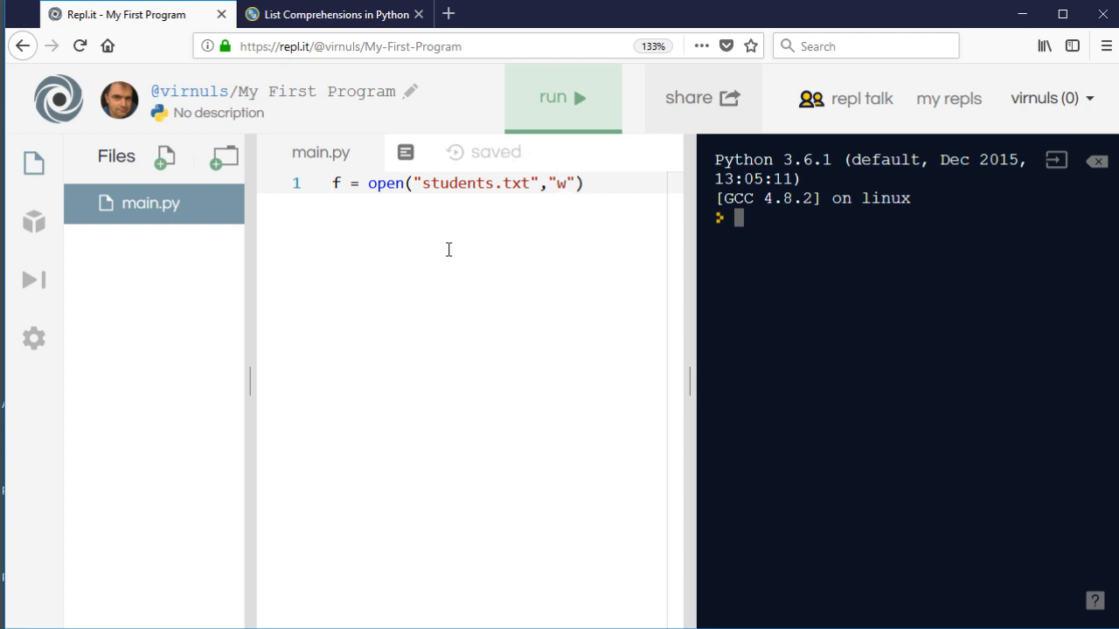
pyautogui.press('Backspace')
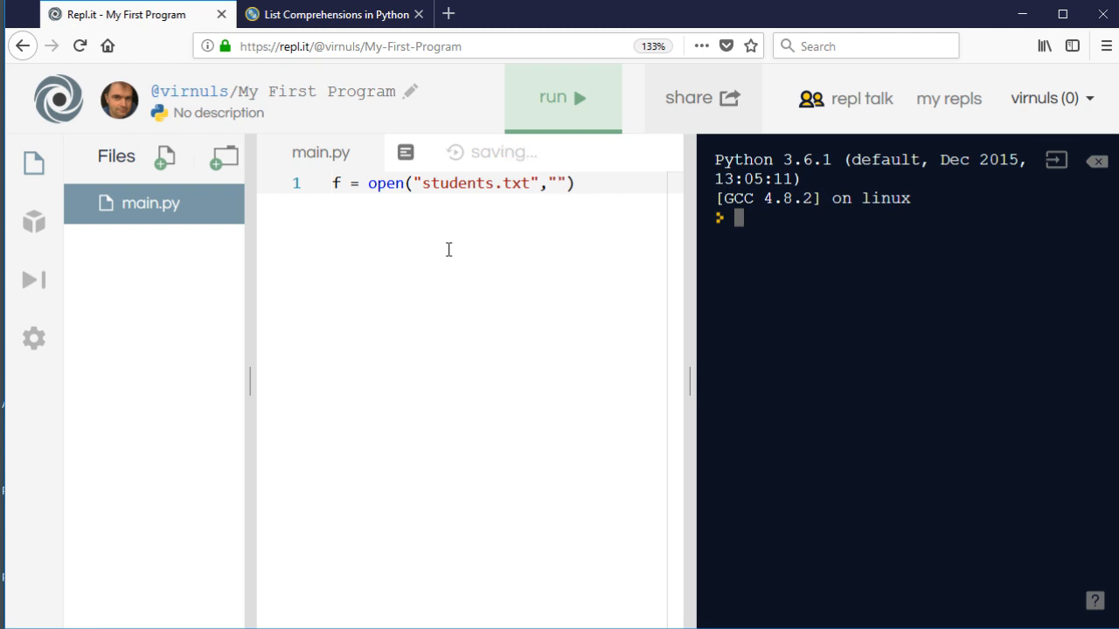
pyautogui.write('a')
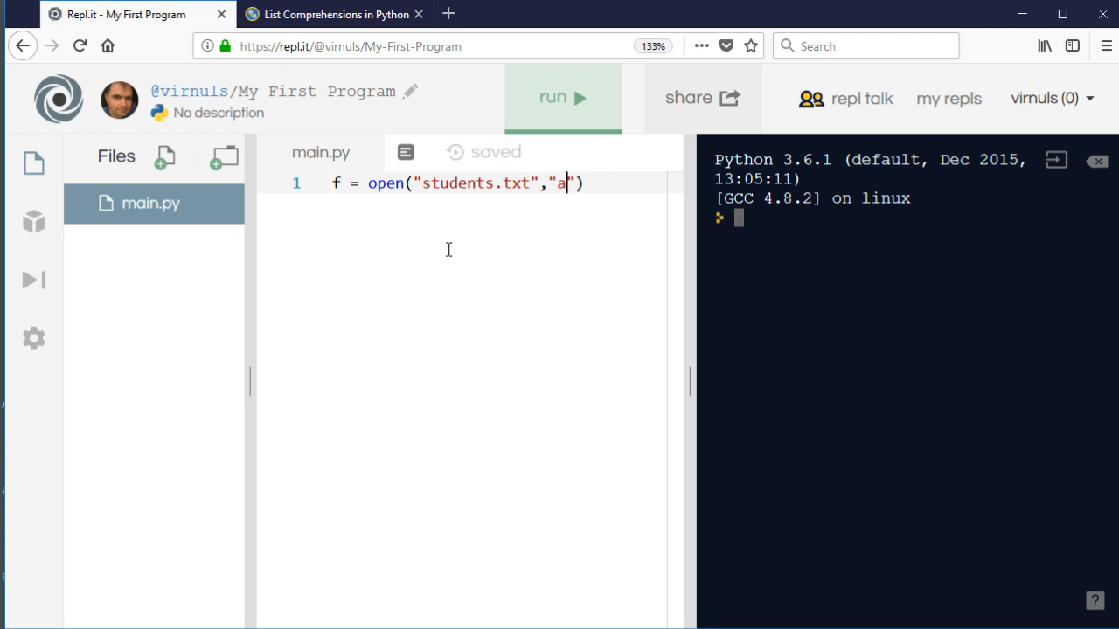
pyautogui.write('b')
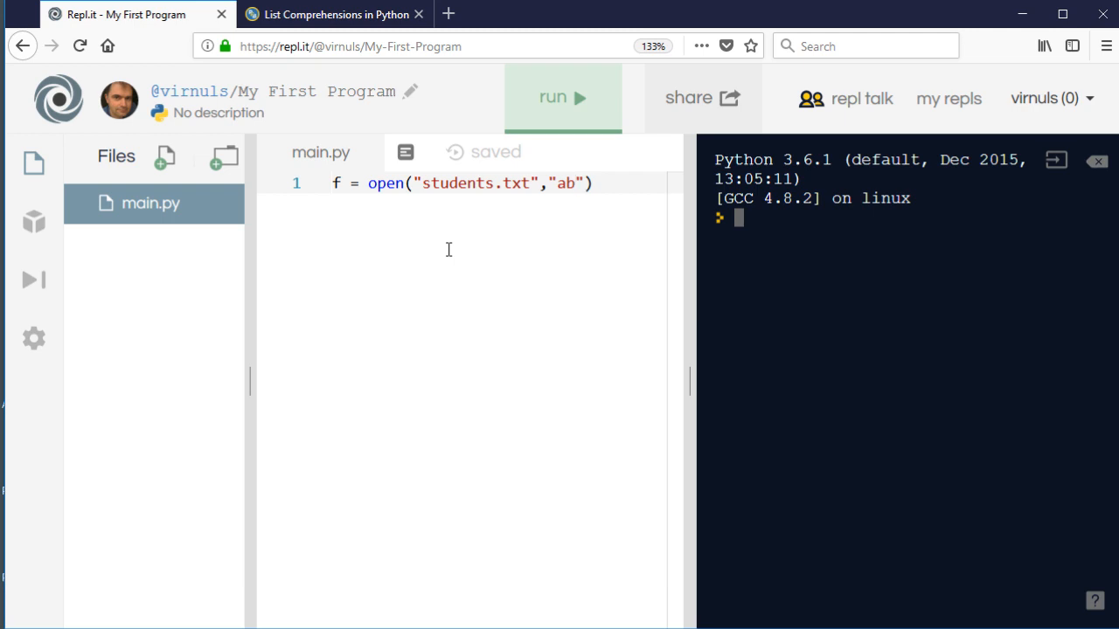
pyautogui.write('r')
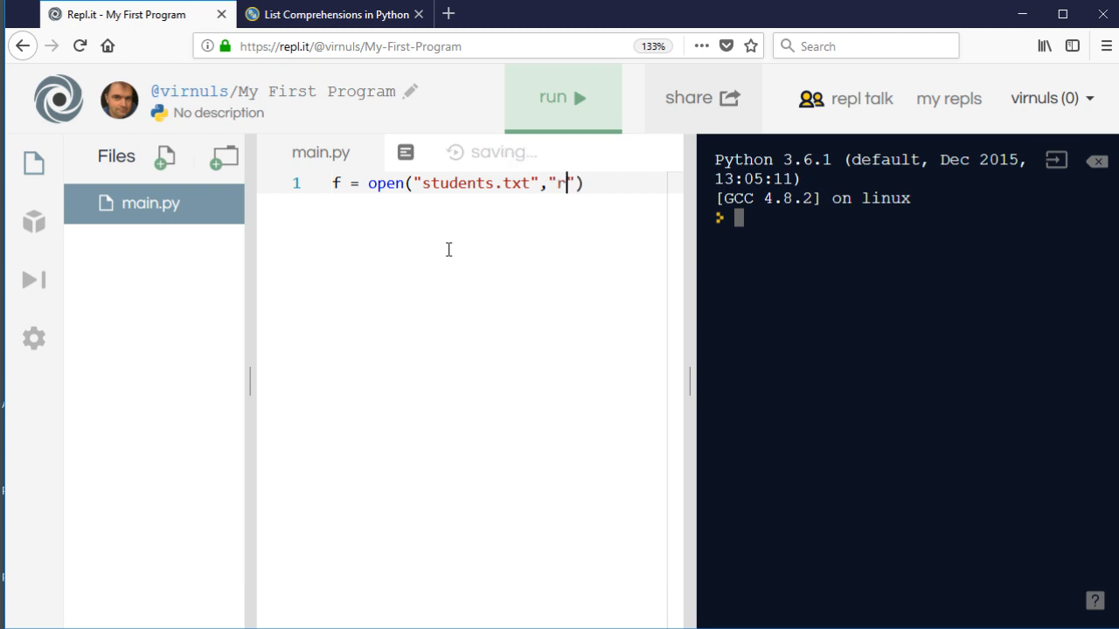
pyautogui.write('+')
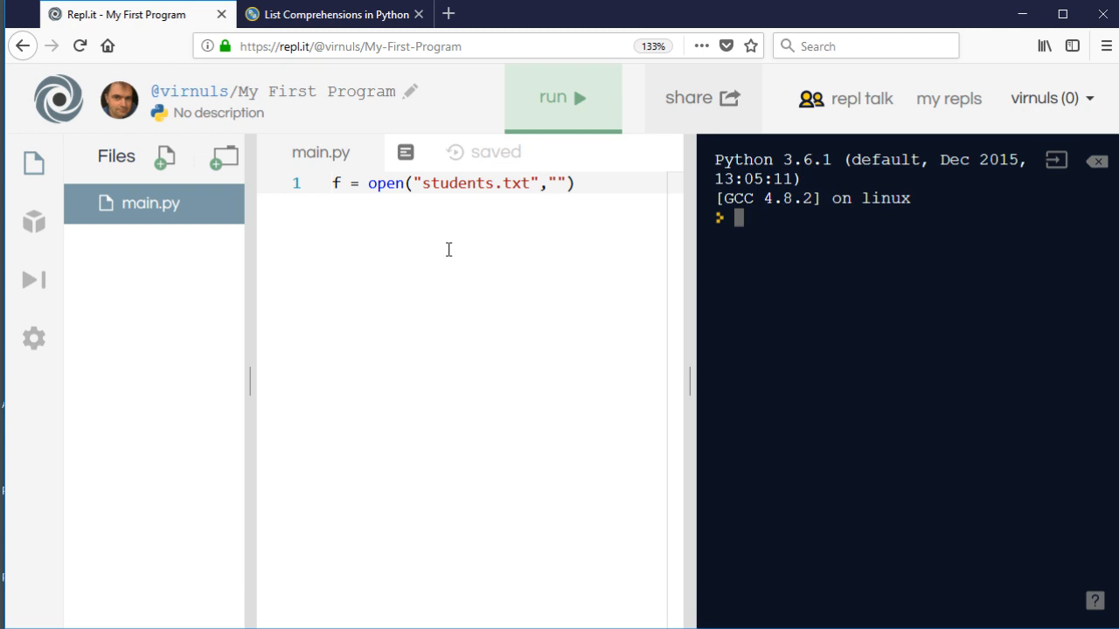
pyautogui.write('w')
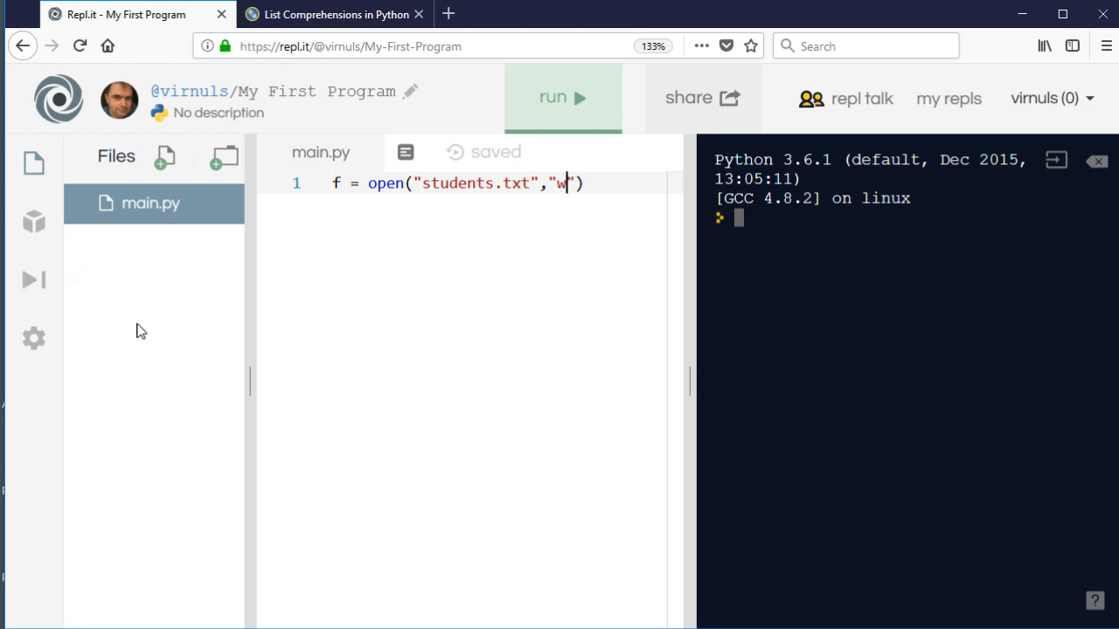
pyautogui.moveTo(524, 210)
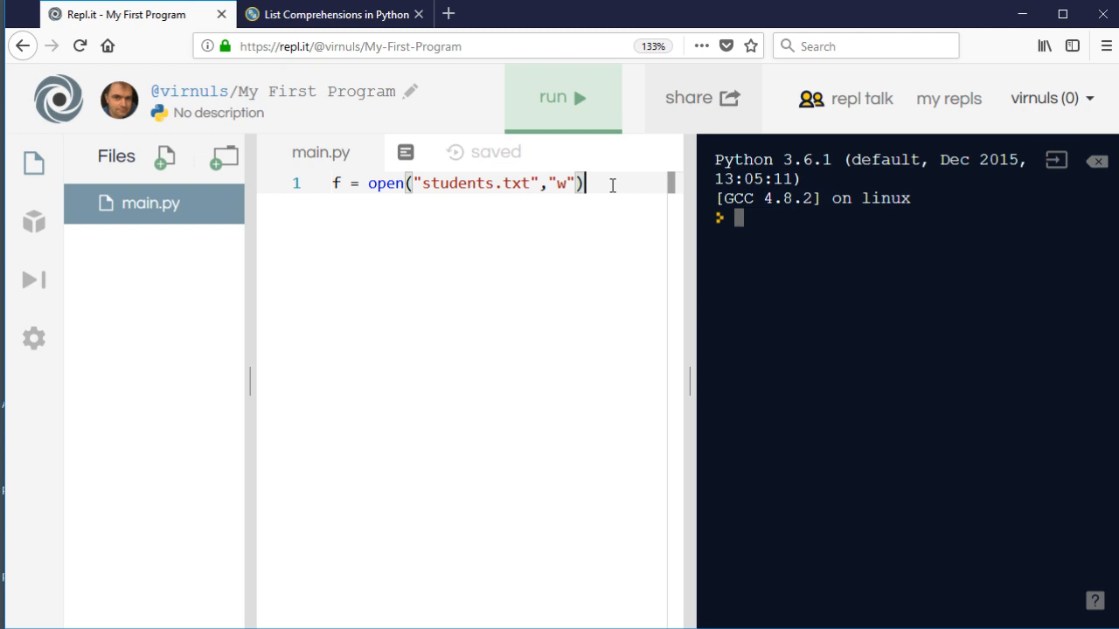
# - Leave line 2 empty and add f.close() on line 3
pyautogui.press('Enter')
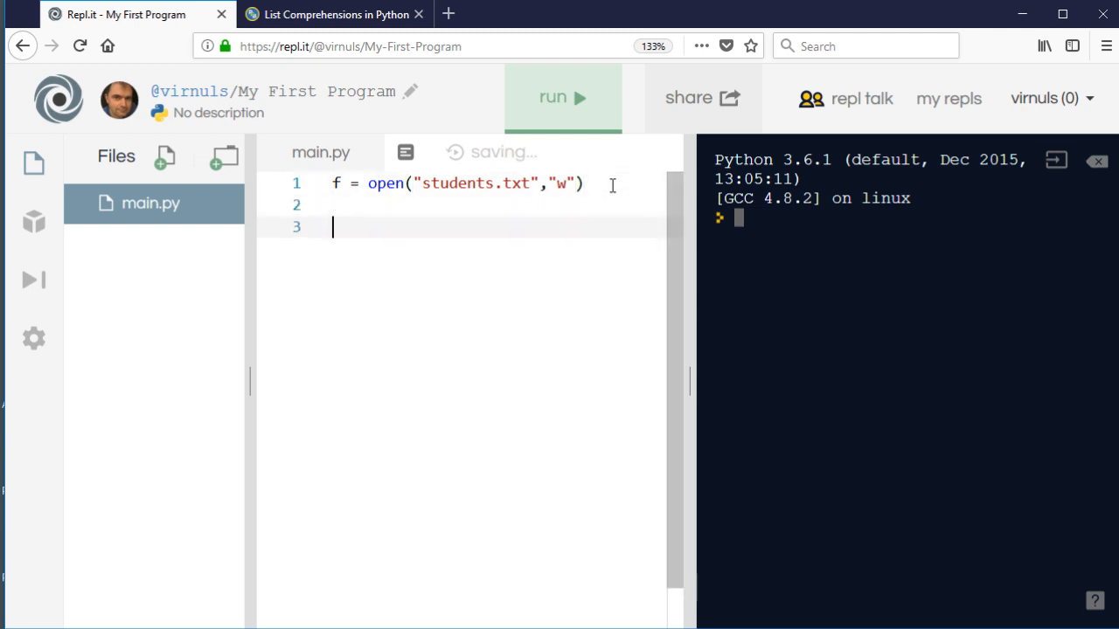
pyautogui.write('f.')
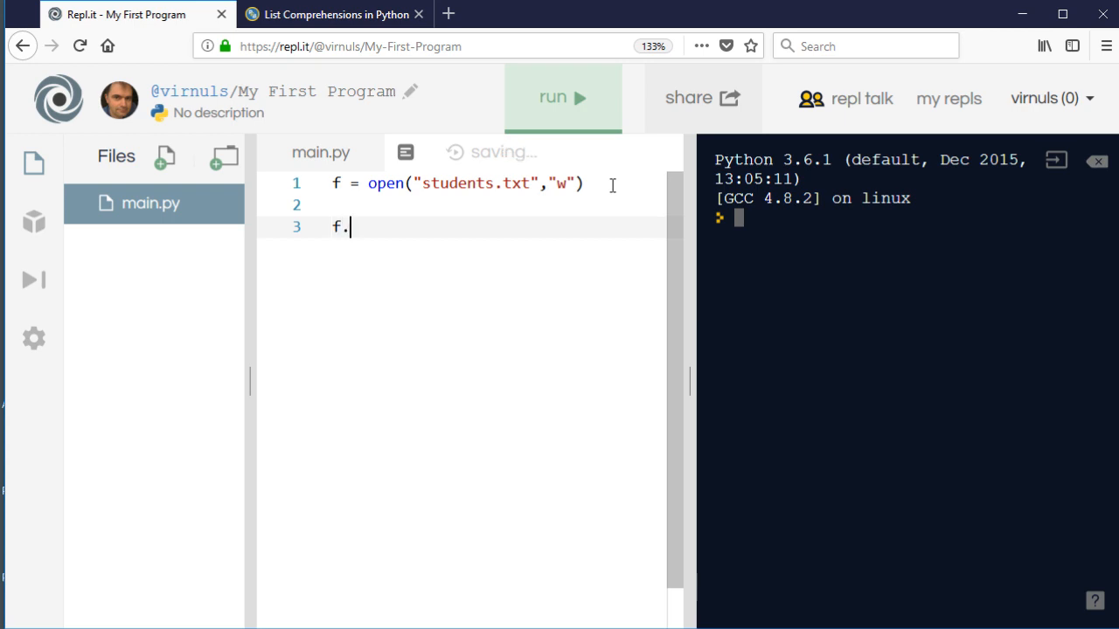
pyautogui.write('c')
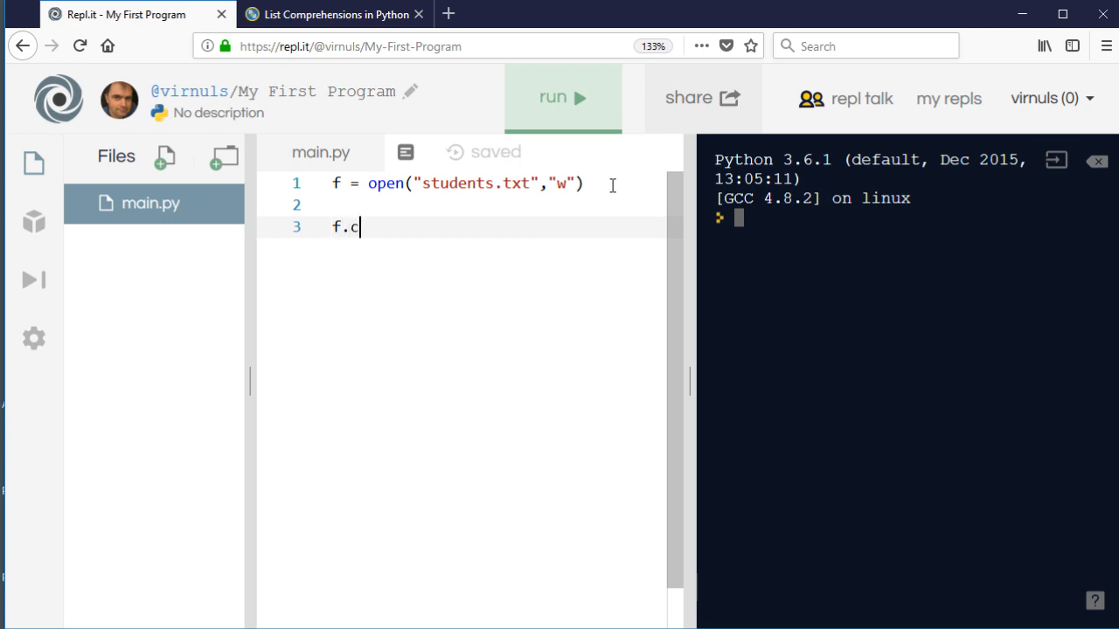
pyautogui.write('lose()')
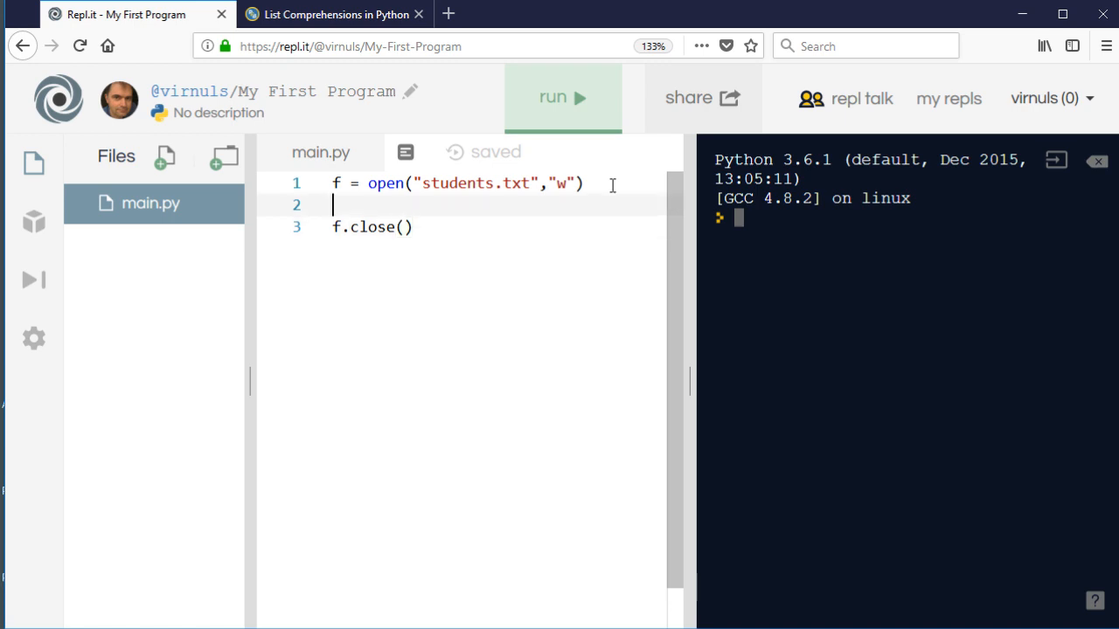
# - Define student = ("Tim","Fred","Sarah") on line 2 and start a new line below it
pyautogui.write('student')
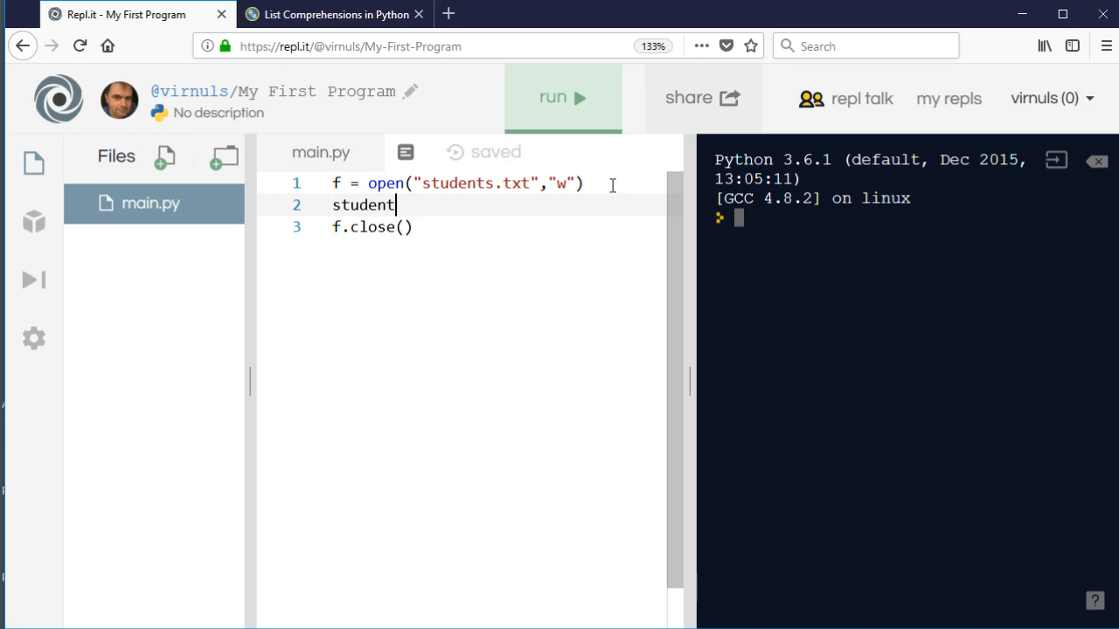
pyautogui.write('= ""')
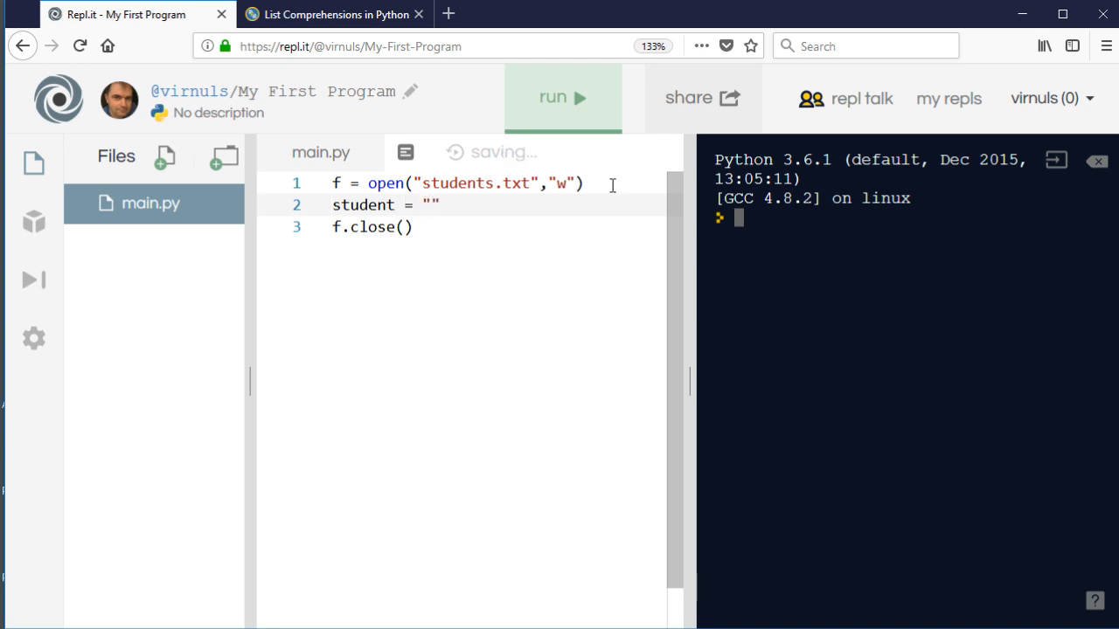
pyautogui.write('(')
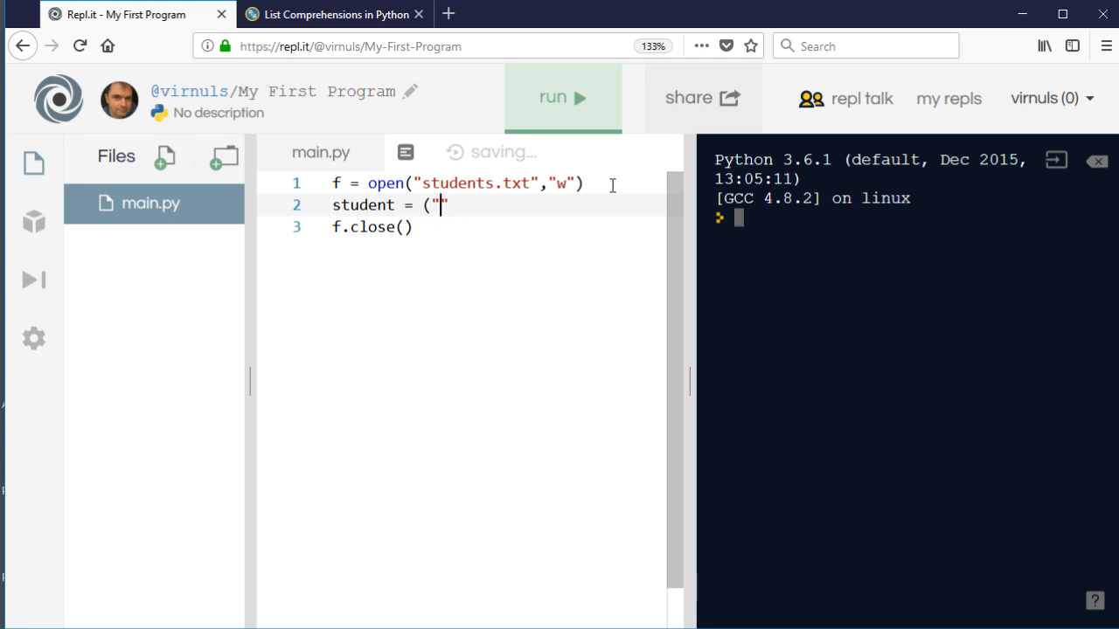
pyautogui.write('Tim')
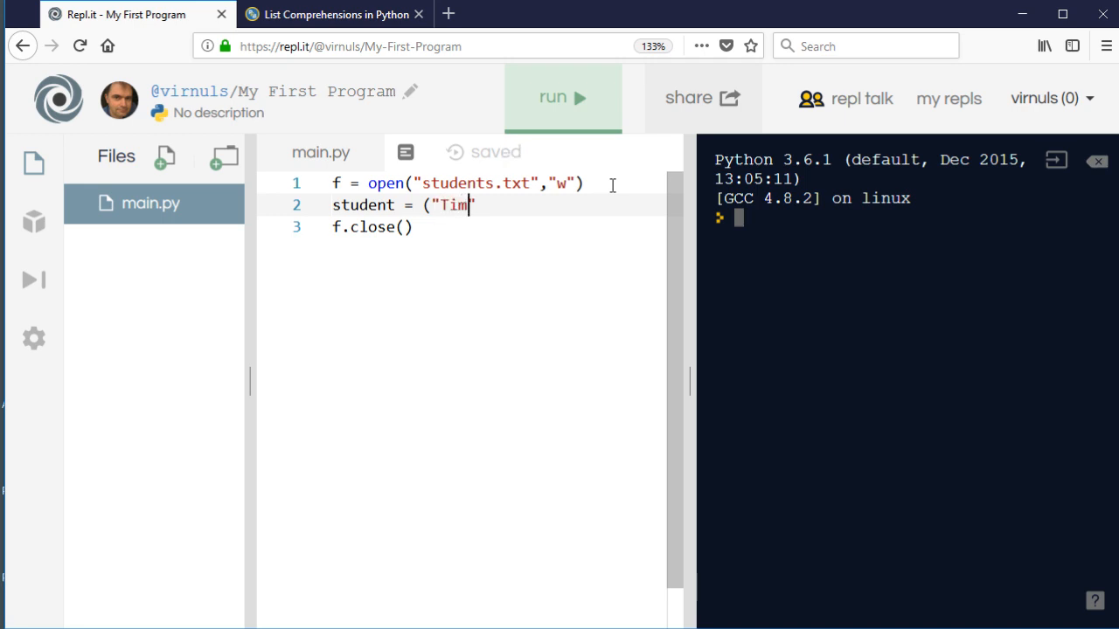
pyautogui.write(',"')
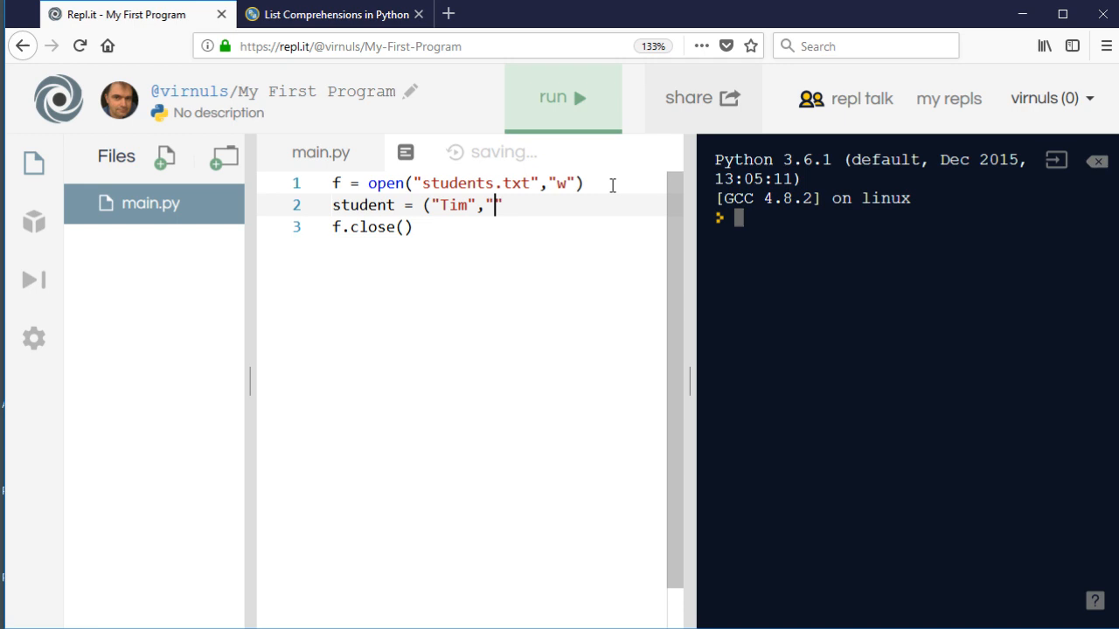
pyautogui.write('Fred')
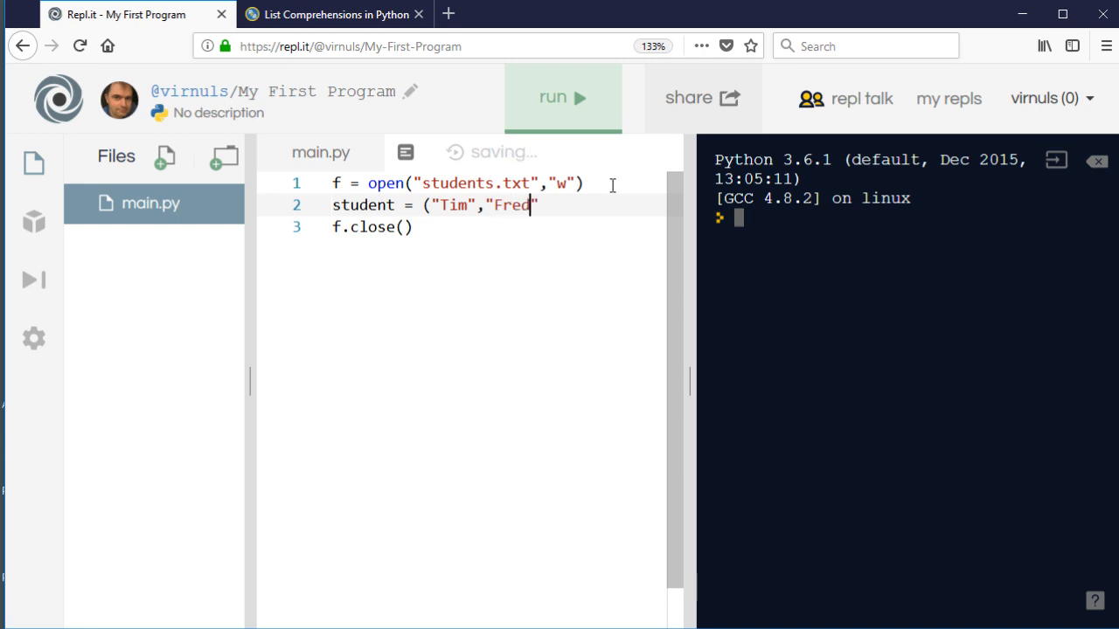
pyautogui.write(',')
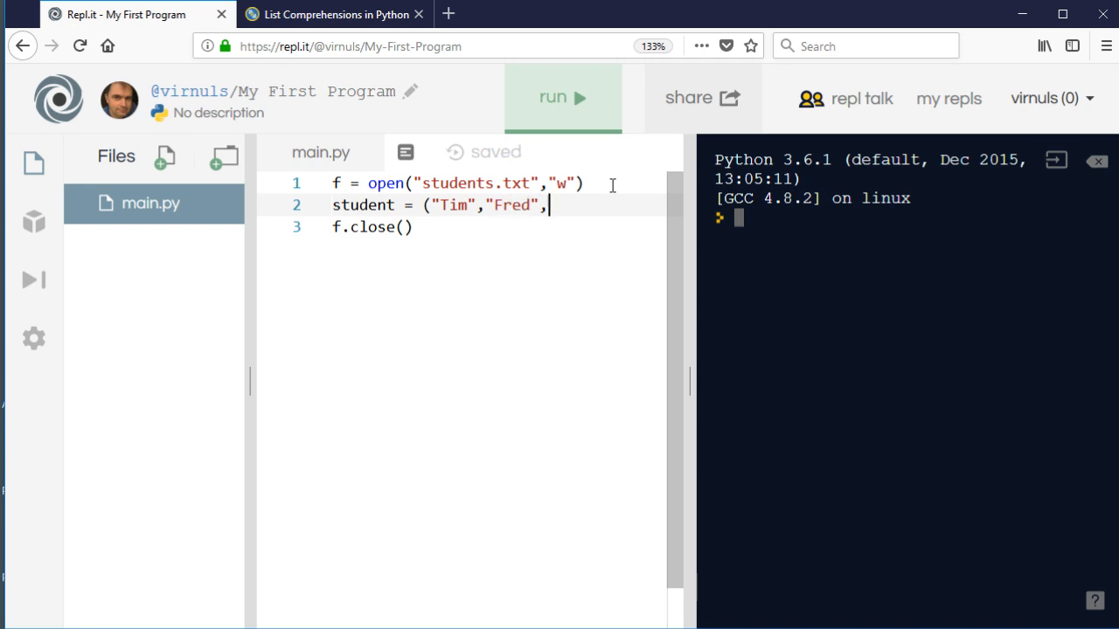
pyautogui.write('"Sarah"')
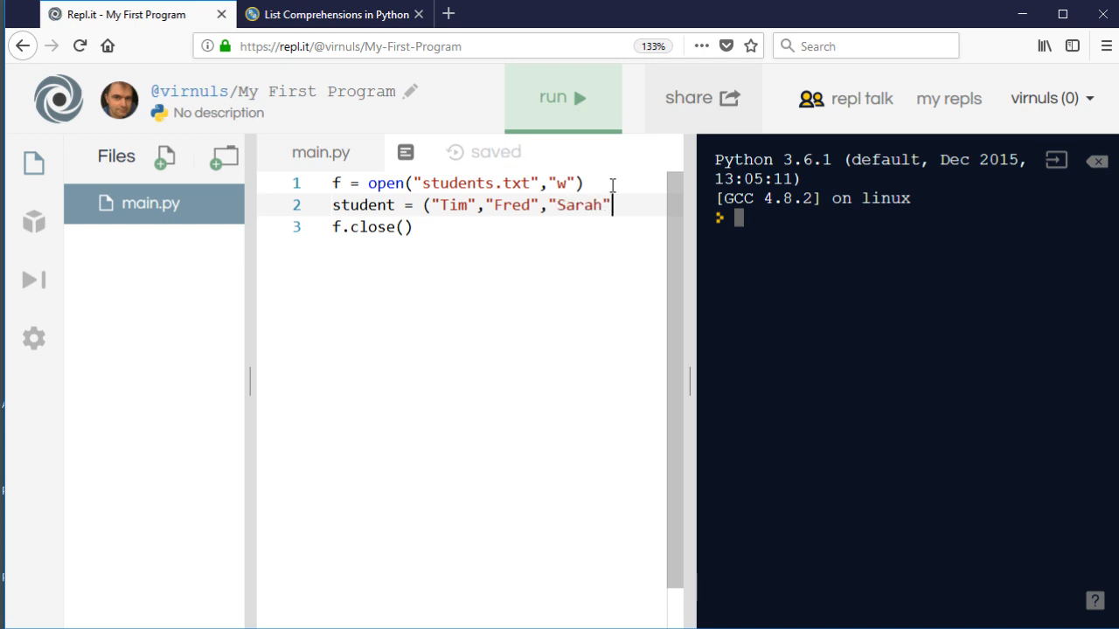
pyautogui.press('Enter')
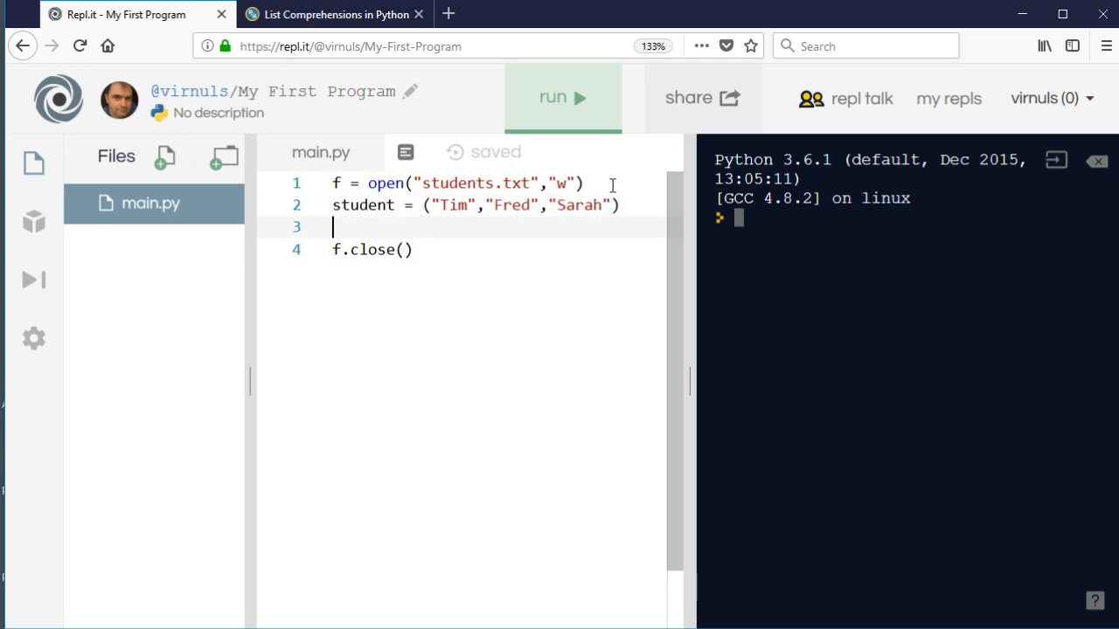
# - Add for n in student: with an indented body f.write(n)
pyautogui.write('fo')
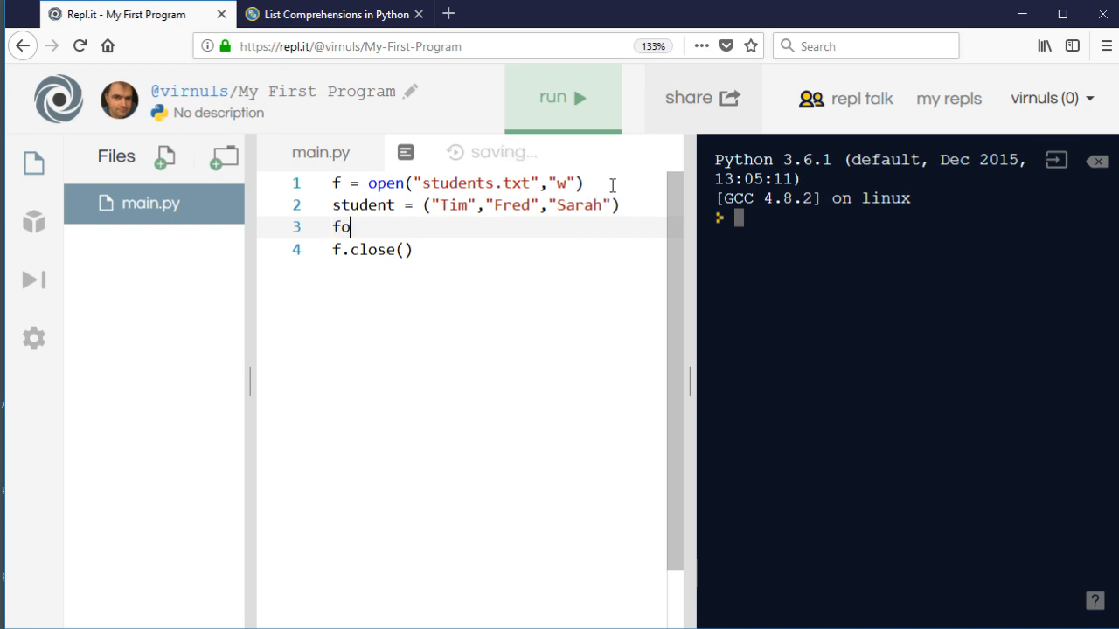
pyautogui.write('r n in stu')
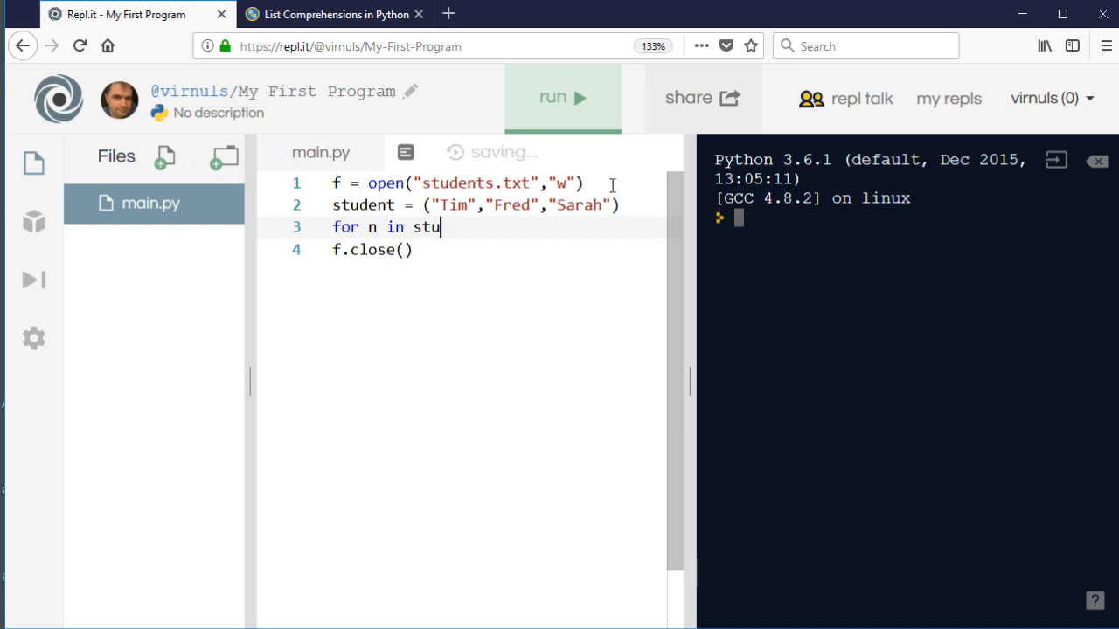
pyautogui.write('dent:')
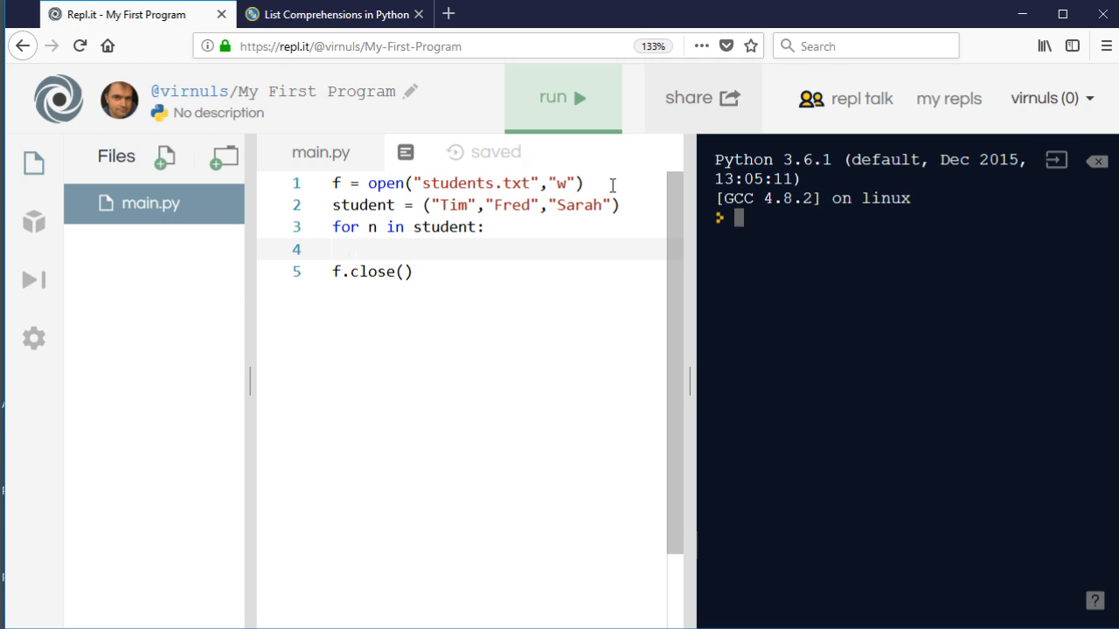
pyautogui.write('f')
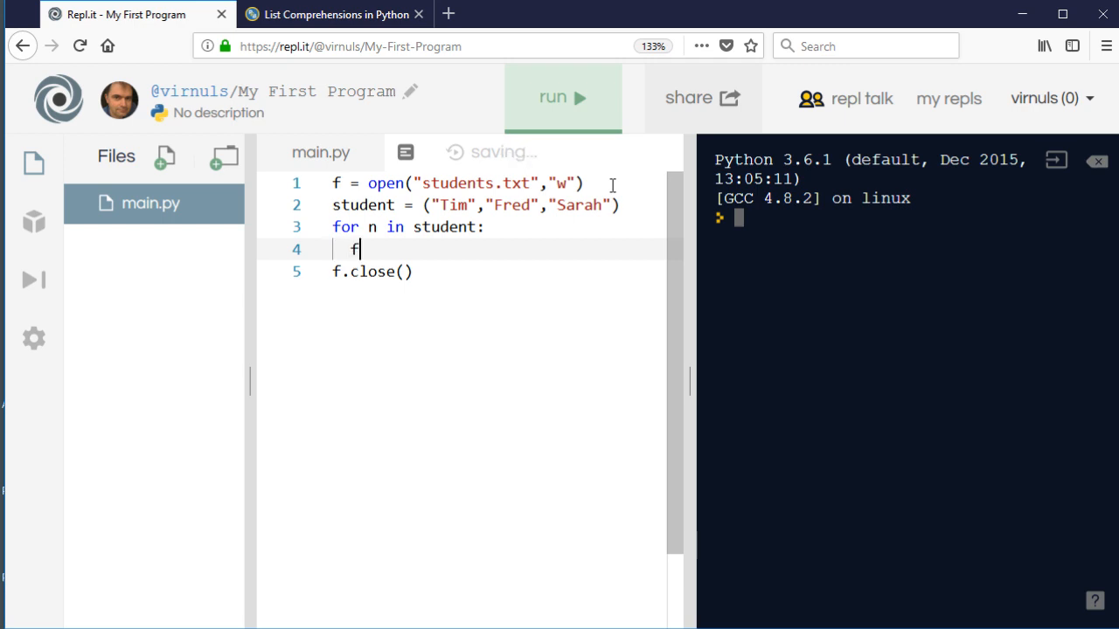
pyautogui.write('.write')
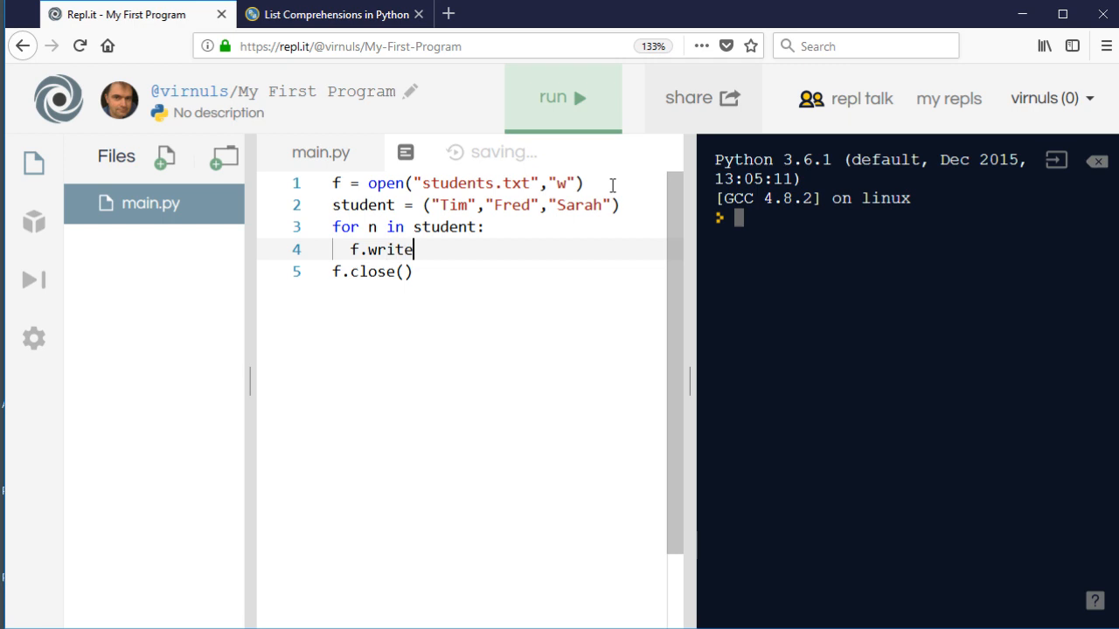
pyautogui.write('()')
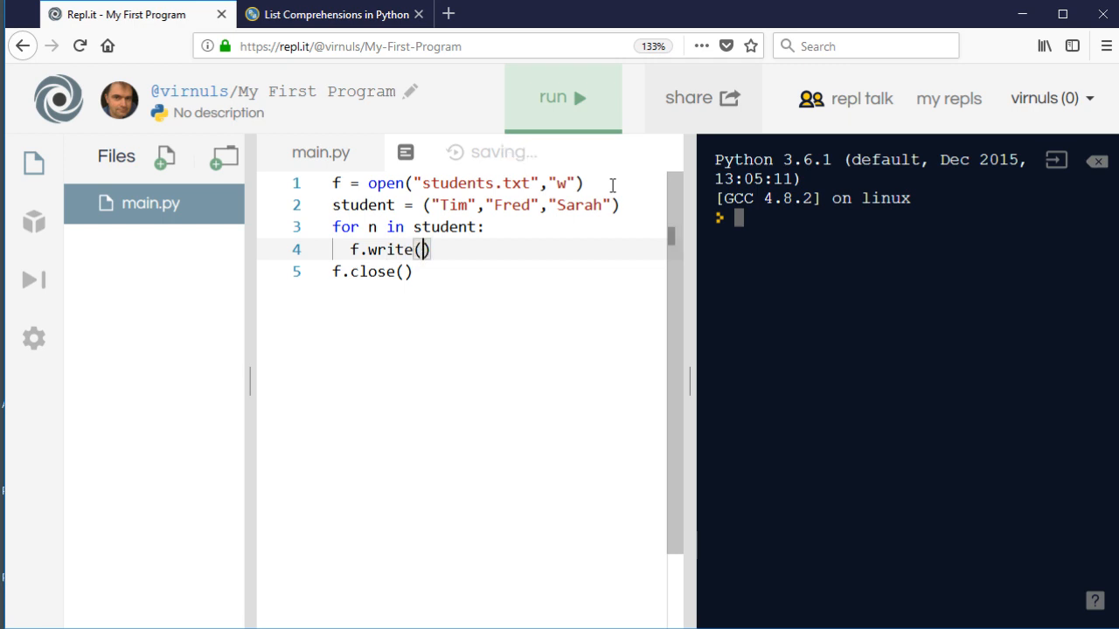
pyautogui.write('n')
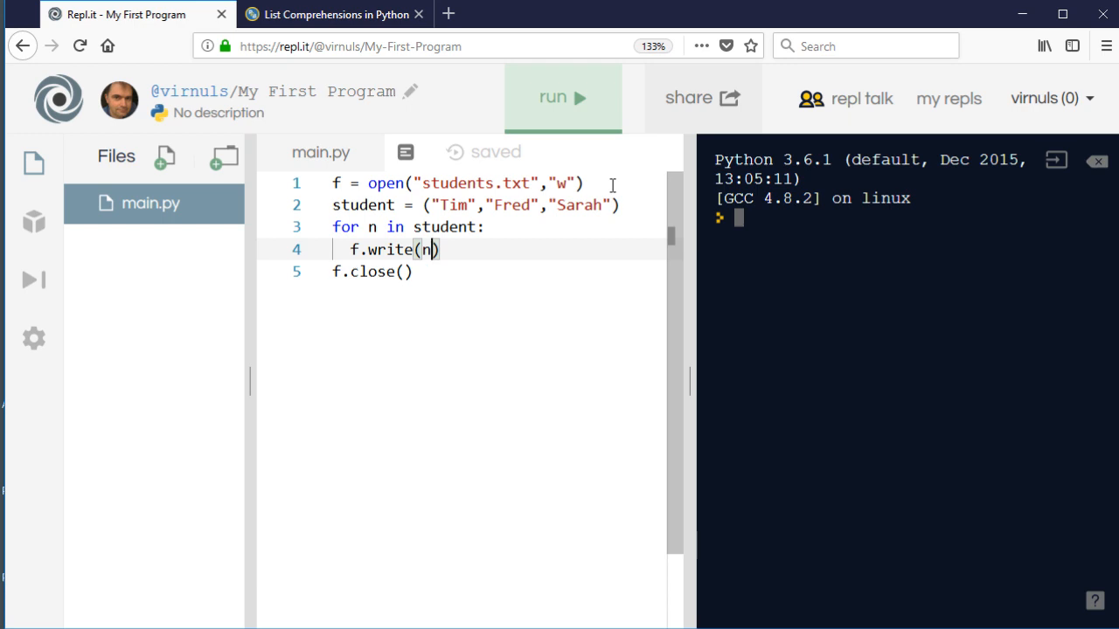
# - Run the script and view students.txt, which shows TimFredSarah on one line
pyautogui.click(563, 98)
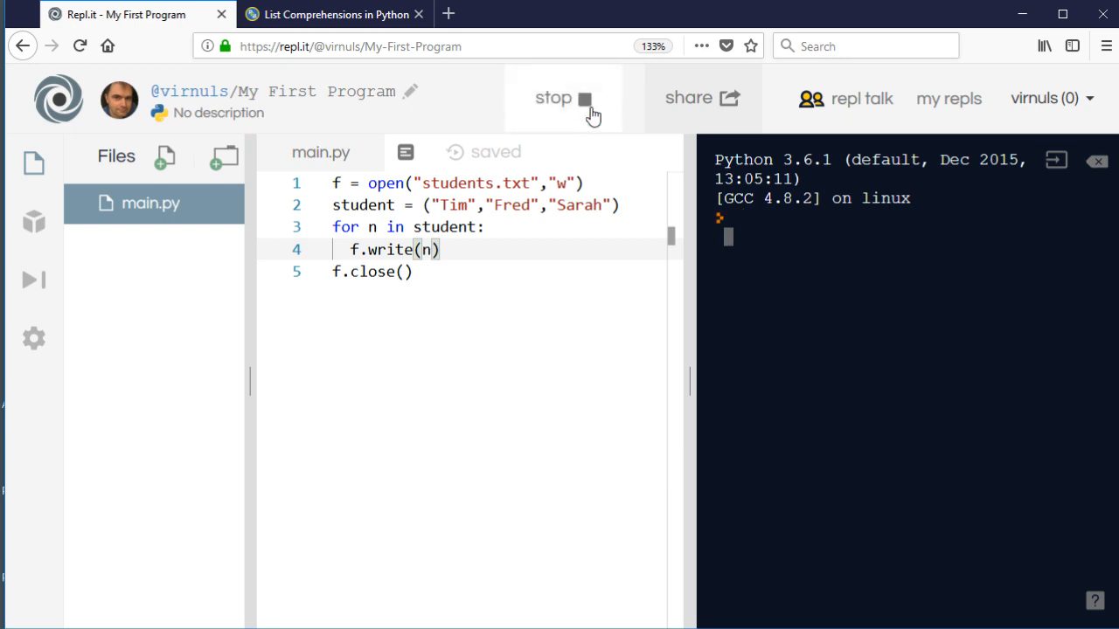
pyautogui.click(563, 98)
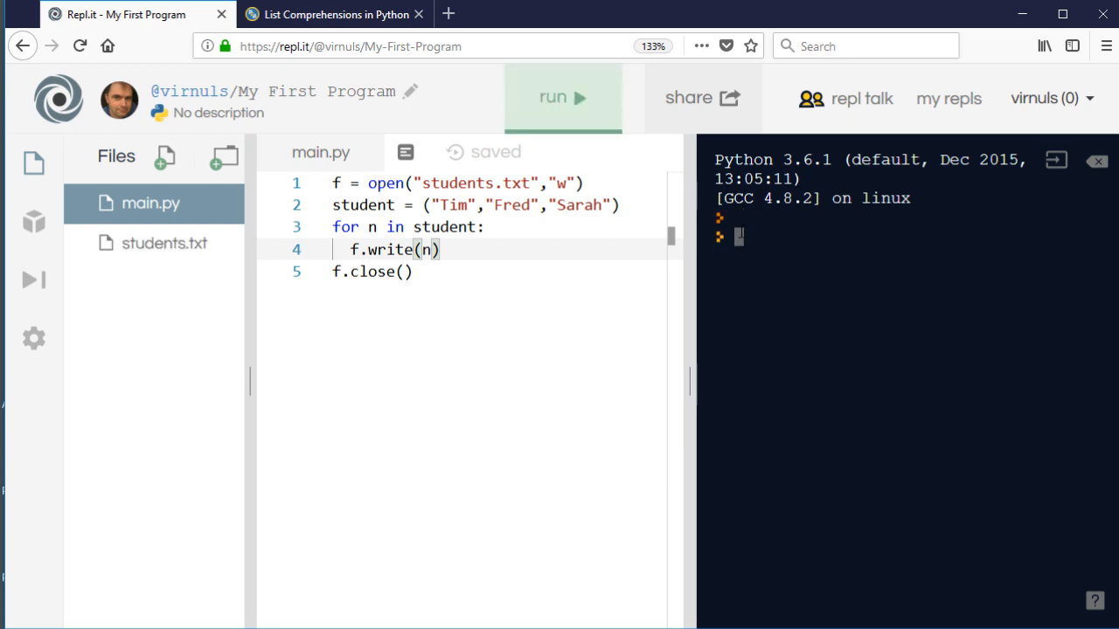
pyautogui.moveTo(154, 248)
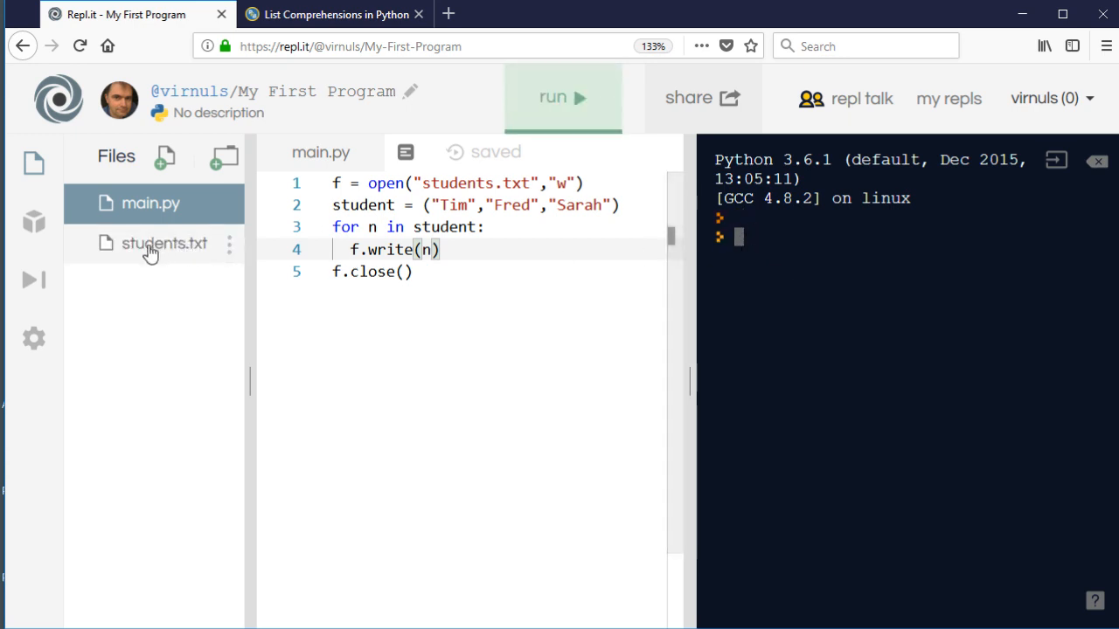
pyautogui.moveTo(164, 243)
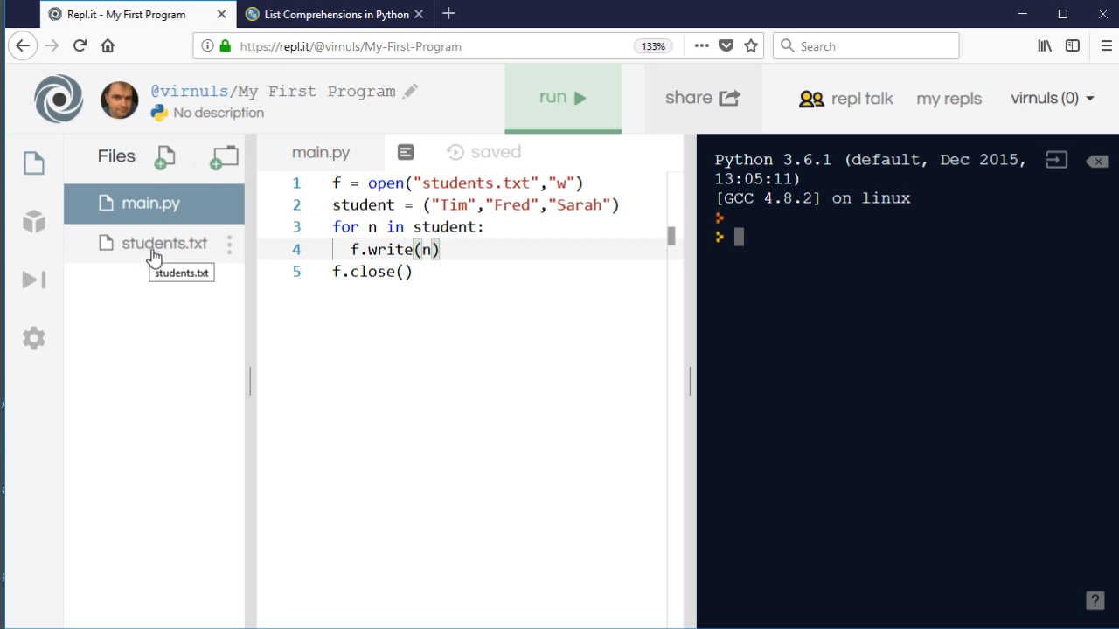
pyautogui.click(164, 243)
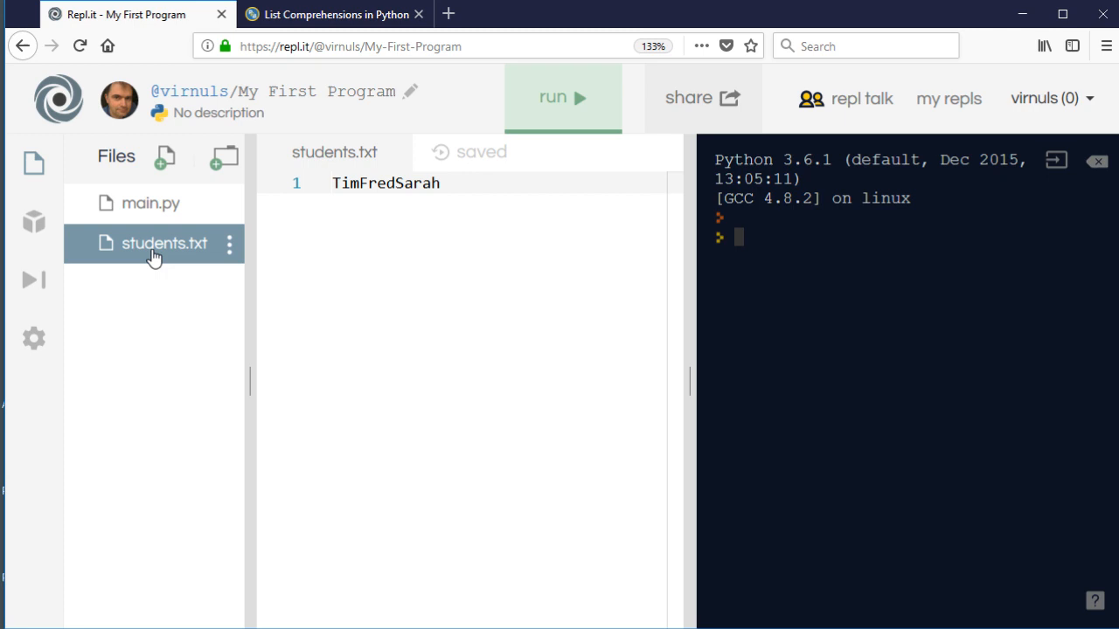
pyautogui.moveTo(304, 208)
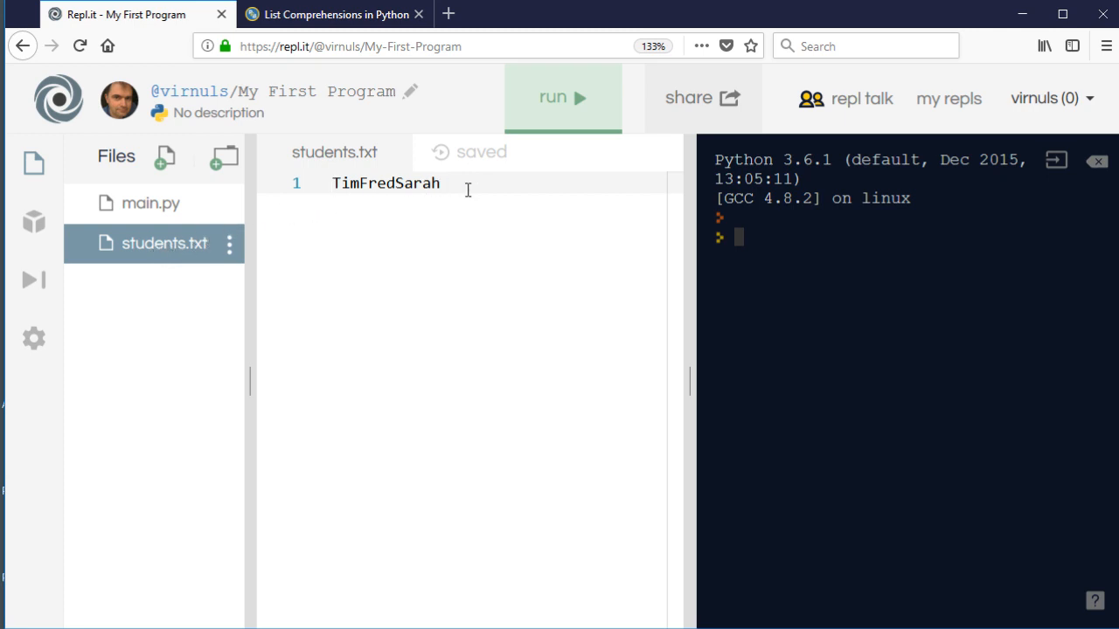
pyautogui.moveTo(451, 235)
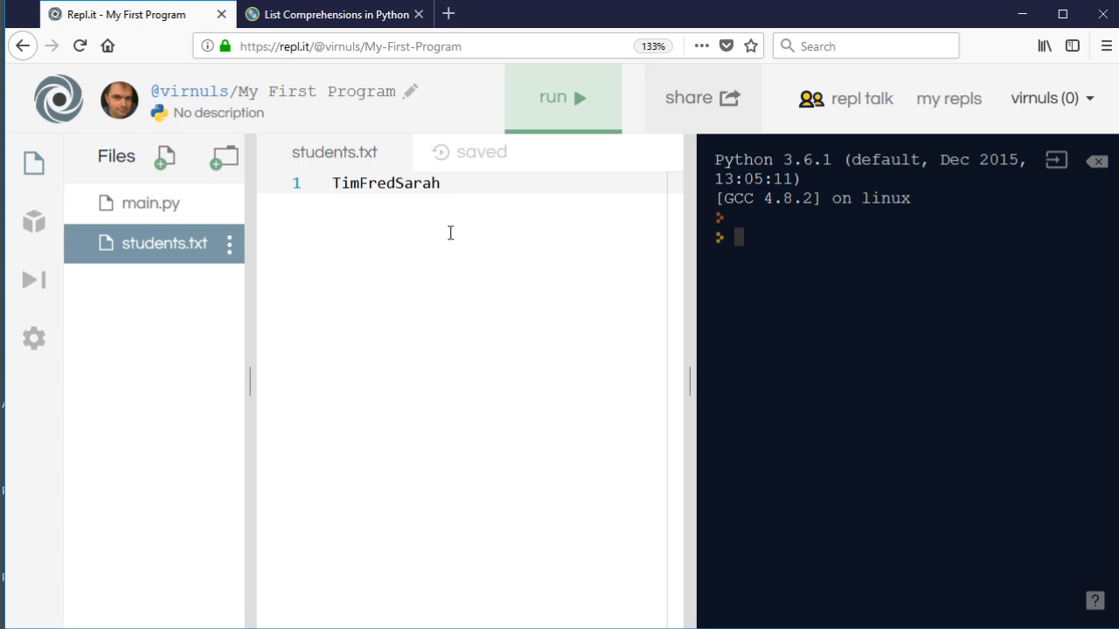
pyautogui.moveTo(418, 230)
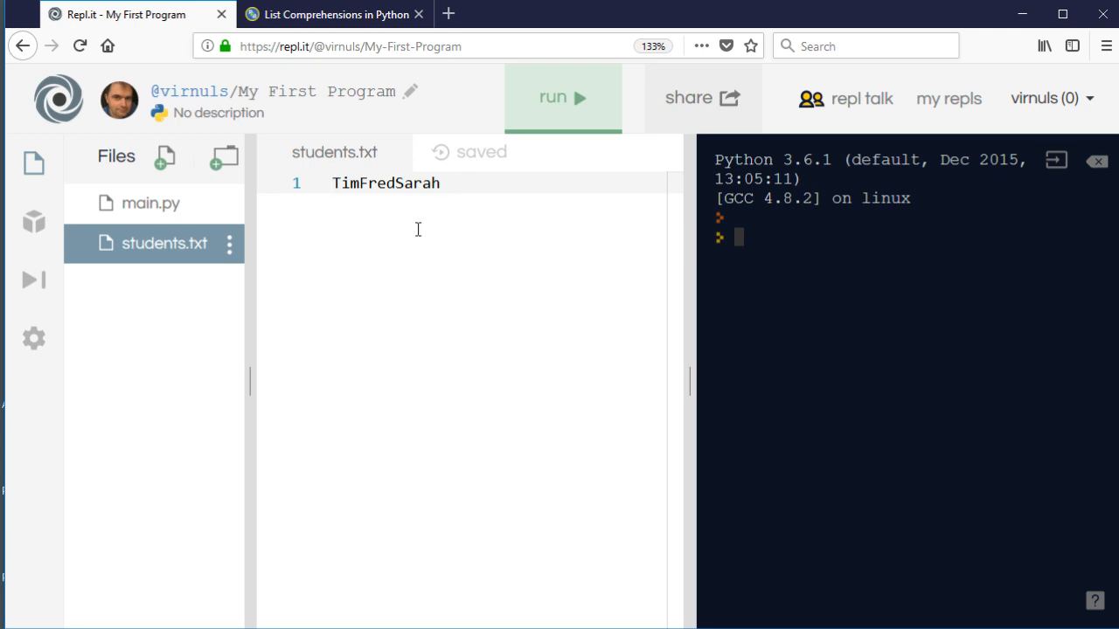
pyautogui.moveTo(183, 210)
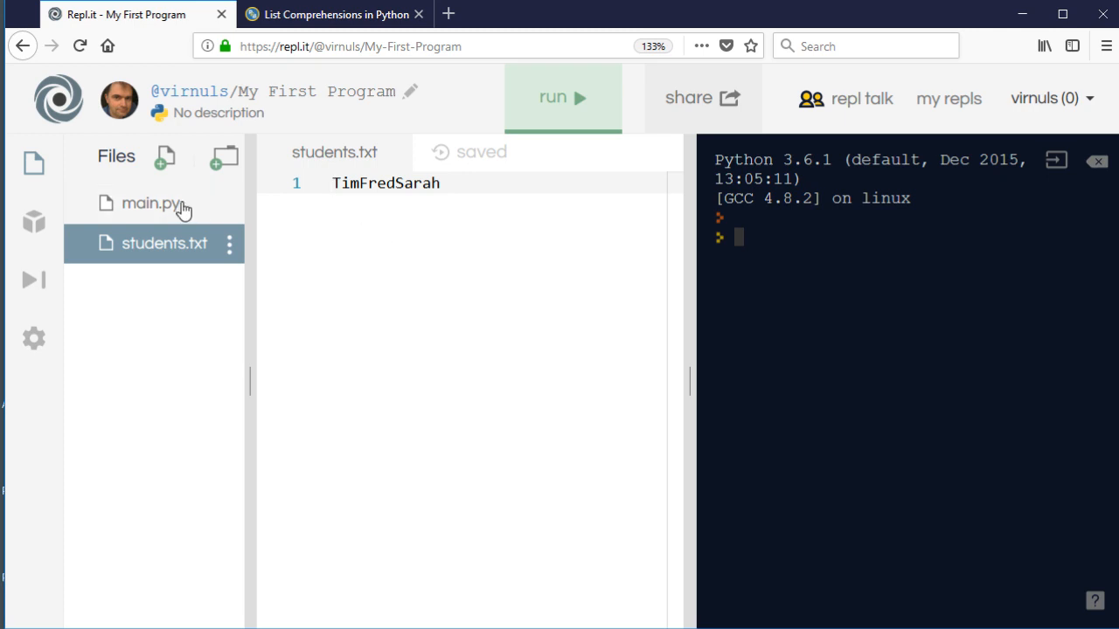
# - Change the write to f.write(n+"\n") and rerun so each name lands on its own line
pyautogui.click(150, 203)
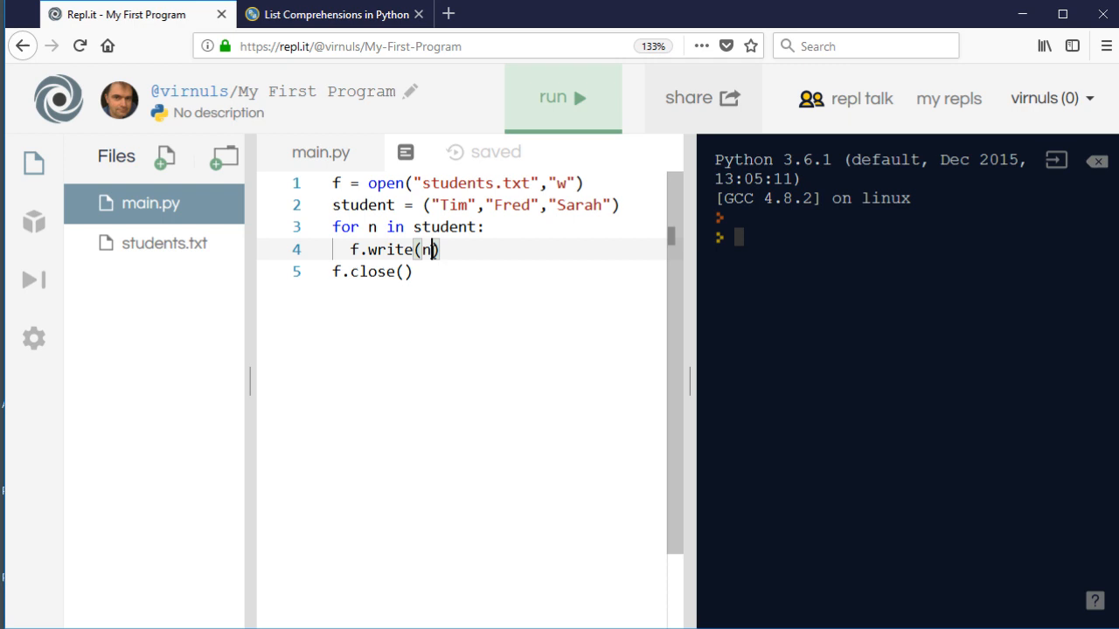
pyautogui.write('+')
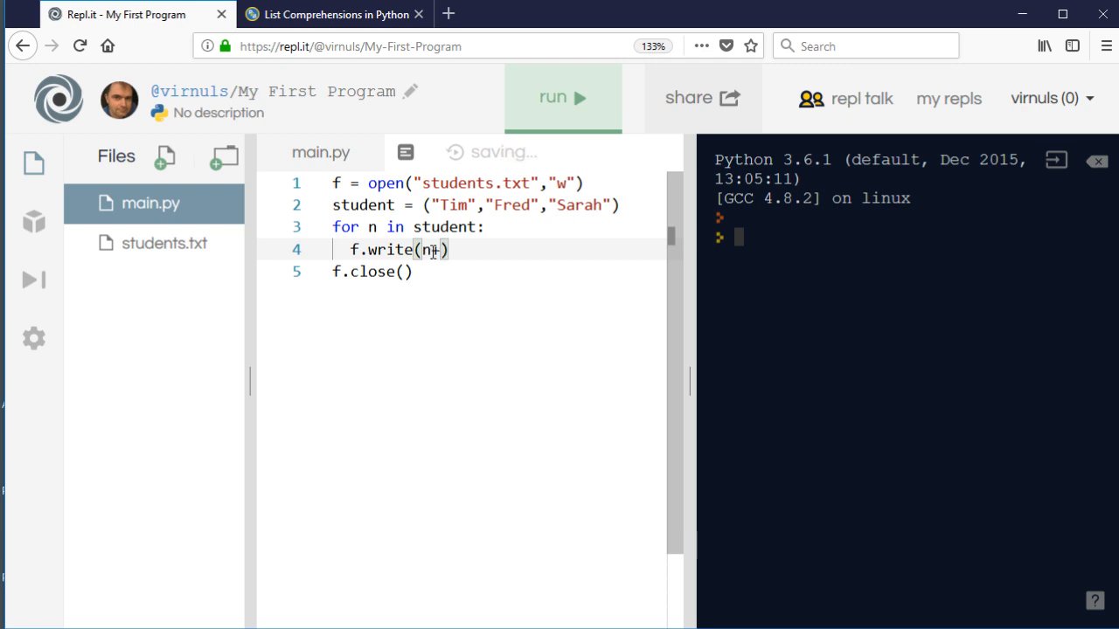
pyautogui.write('""')
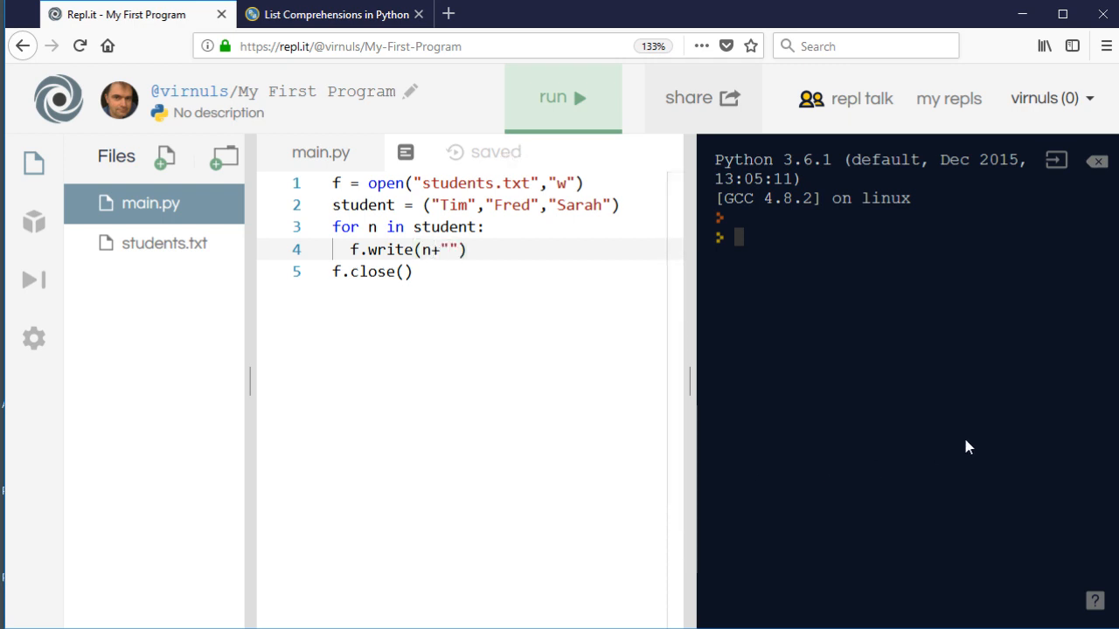
pyautogui.write('\\n')
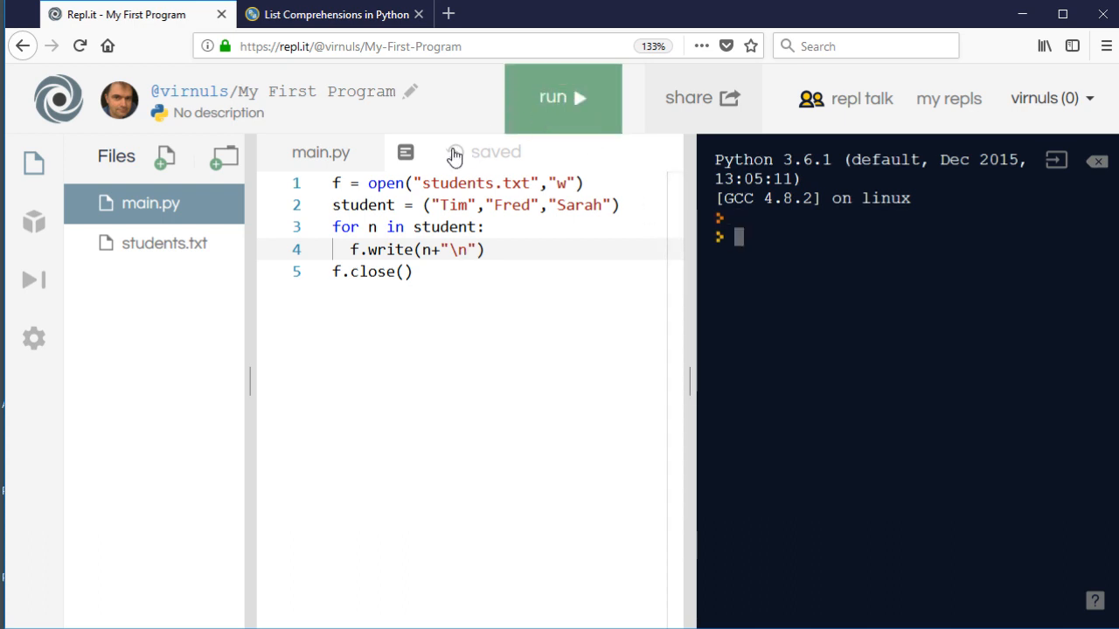
pyautogui.click(164, 243)
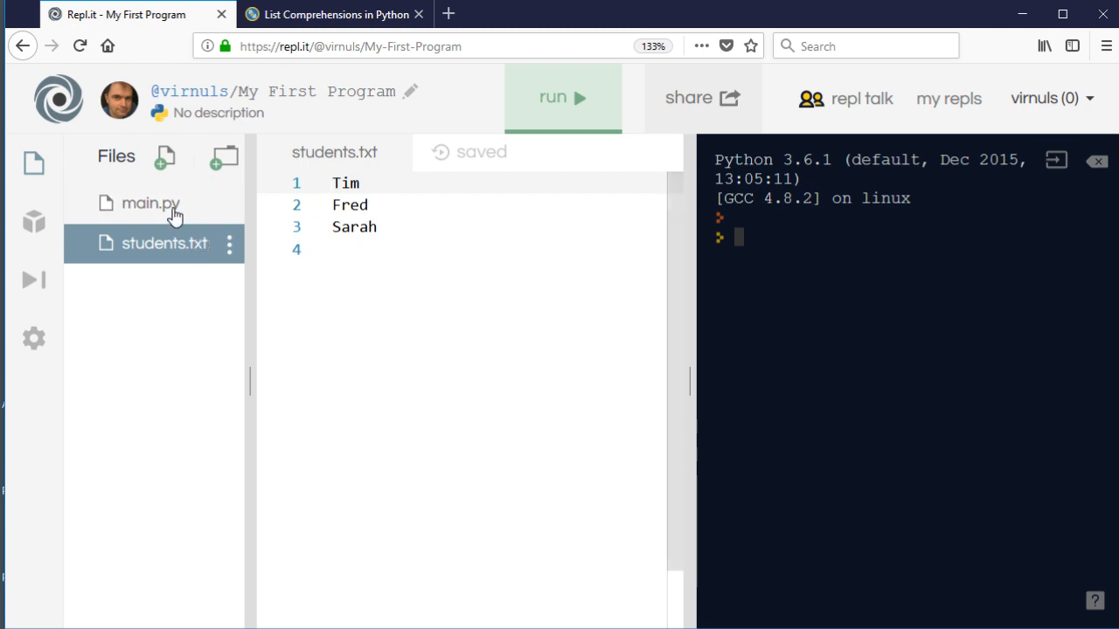
pyautogui.click(150, 203)
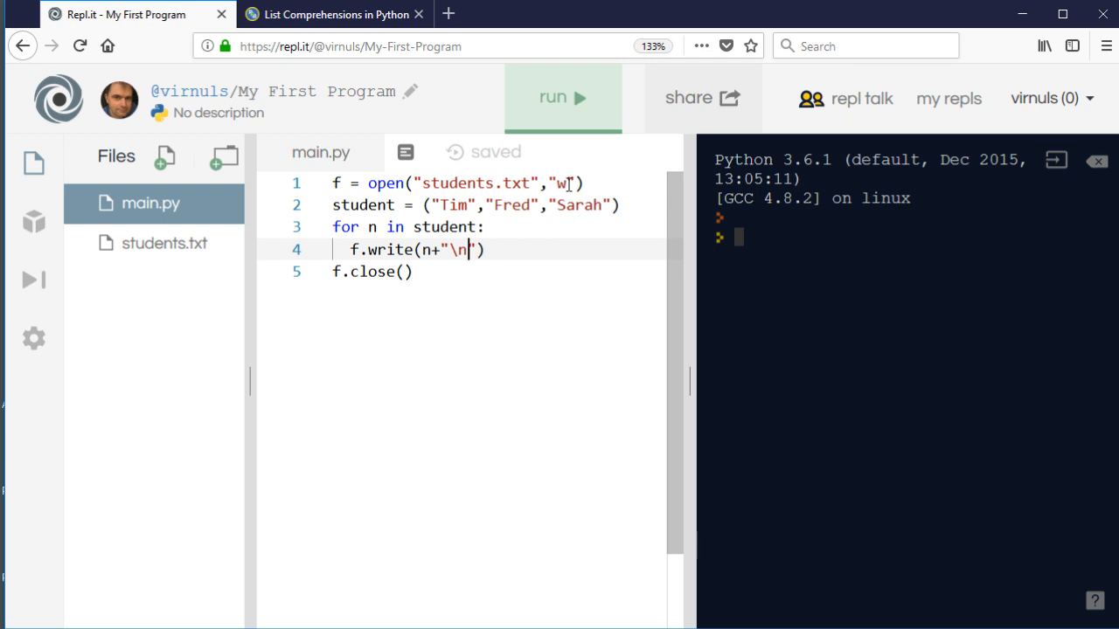
# - Replace the tuple with Tom, Dick, Harry, switch the mode to "a", and run to append them
pyautogui.doubleClick(454, 205)
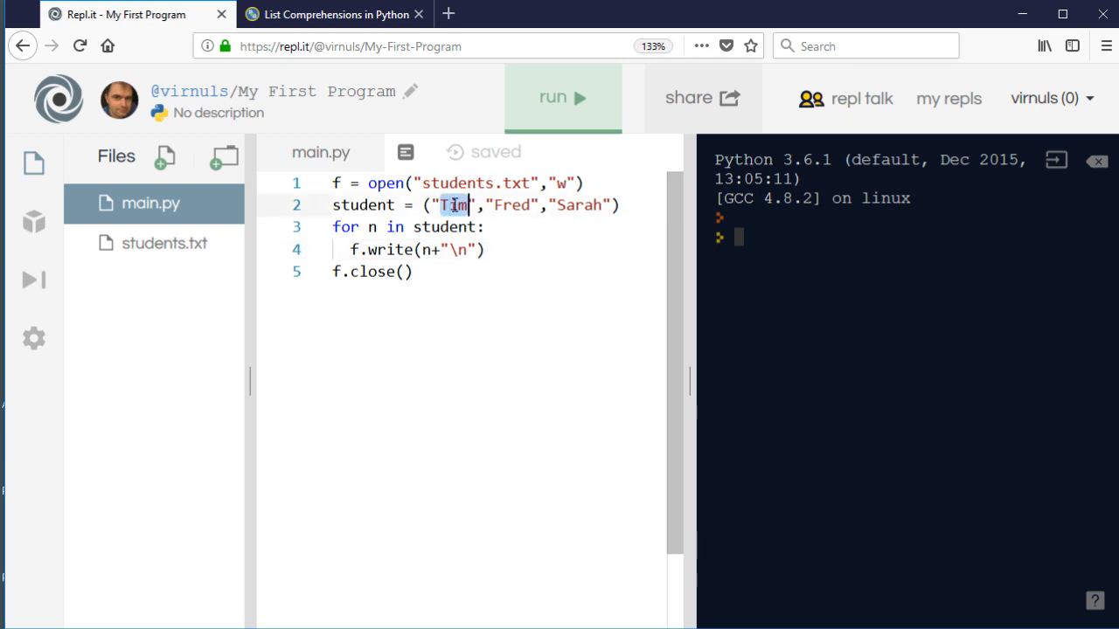
pyautogui.write('To')
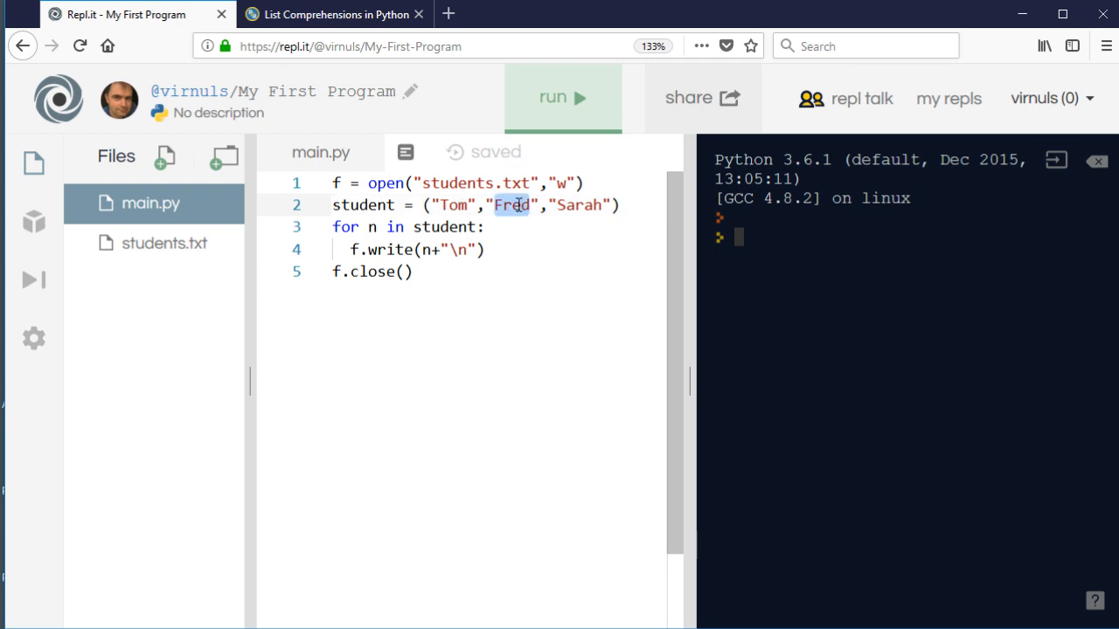
pyautogui.write('Dick')
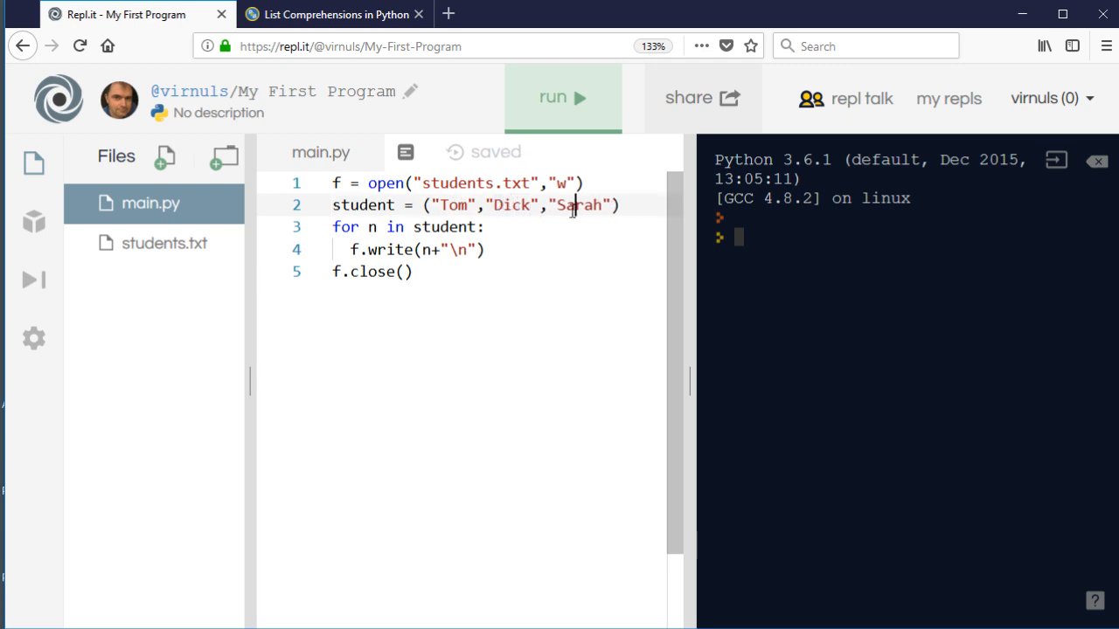
pyautogui.write('Harry')
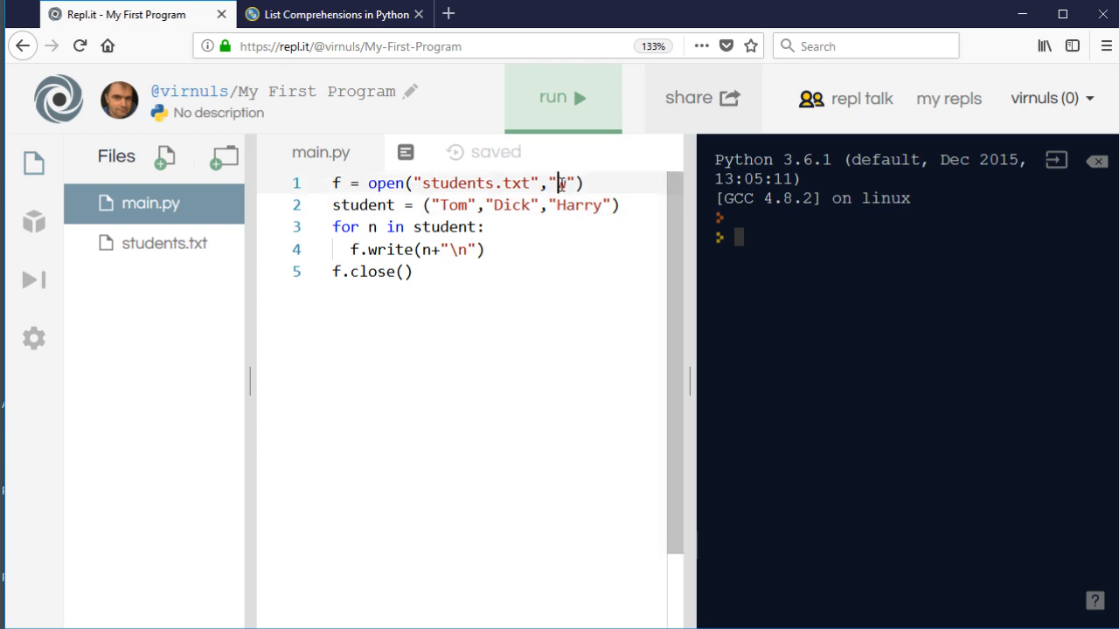
pyautogui.write('a')
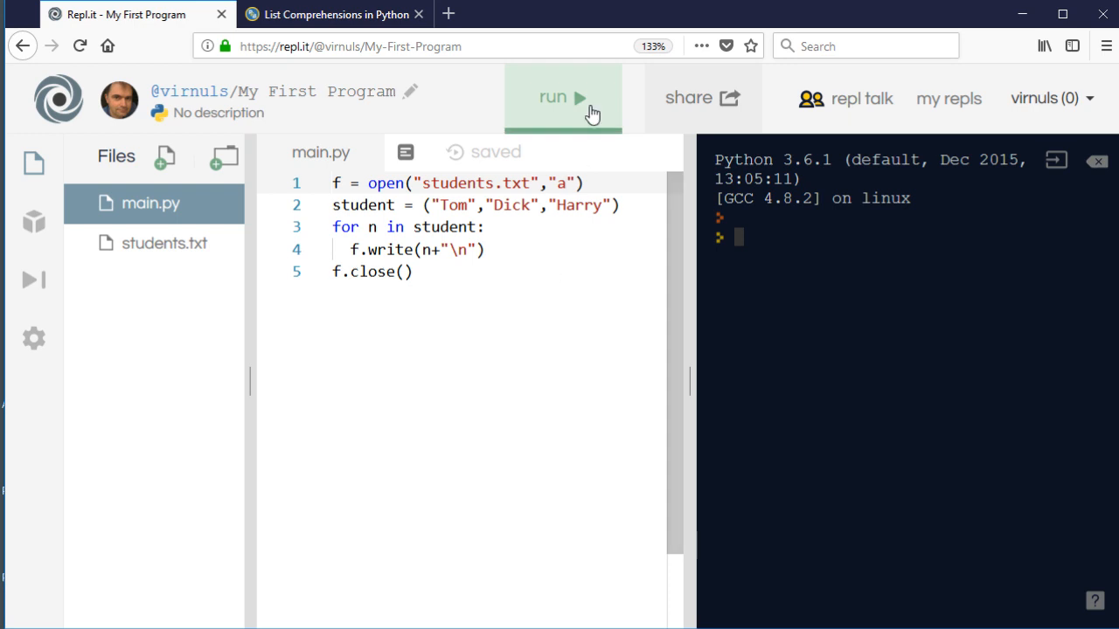
pyautogui.click(563, 98)
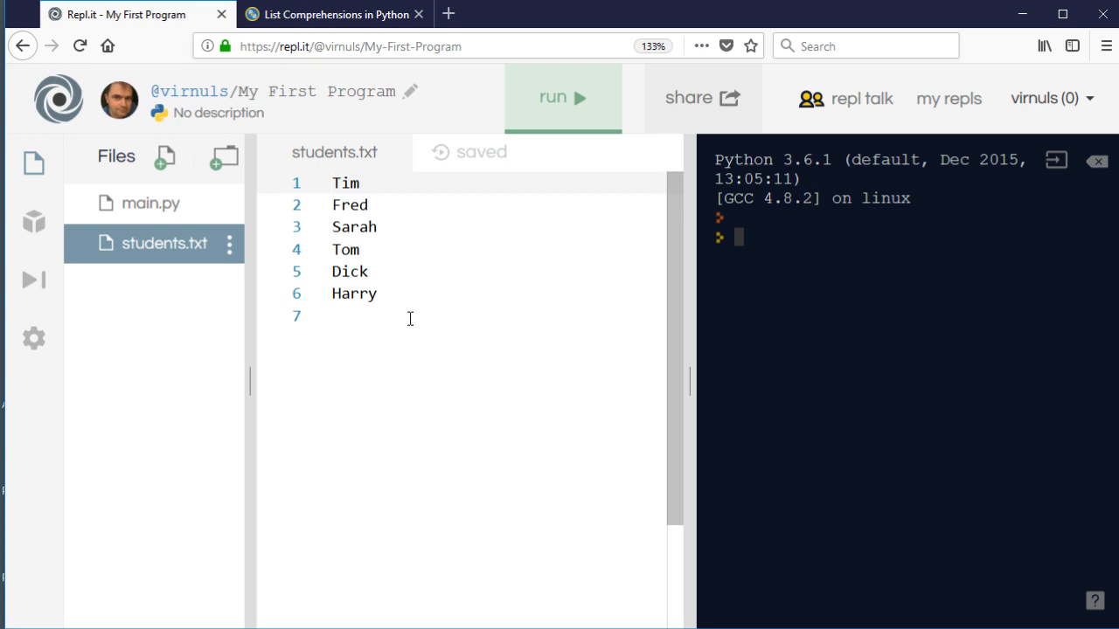
pyautogui.moveTo(150, 202)
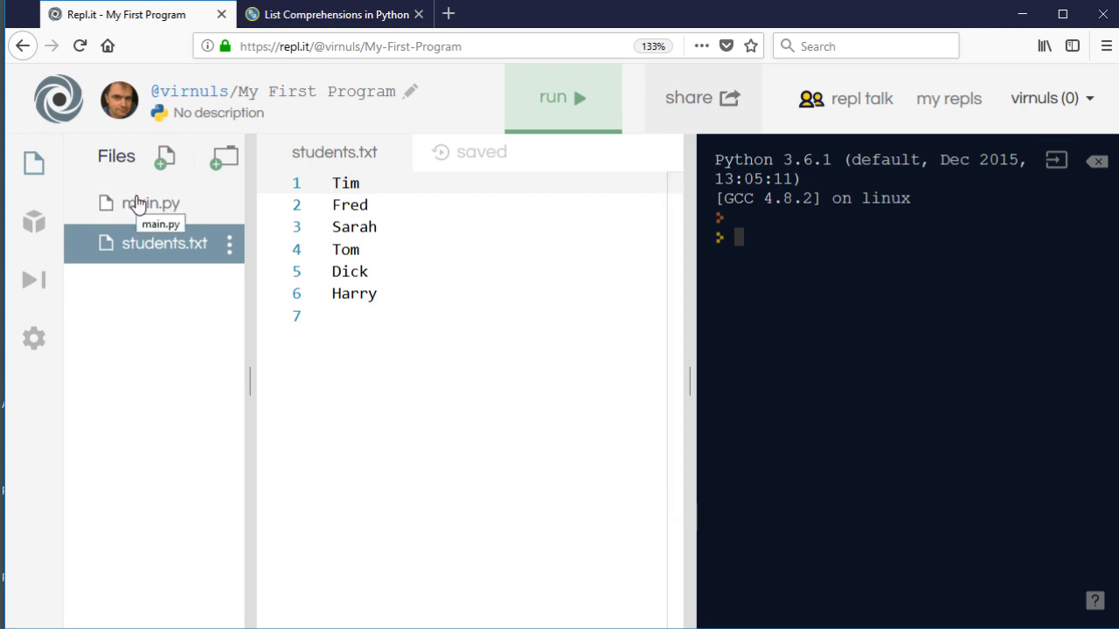
pyautogui.click(151, 202)
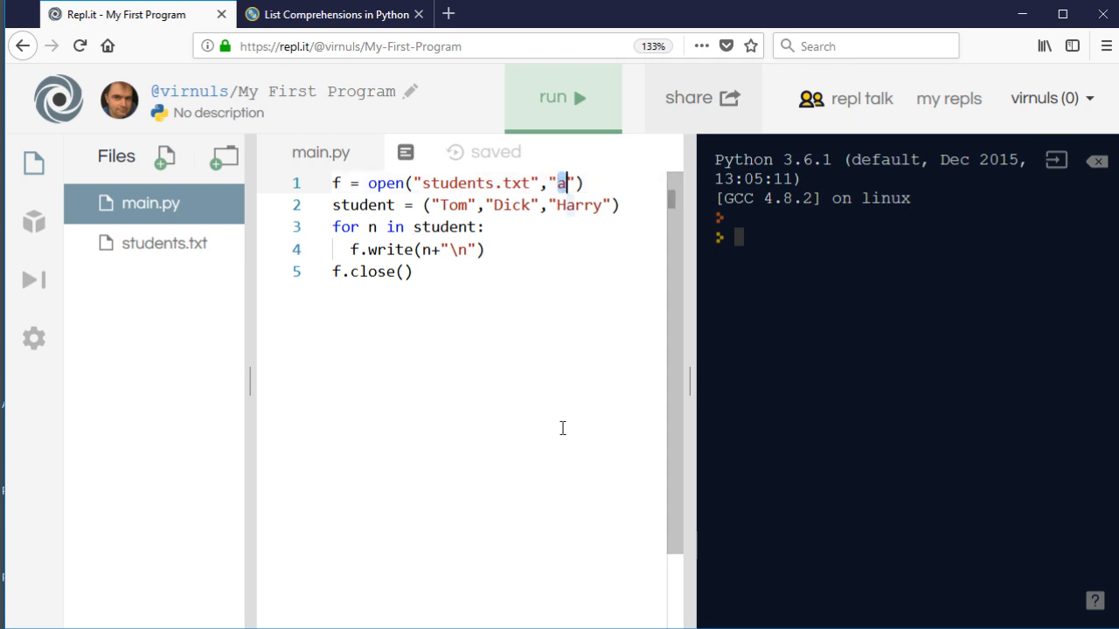
# - Switch the mode to "r" and replace the loop with contents = f.read()
pyautogui.write('r')
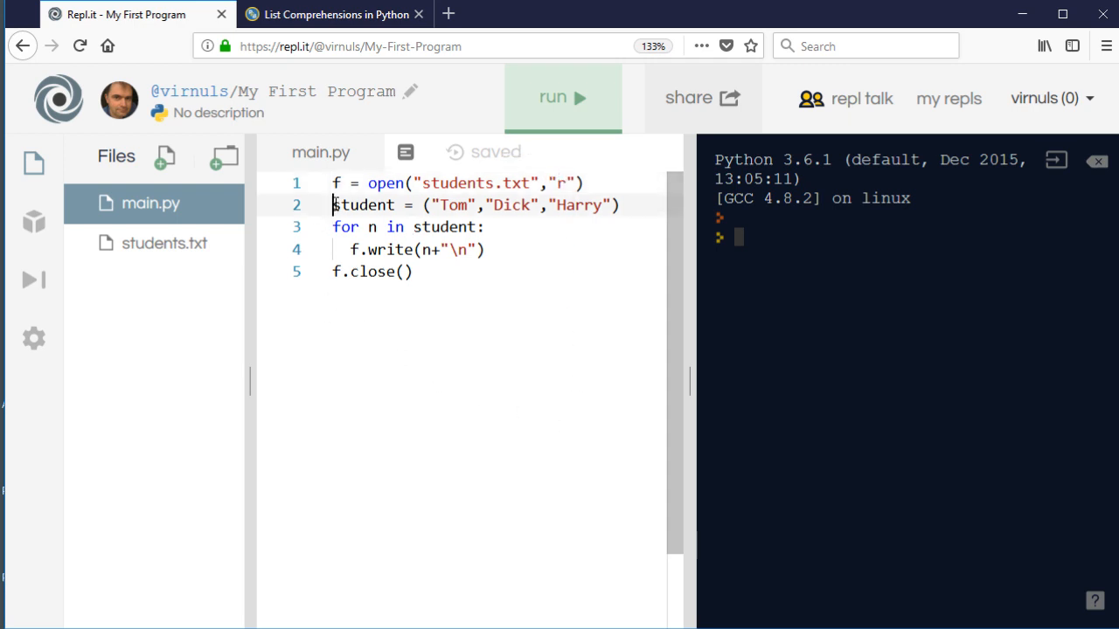
pyautogui.moveTo(332, 204); pyautogui.dragTo(486, 248)
pyautogui.write('c')
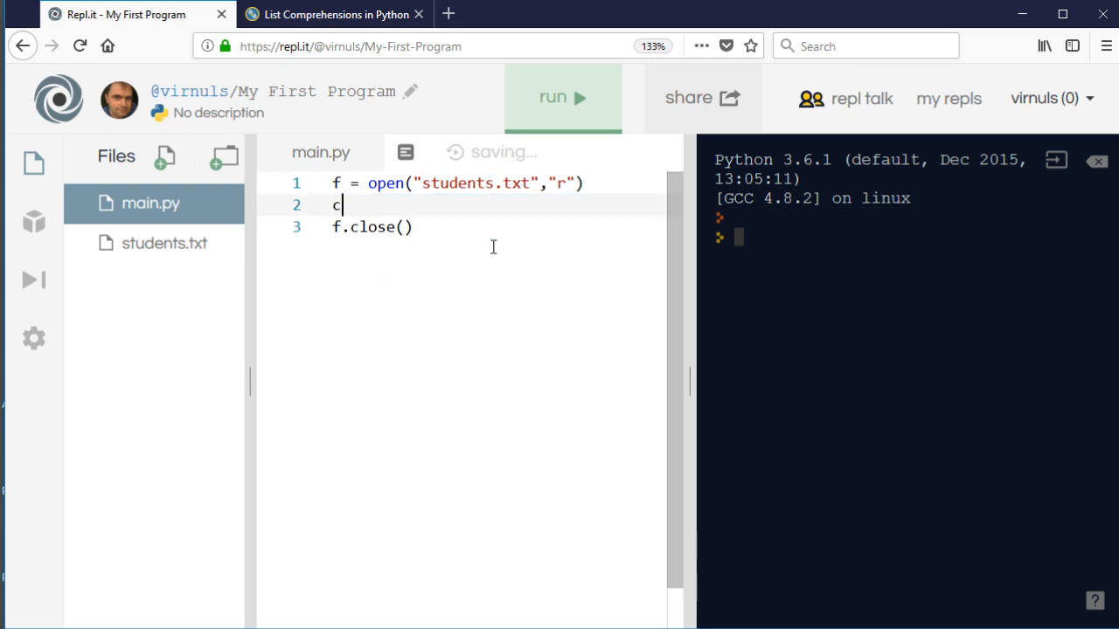
pyautogui.write('ontents')
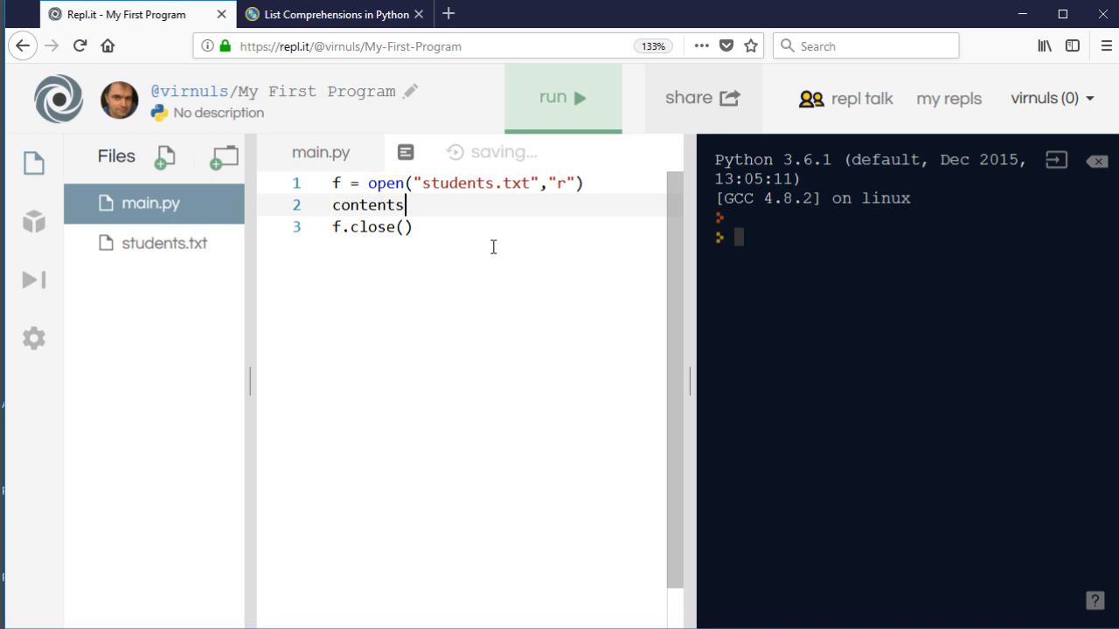
pyautogui.write('=')
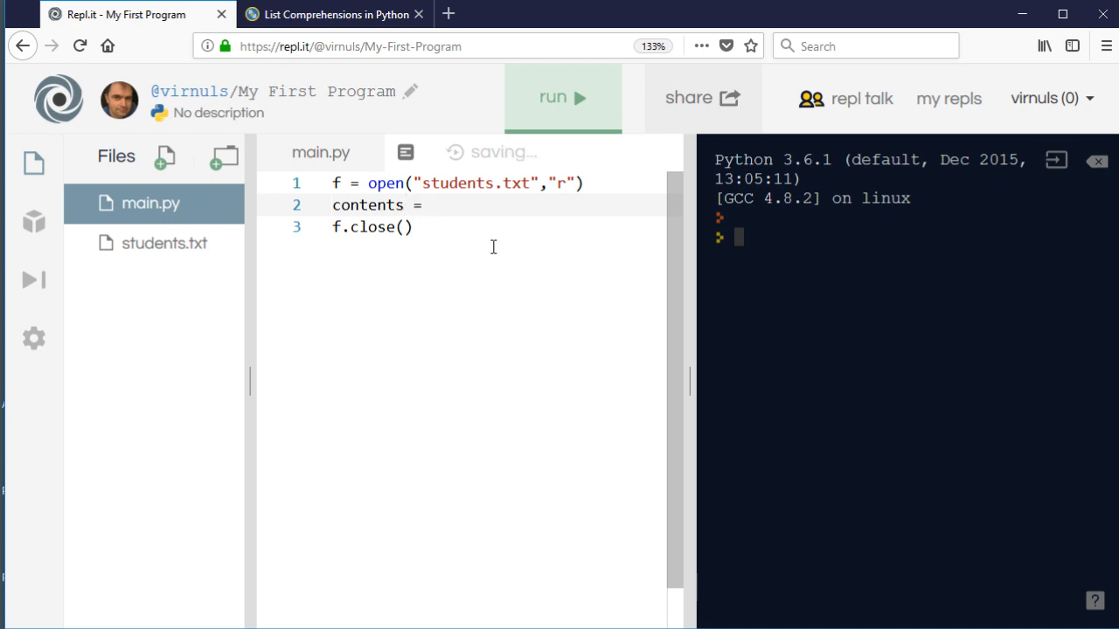
pyautogui.write('f')
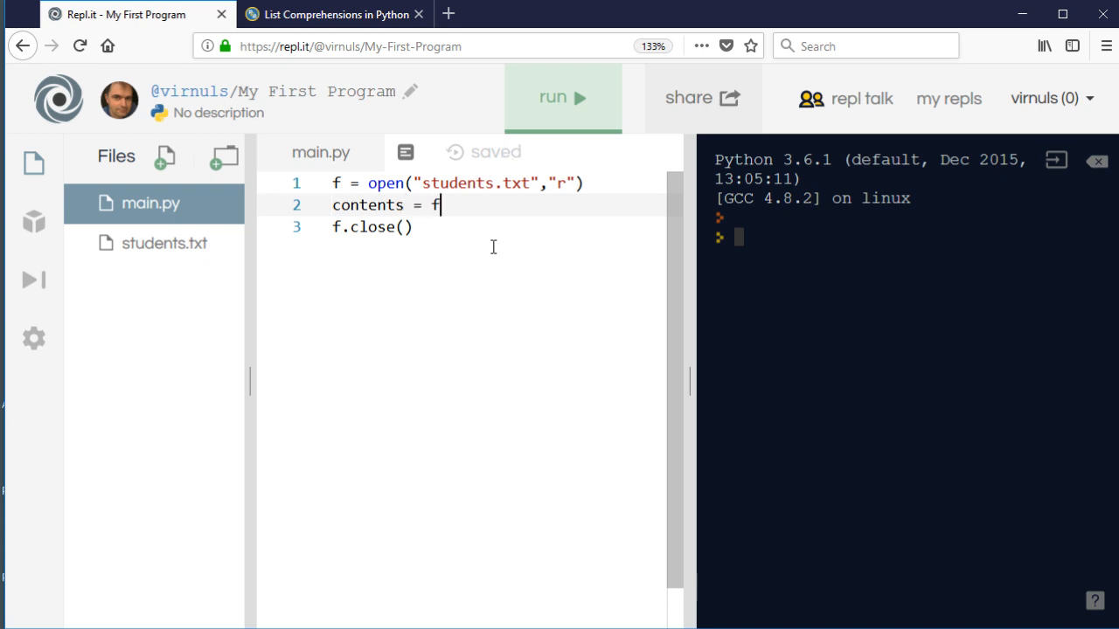
pyautogui.write('.read')
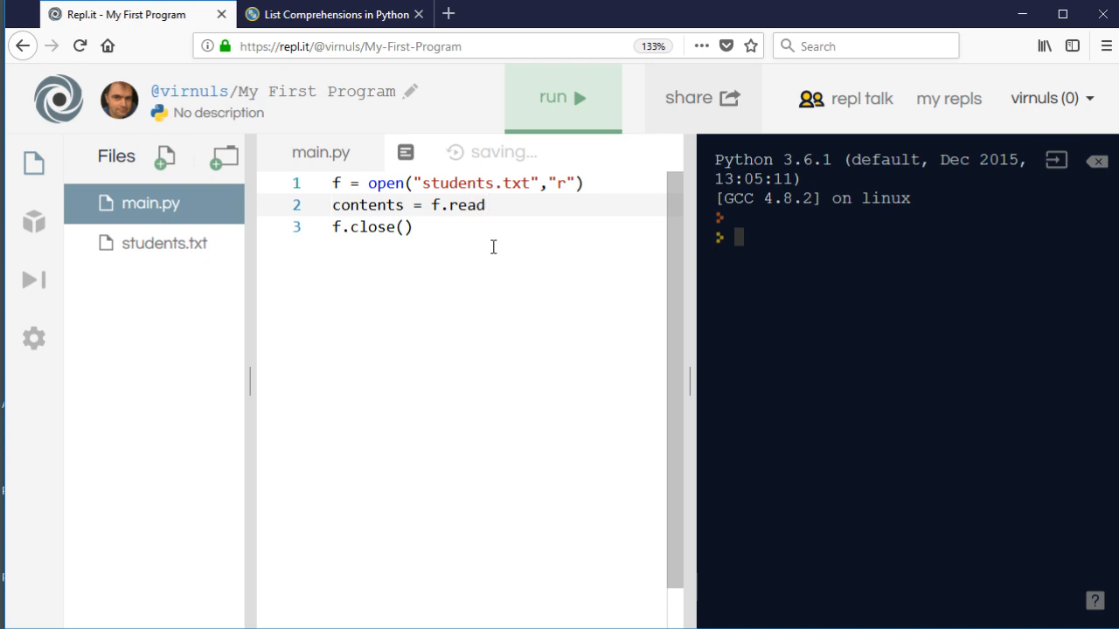
pyautogui.write('()')
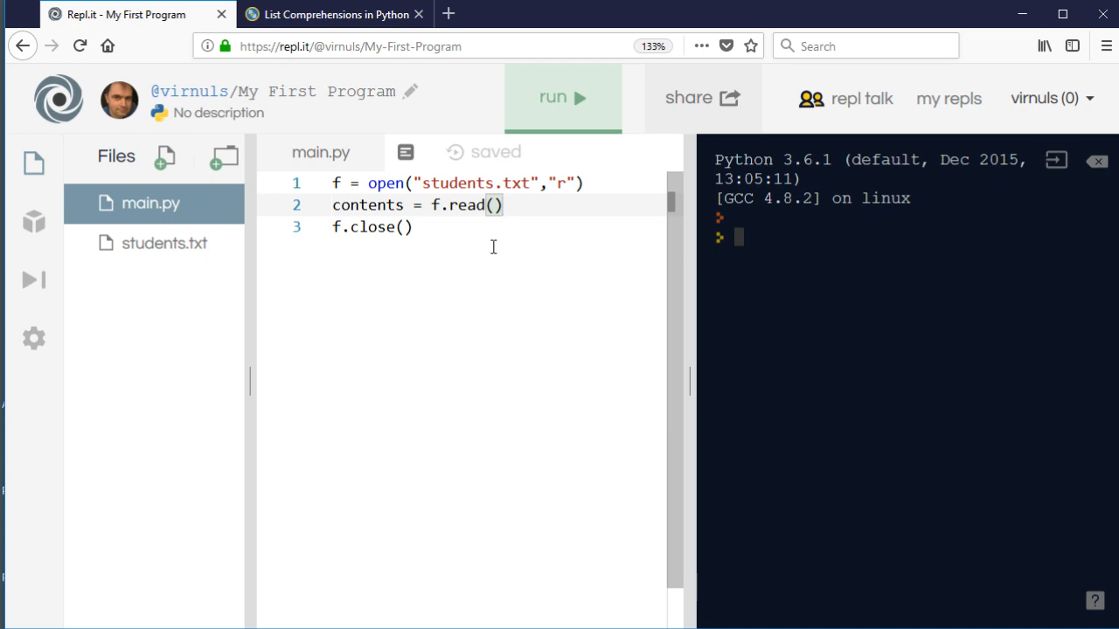
pyautogui.moveTo(456, 227)
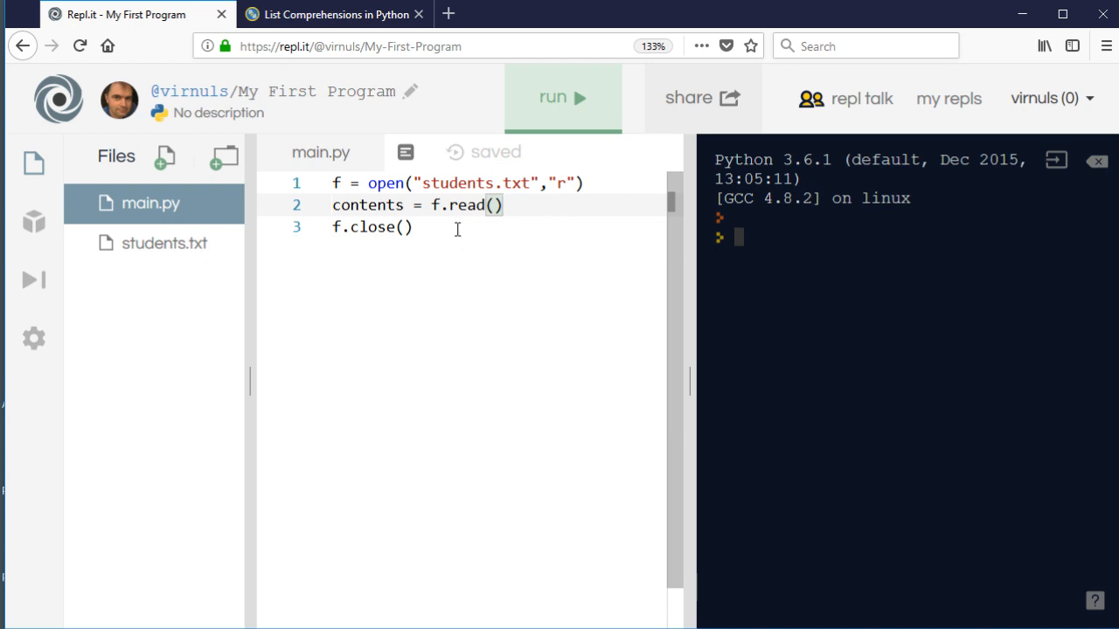
# - Add print(contents), run to print all six names, then change read() to readline()
pyautogui.press('Enter')
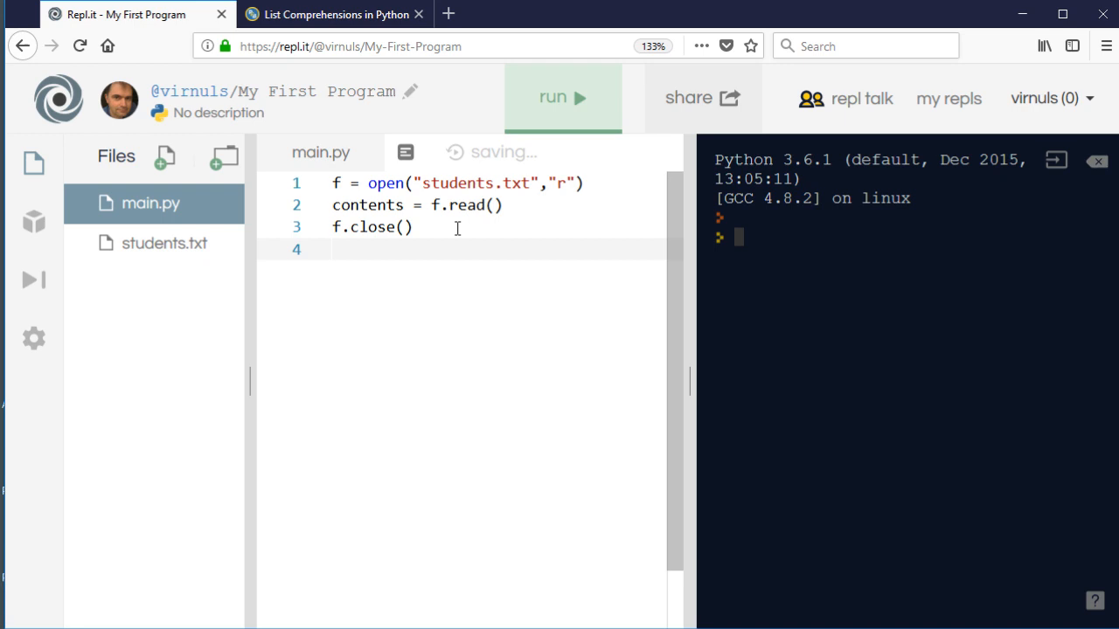
pyautogui.write('print')
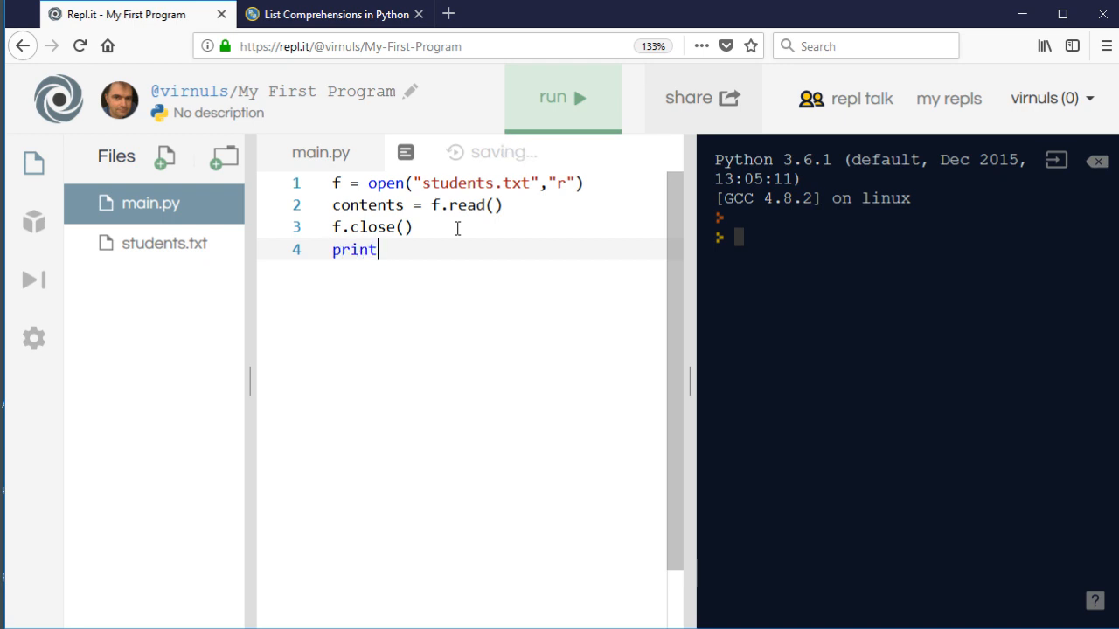
pyautogui.write('(contet')
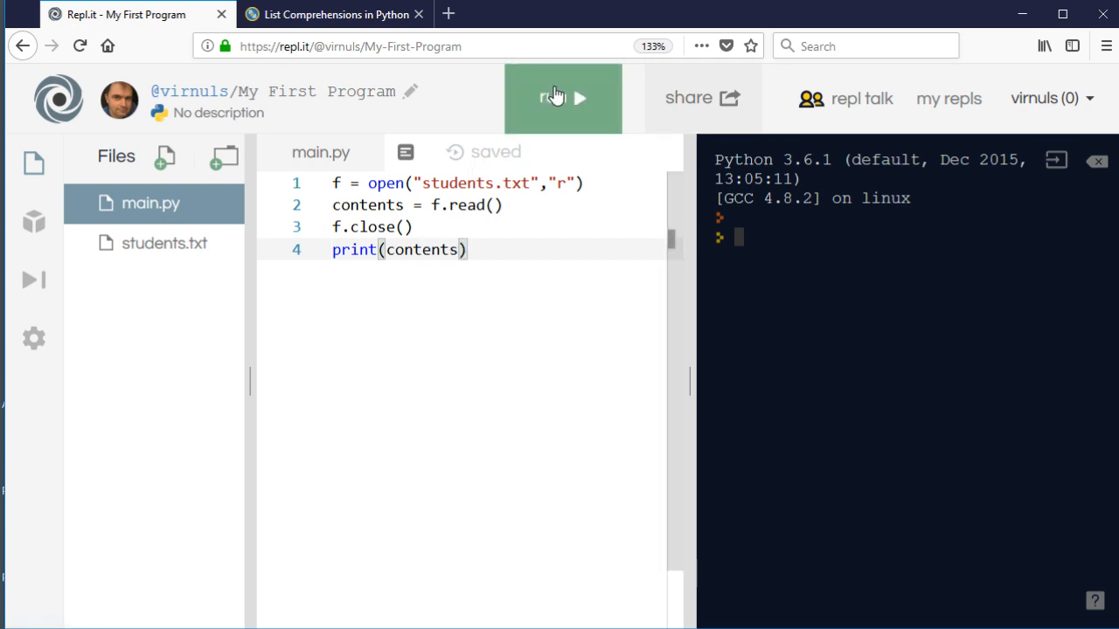
pyautogui.click(563, 98)
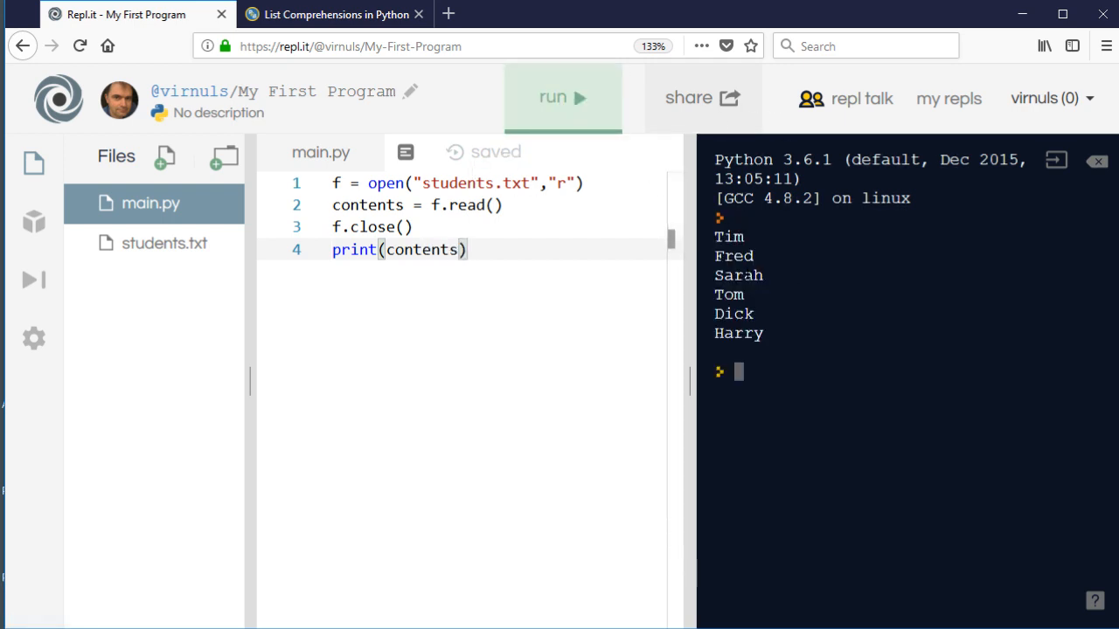
pyautogui.click(165, 243)
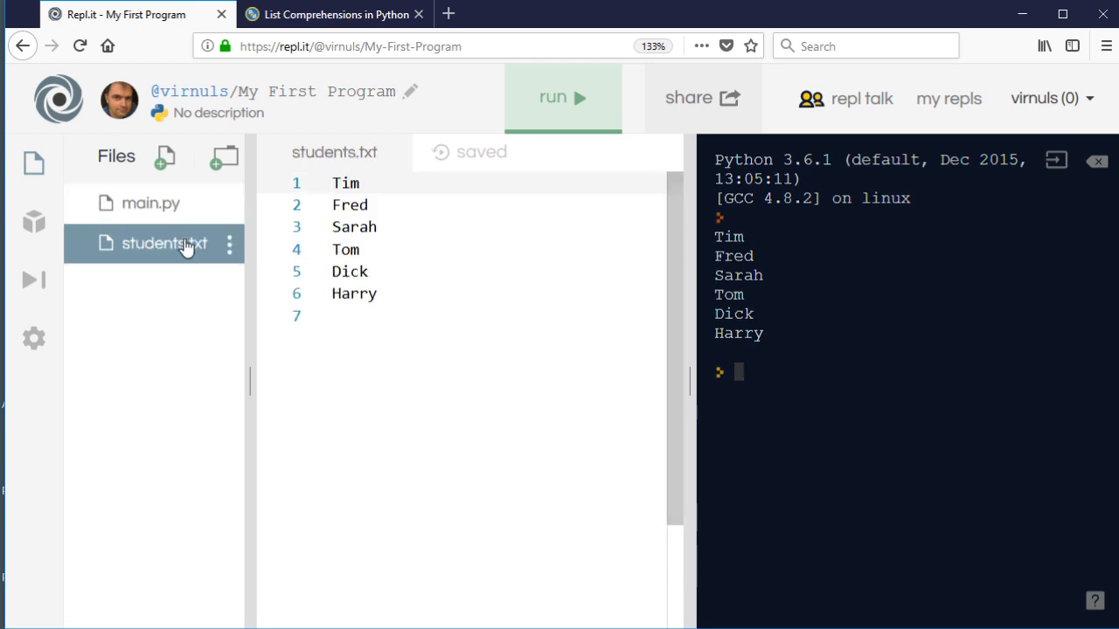
pyautogui.moveTo(189, 248)
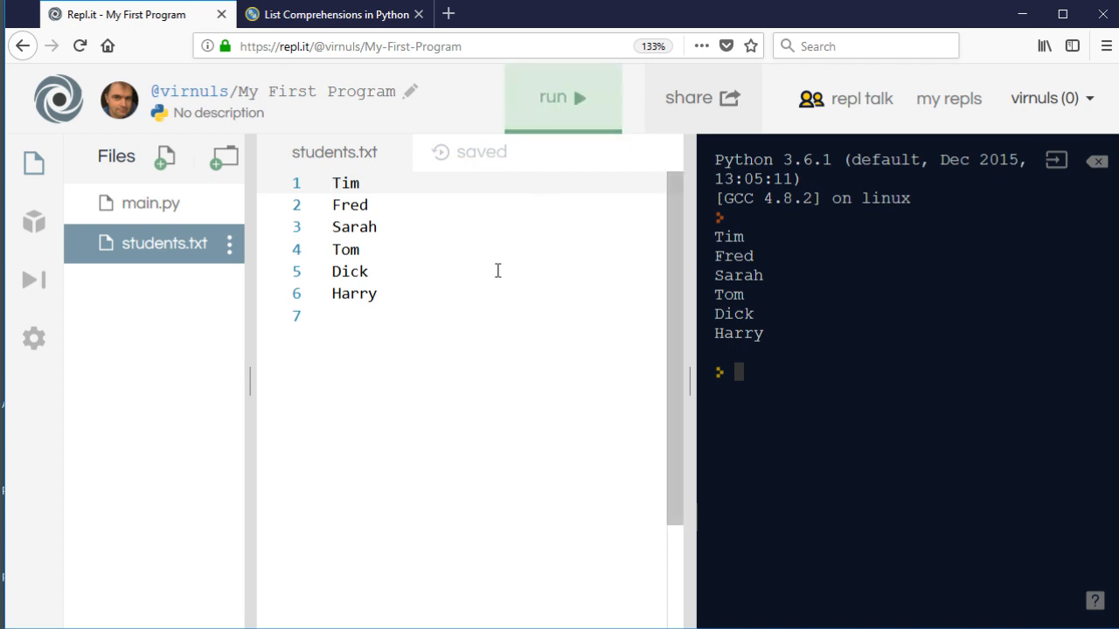
pyautogui.click(151, 203)
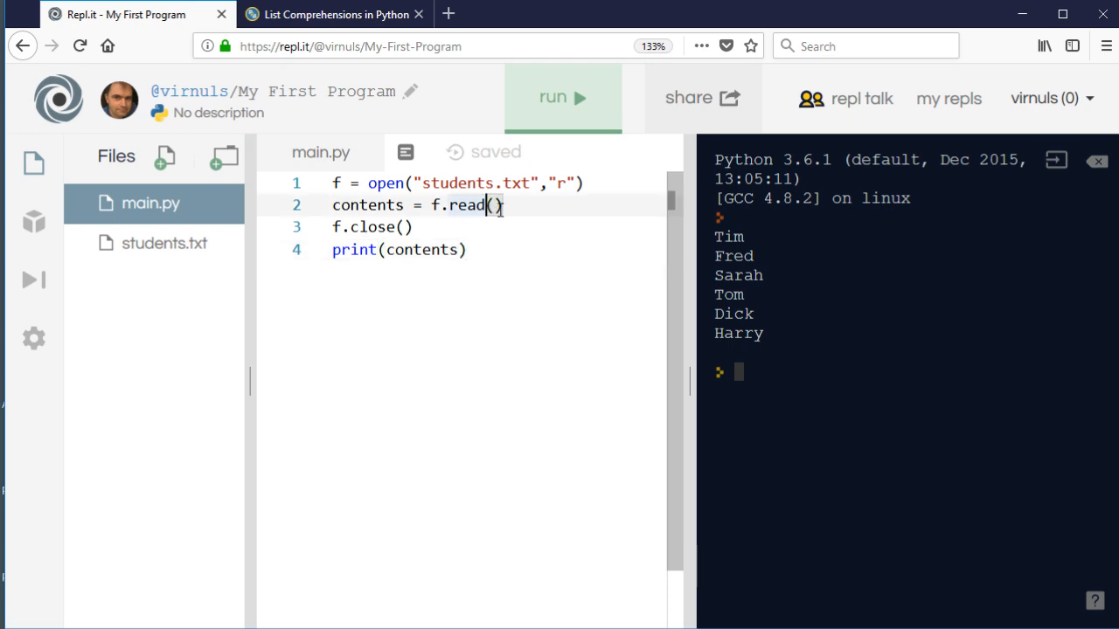
pyautogui.write('line')
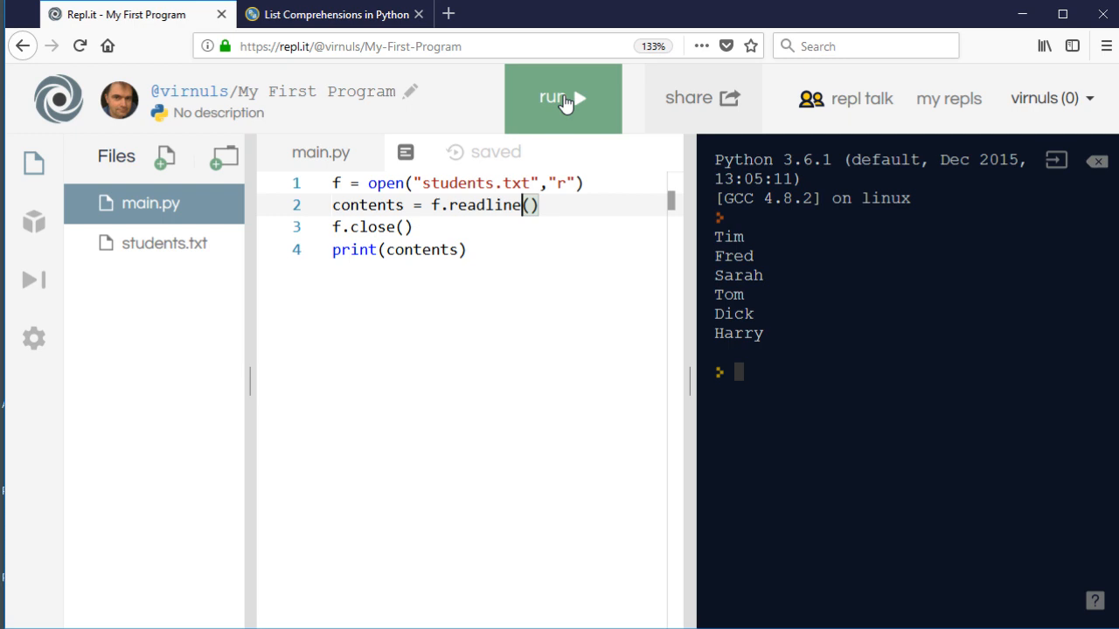
# - Run the readline() version, which prints only Tim, and begin a while line after it
pyautogui.click(563, 98)
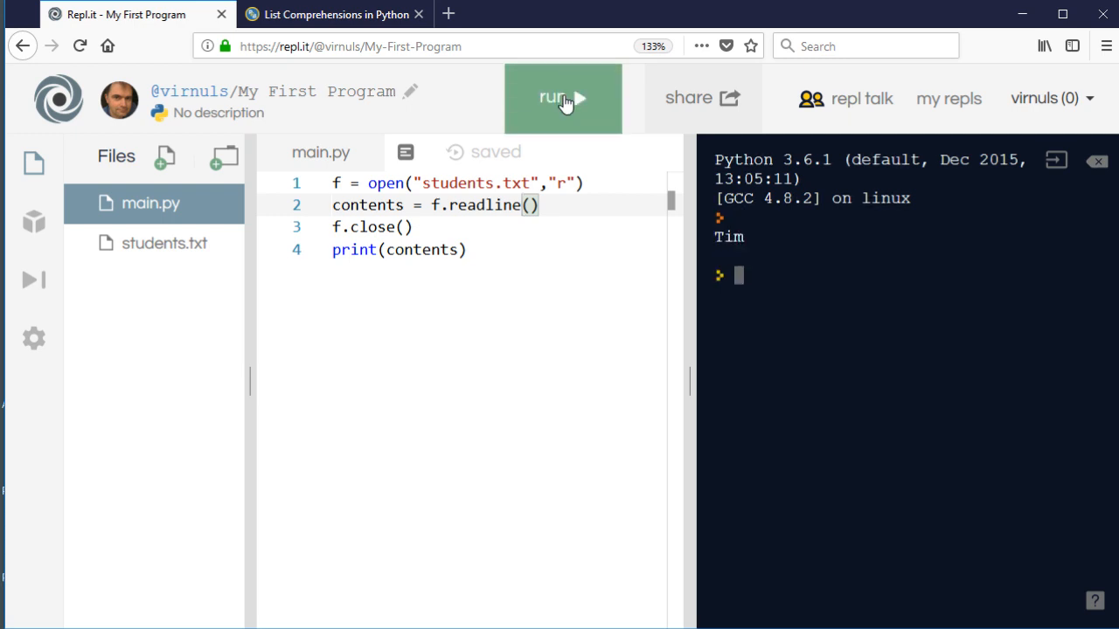
pyautogui.click(165, 243)
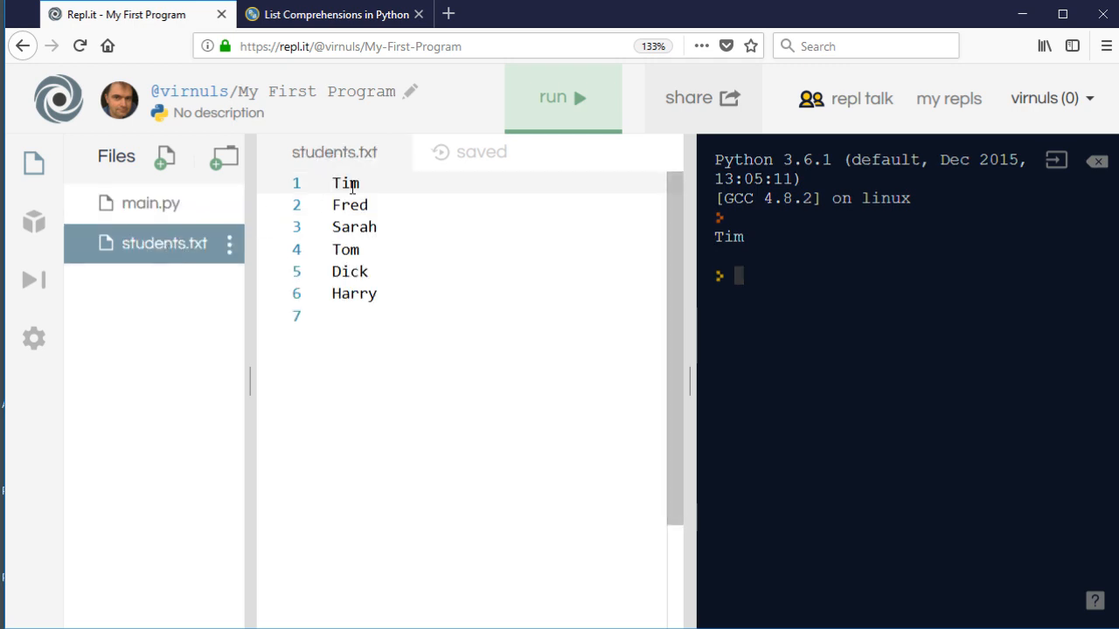
pyautogui.click(151, 203)
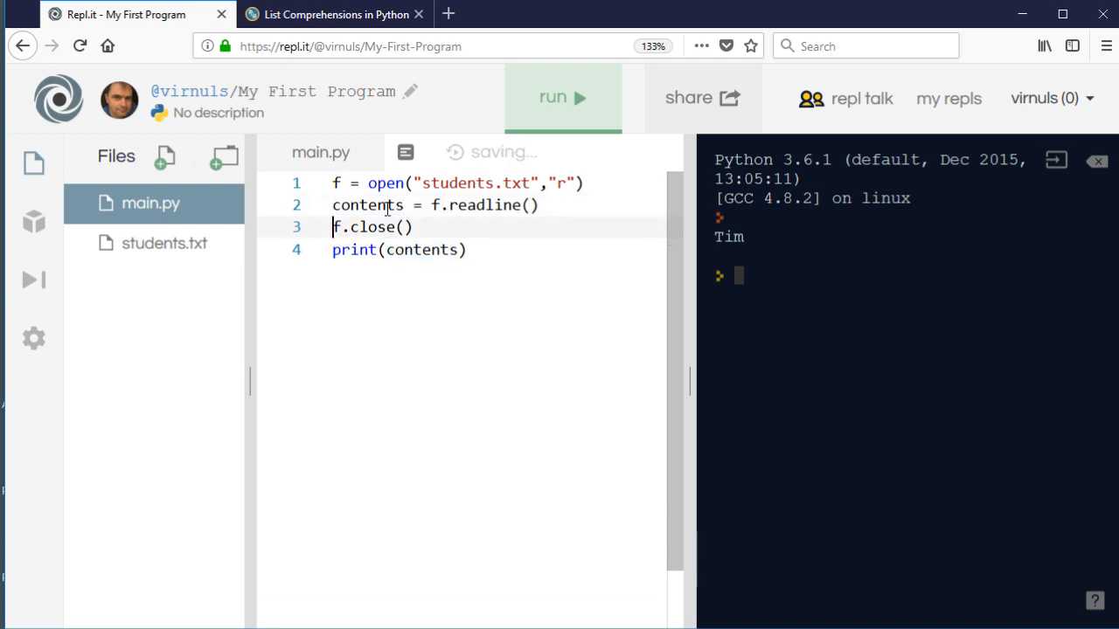
pyautogui.write('wjo;')
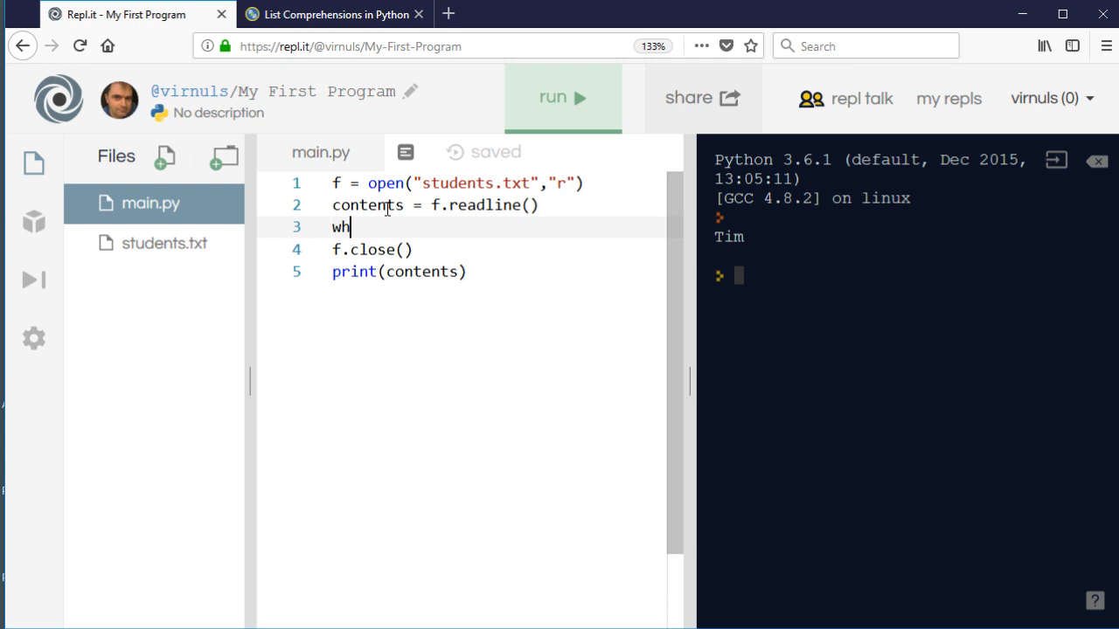
# - Write while contents: with an indented print(contents) body
pyautogui.write('ile contents')
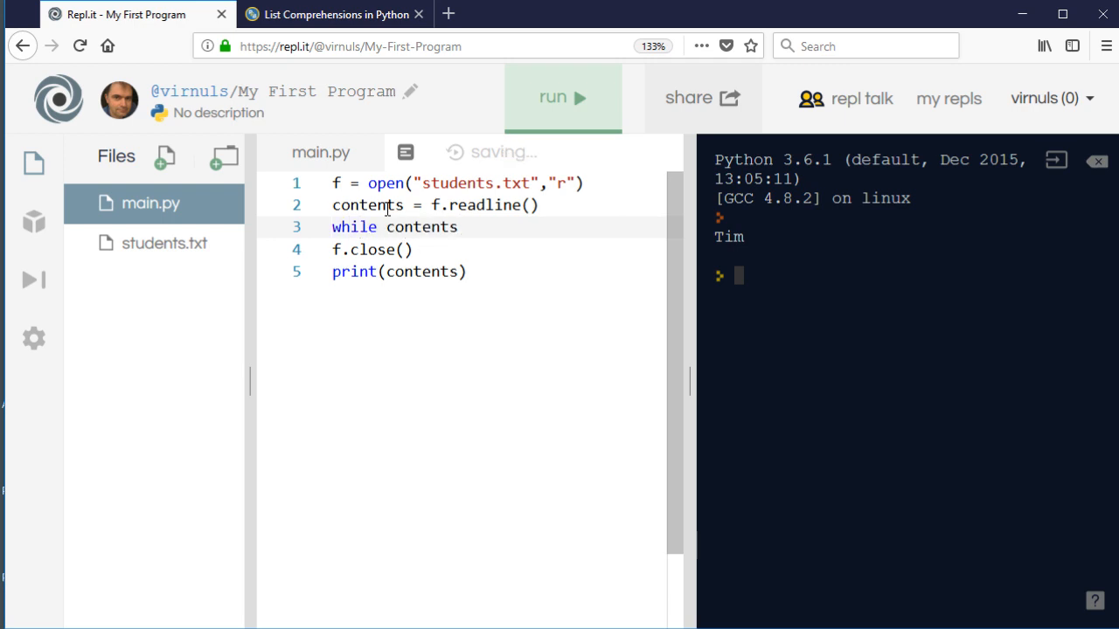
pyautogui.write(':')
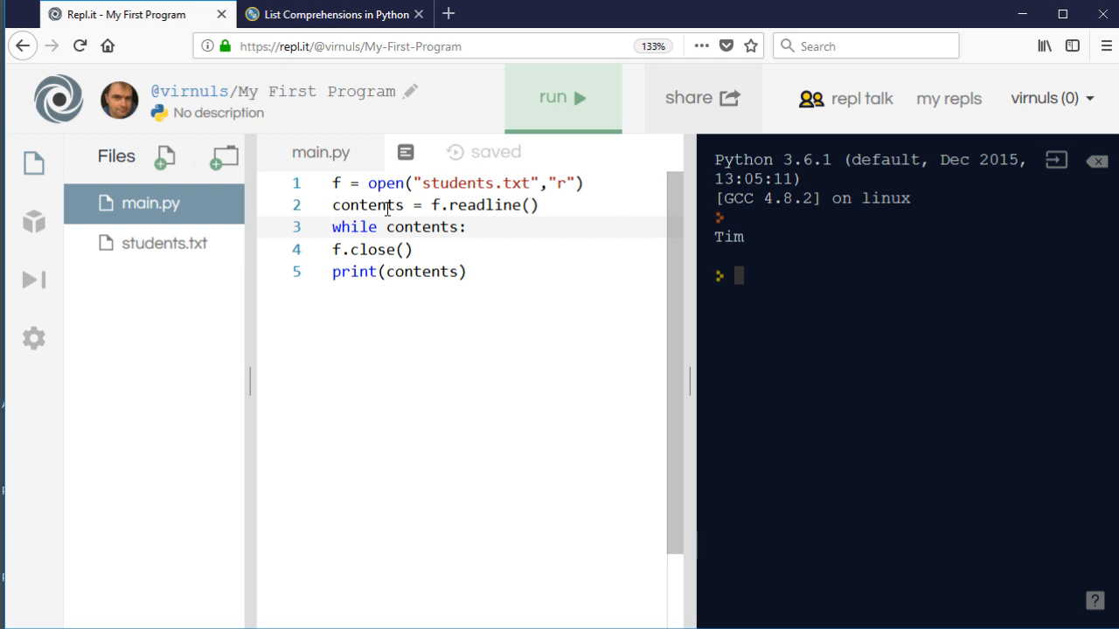
pyautogui.write('pr')
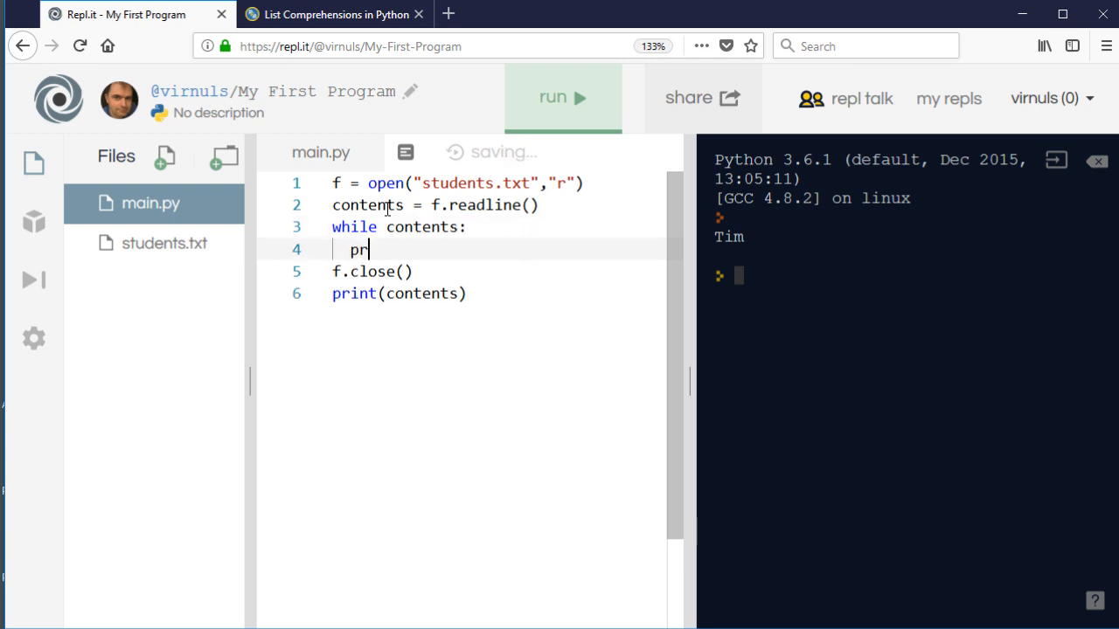
pyautogui.write('int(')
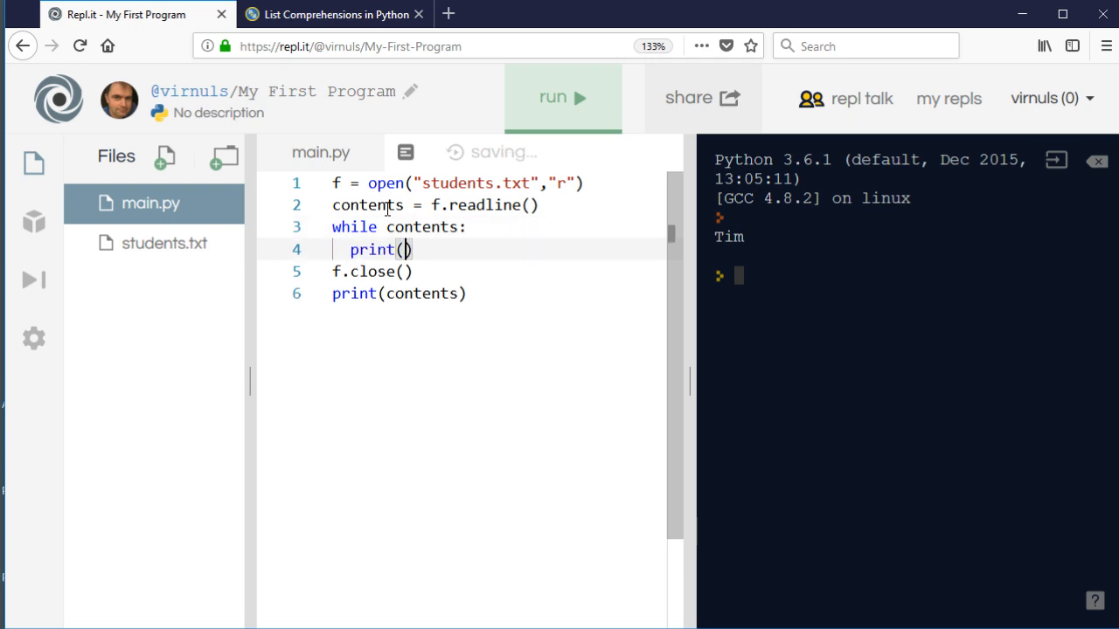
pyautogui.write('contents')
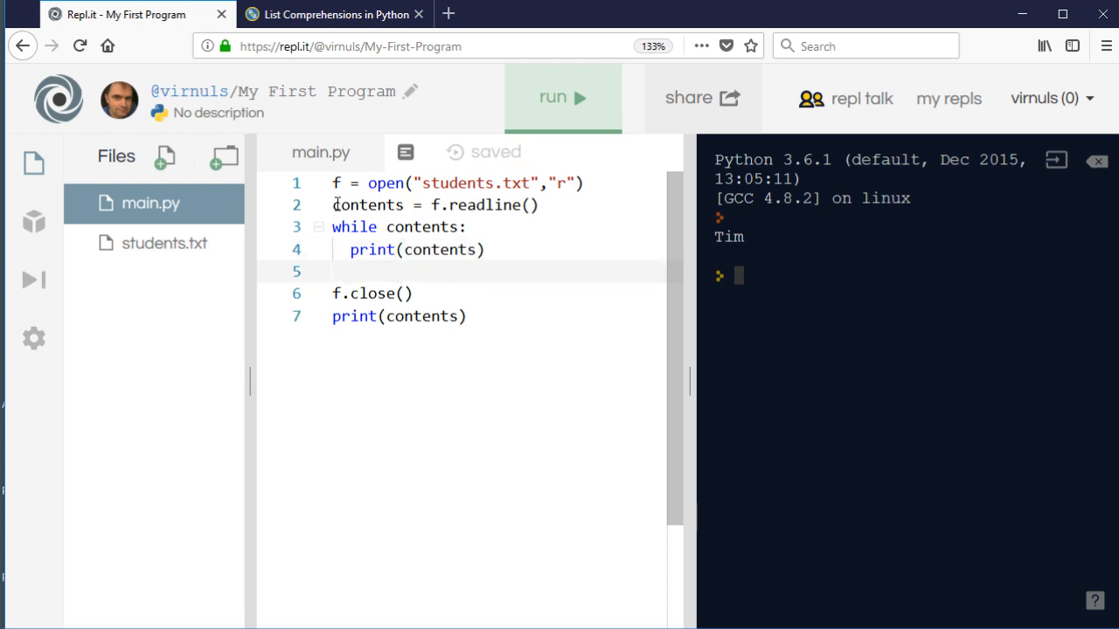
# - Reuse the f.readline() line inside the loop, run to print all six names, then delete the loop
pyautogui.tripleClick(434, 205)
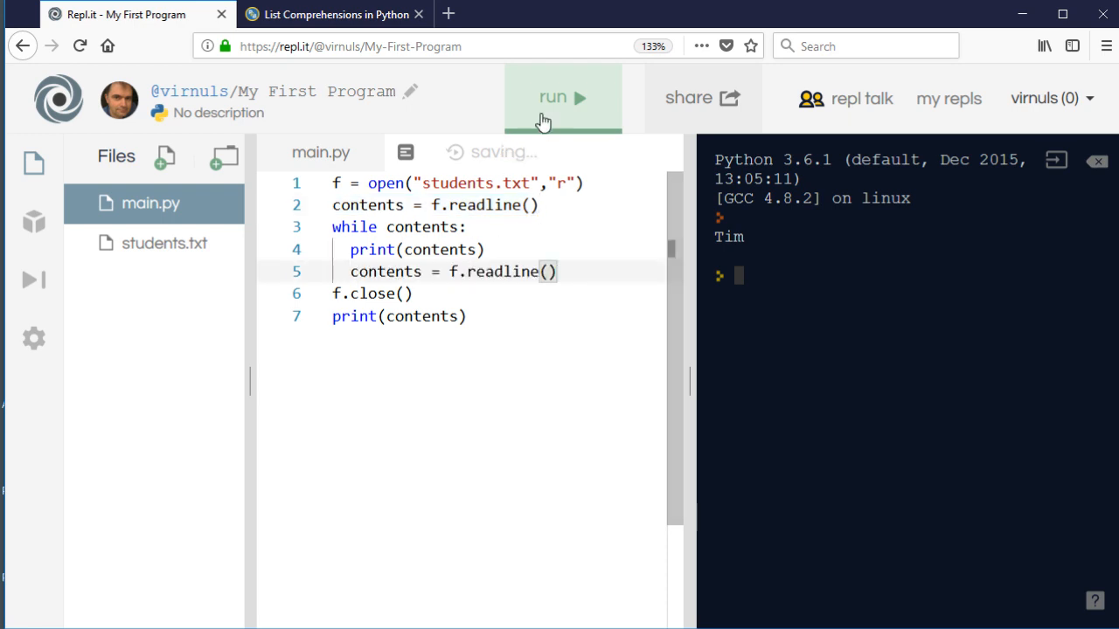
pyautogui.click(553, 98)
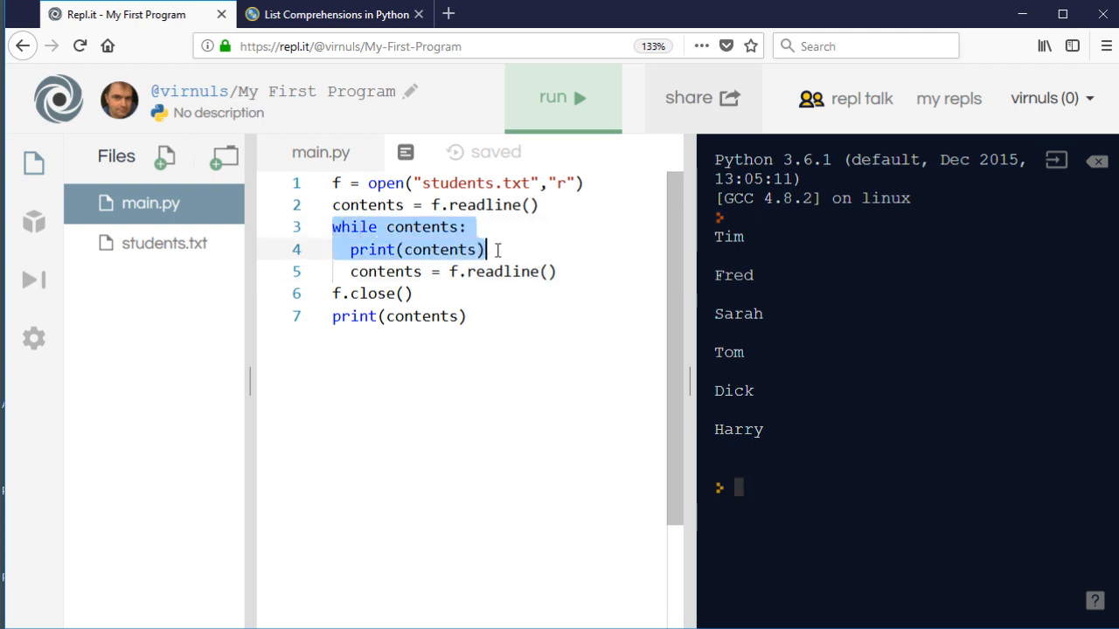
pyautogui.press('Delete')
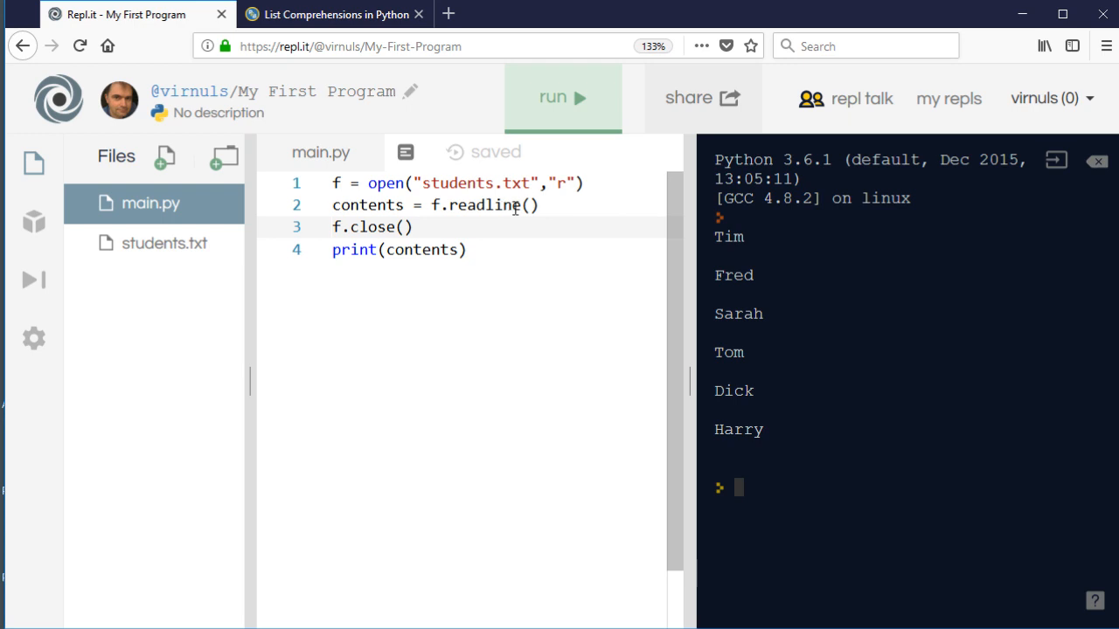
# - Switch to f.readlines() and run, printing the six names as a list with newline characters
pyautogui.write('s')
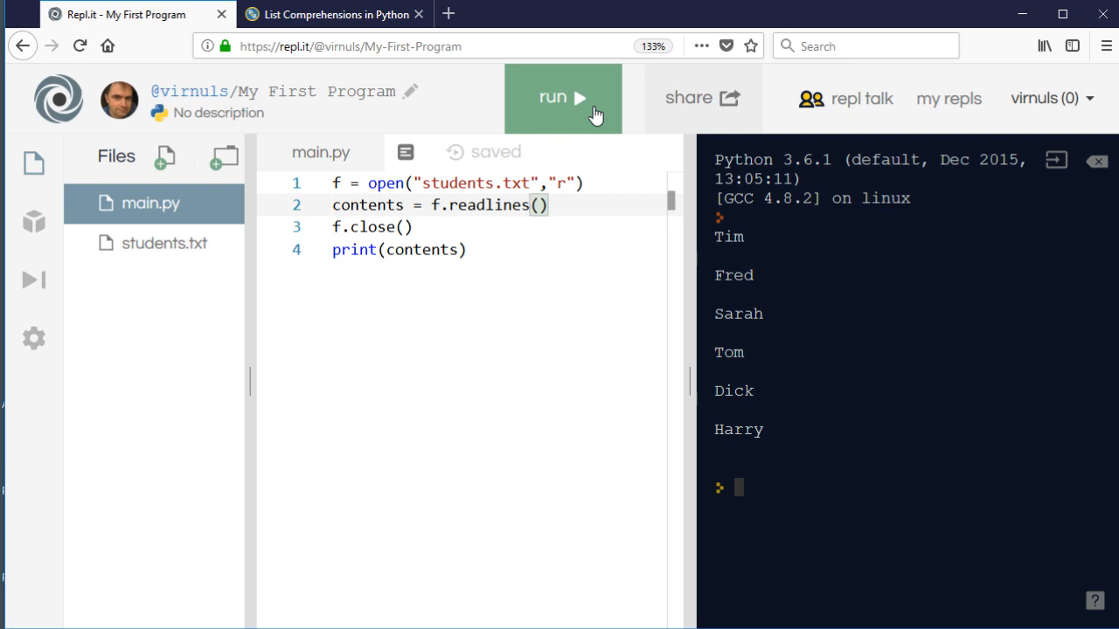
pyautogui.click(563, 98)
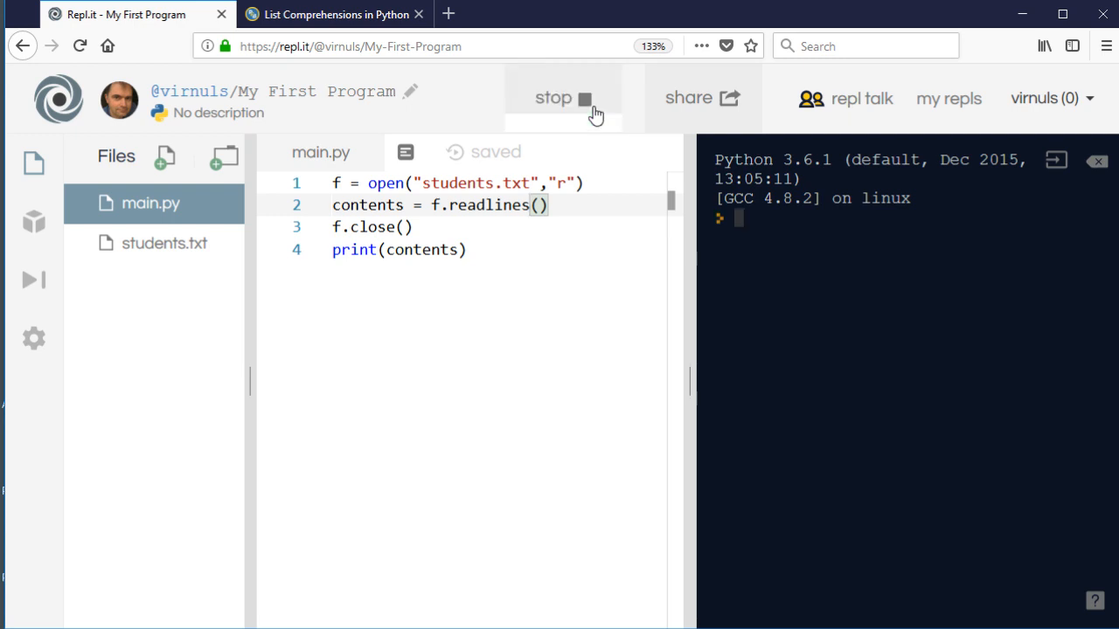
pyautogui.click(562, 98)
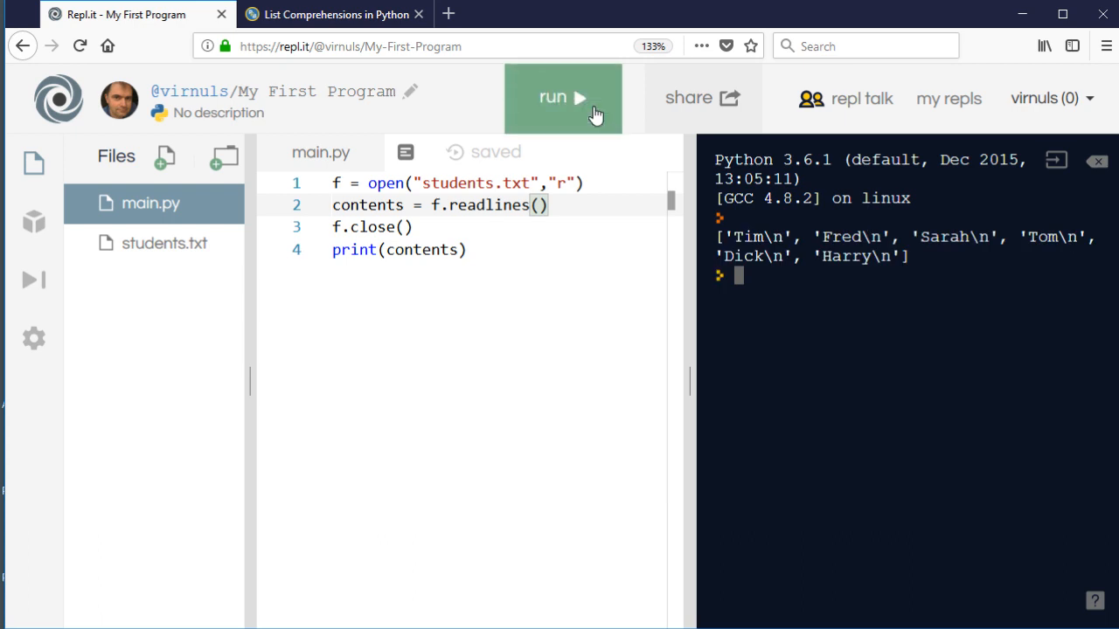
pyautogui.click(563, 98)
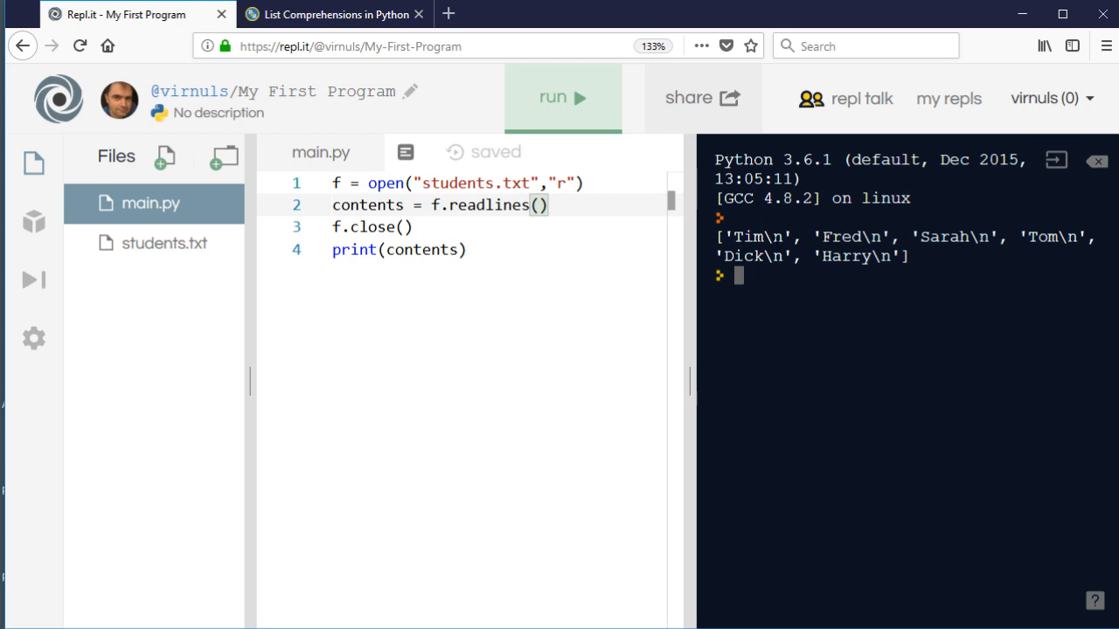
# - View students.txt in the Files panel to compare, then return to main.py
pyautogui.click(164, 243)
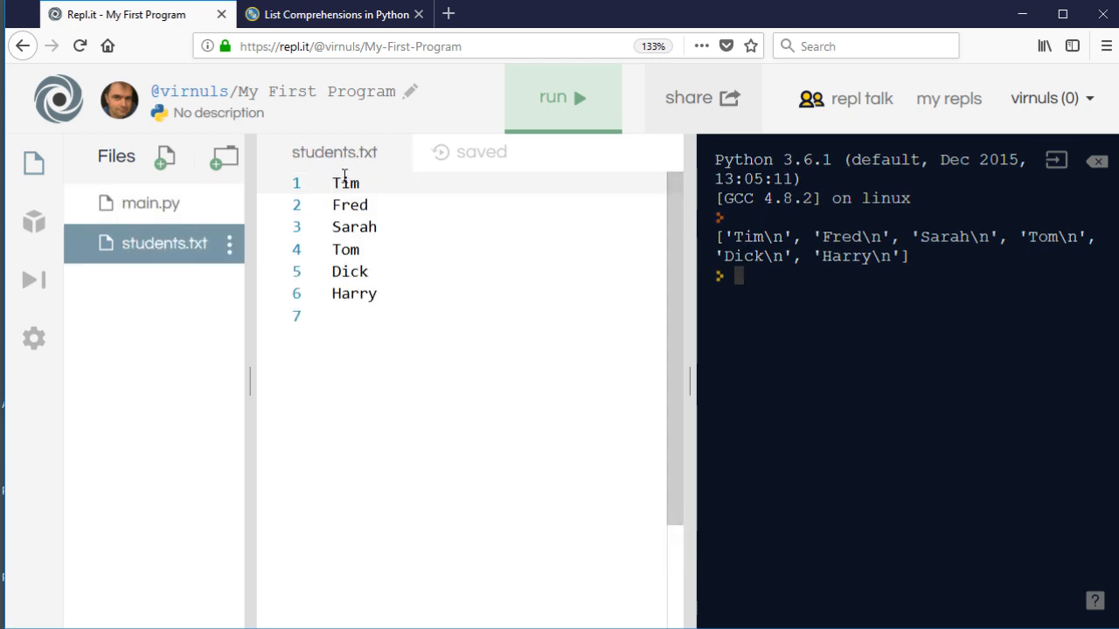
pyautogui.moveTo(533, 276)
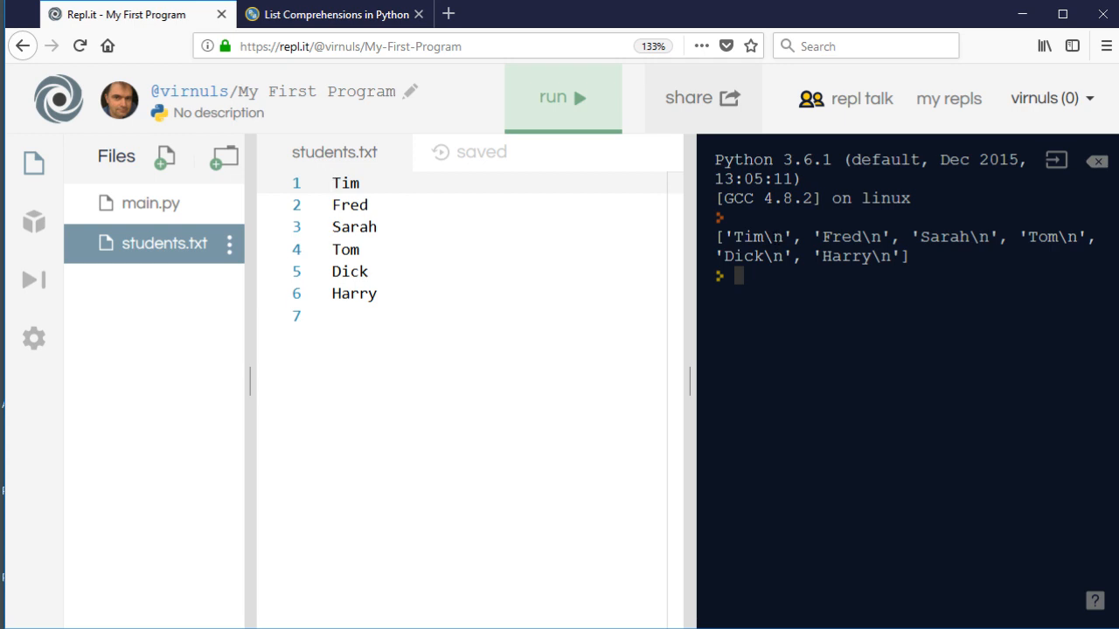
pyautogui.moveTo(535, 269)
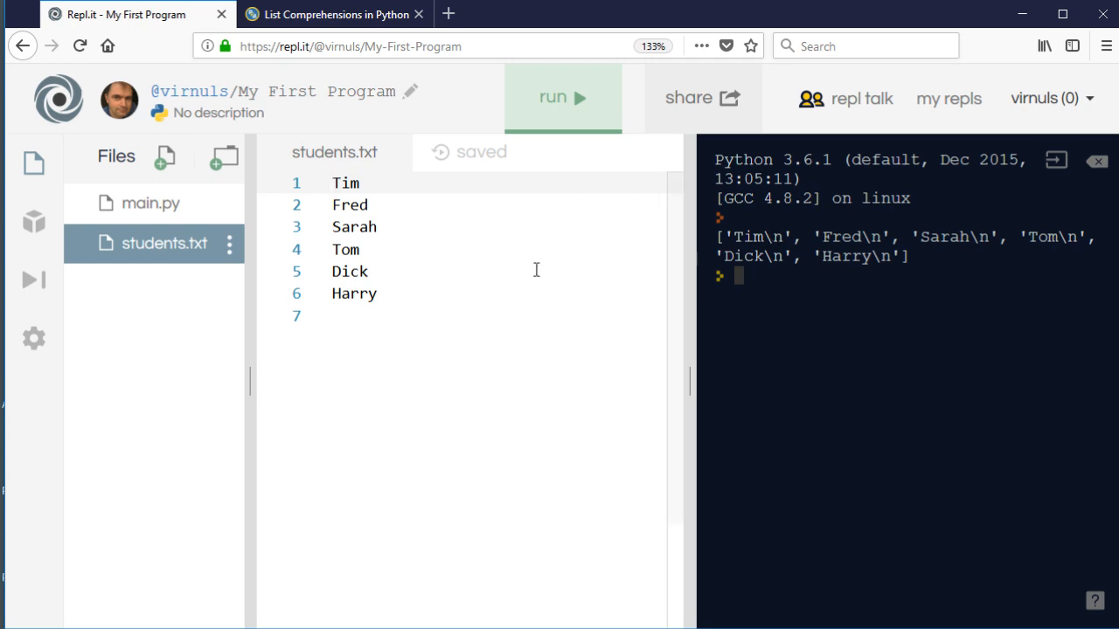
pyautogui.click(150, 203)
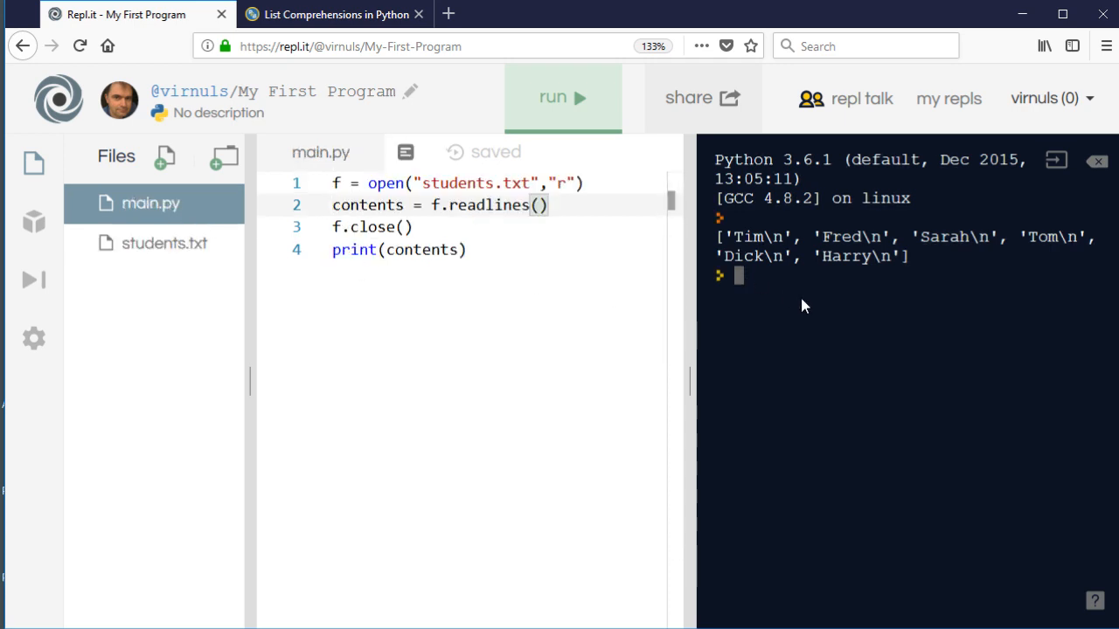
# - Evaluate contents in the console and begin the comprehension [i.strip() for i in contents]
pyautogui.write('contents')
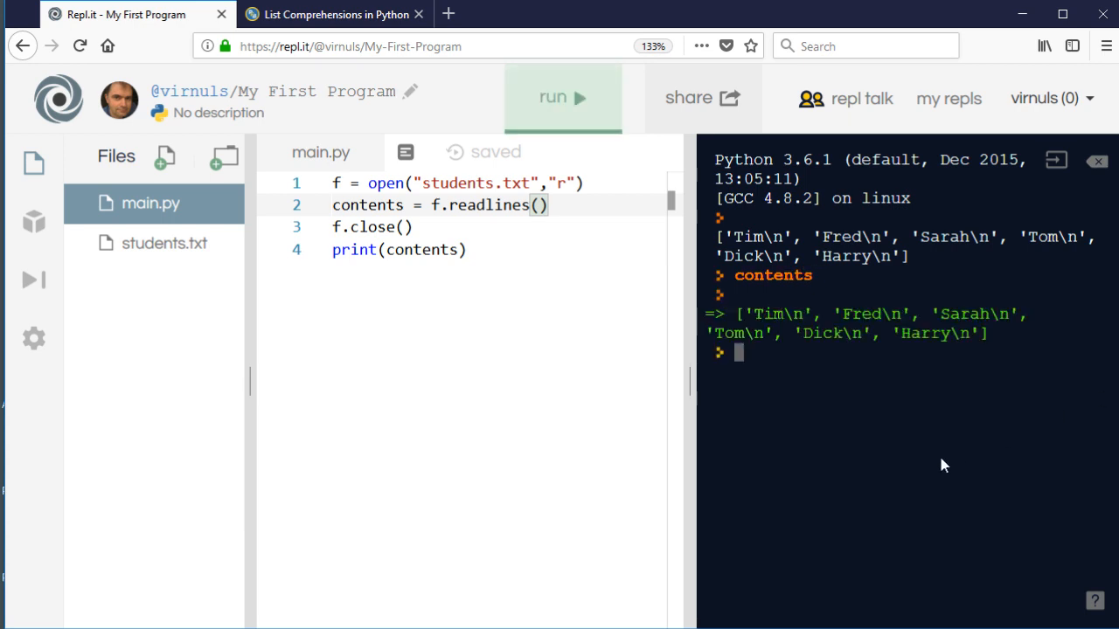
pyautogui.moveTo(993, 405)
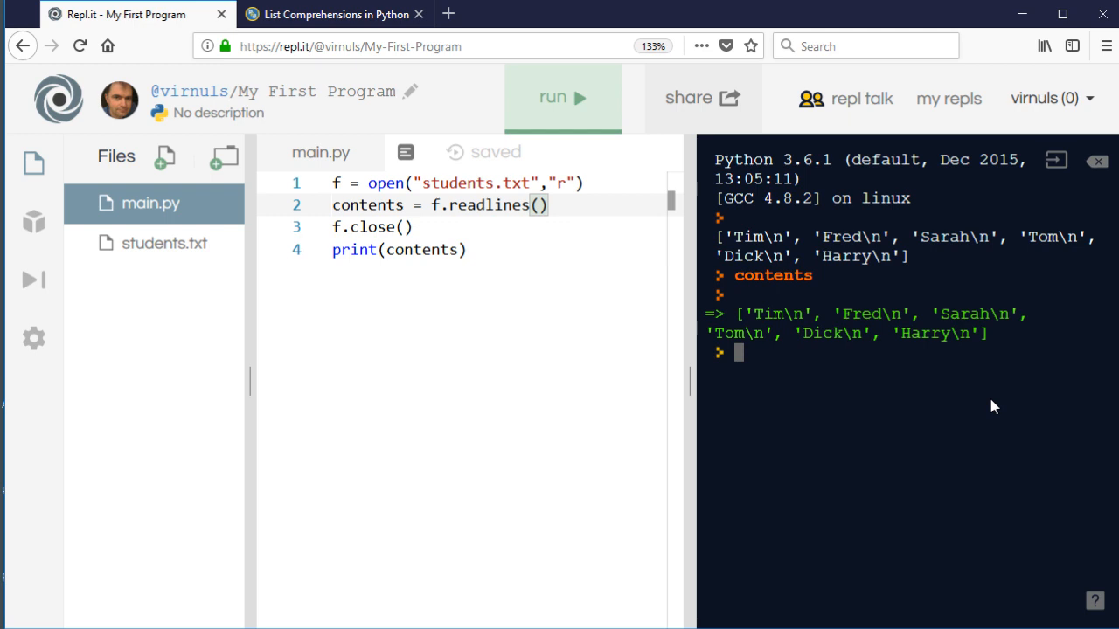
pyautogui.write('[')
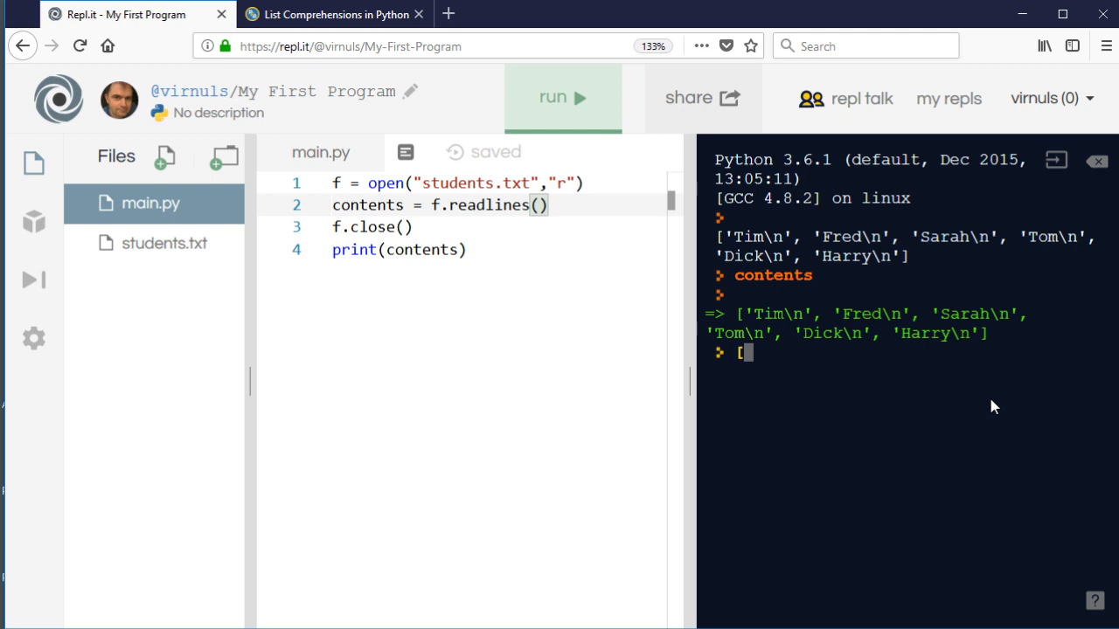
pyautogui.write('i.strip')
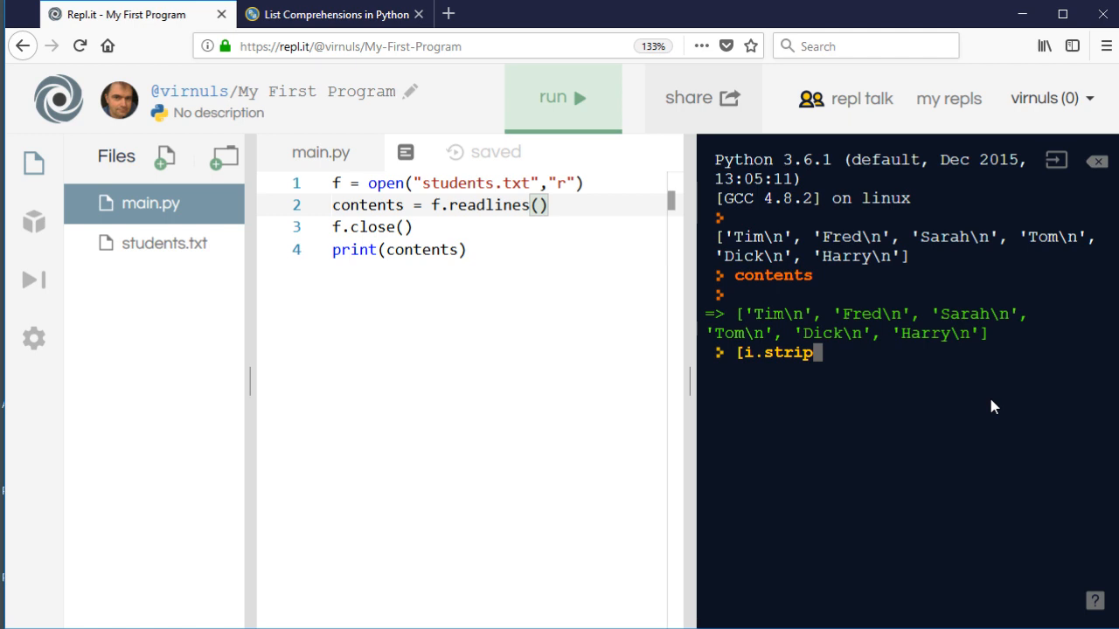
pyautogui.write('(')
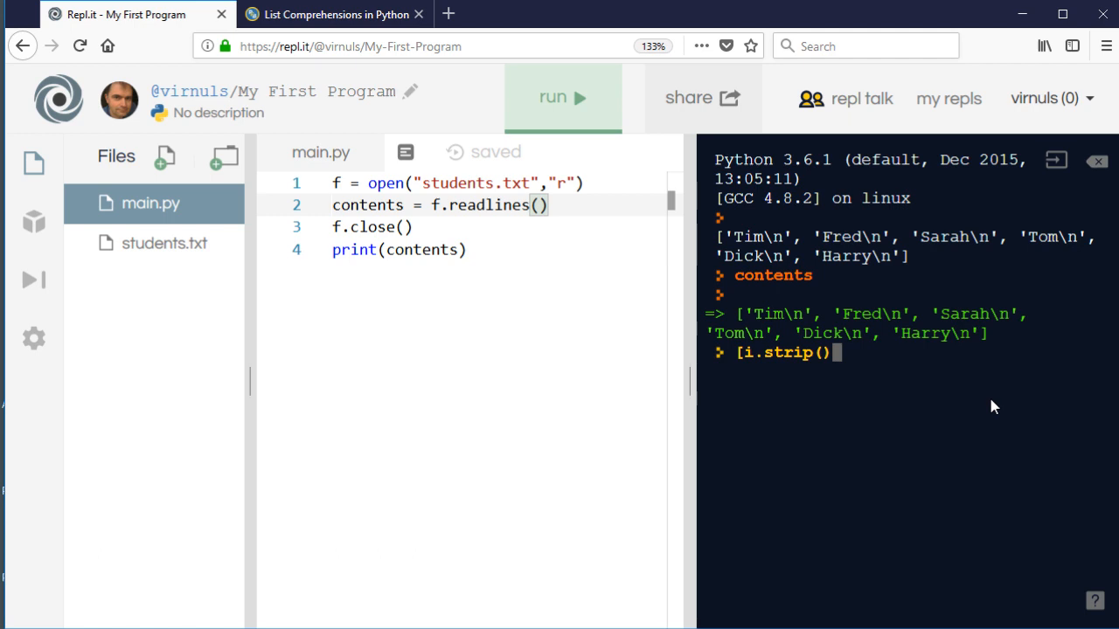
pyautogui.write('for i in')
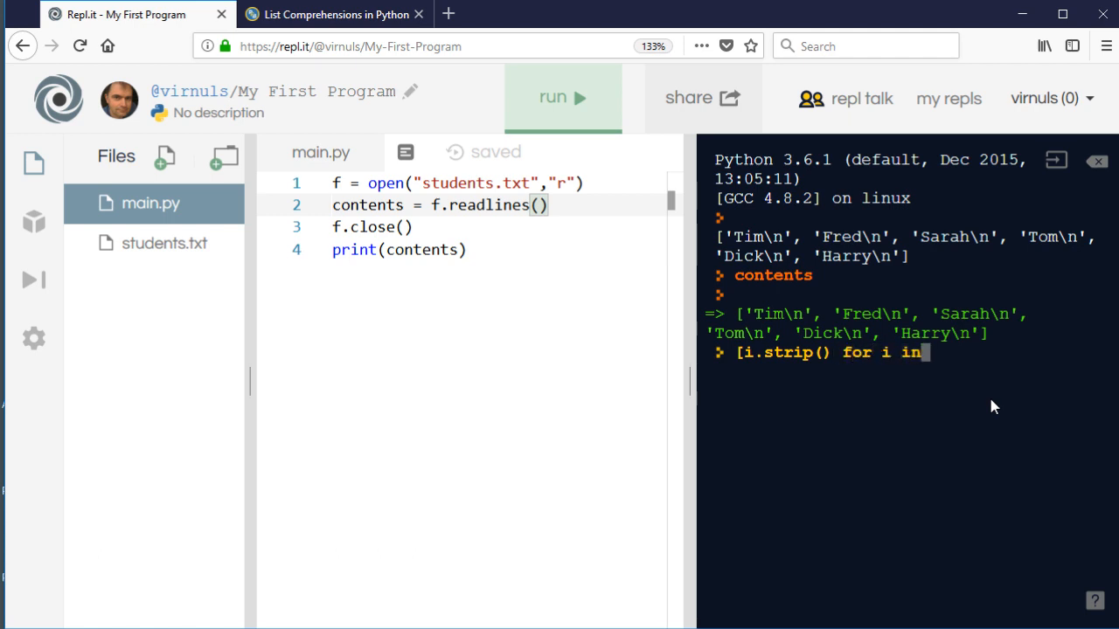
pyautogui.write('contesn')
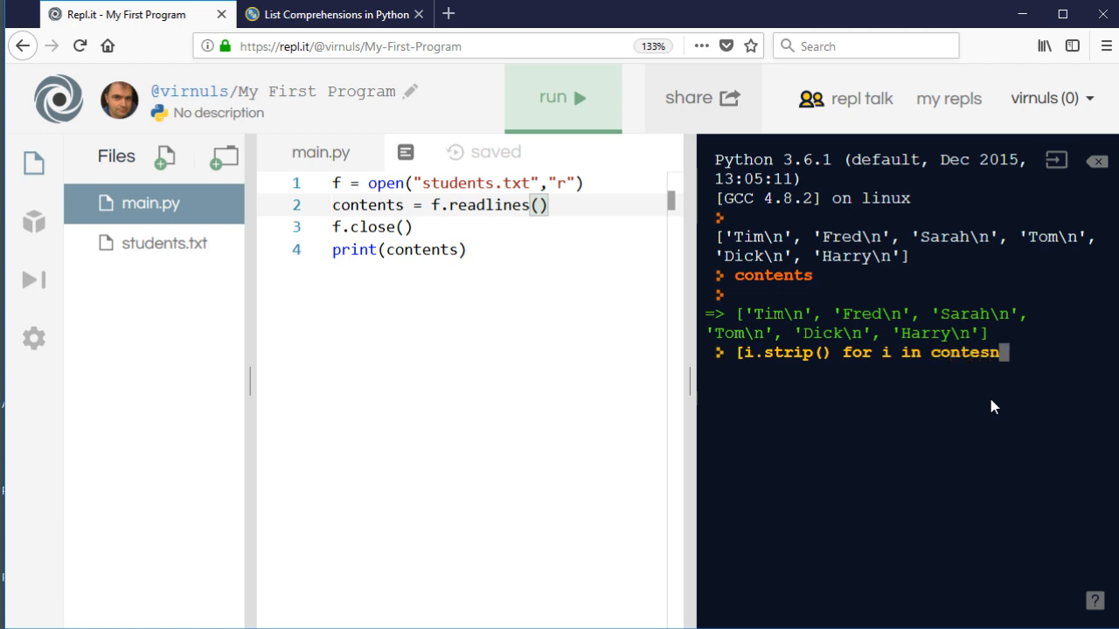